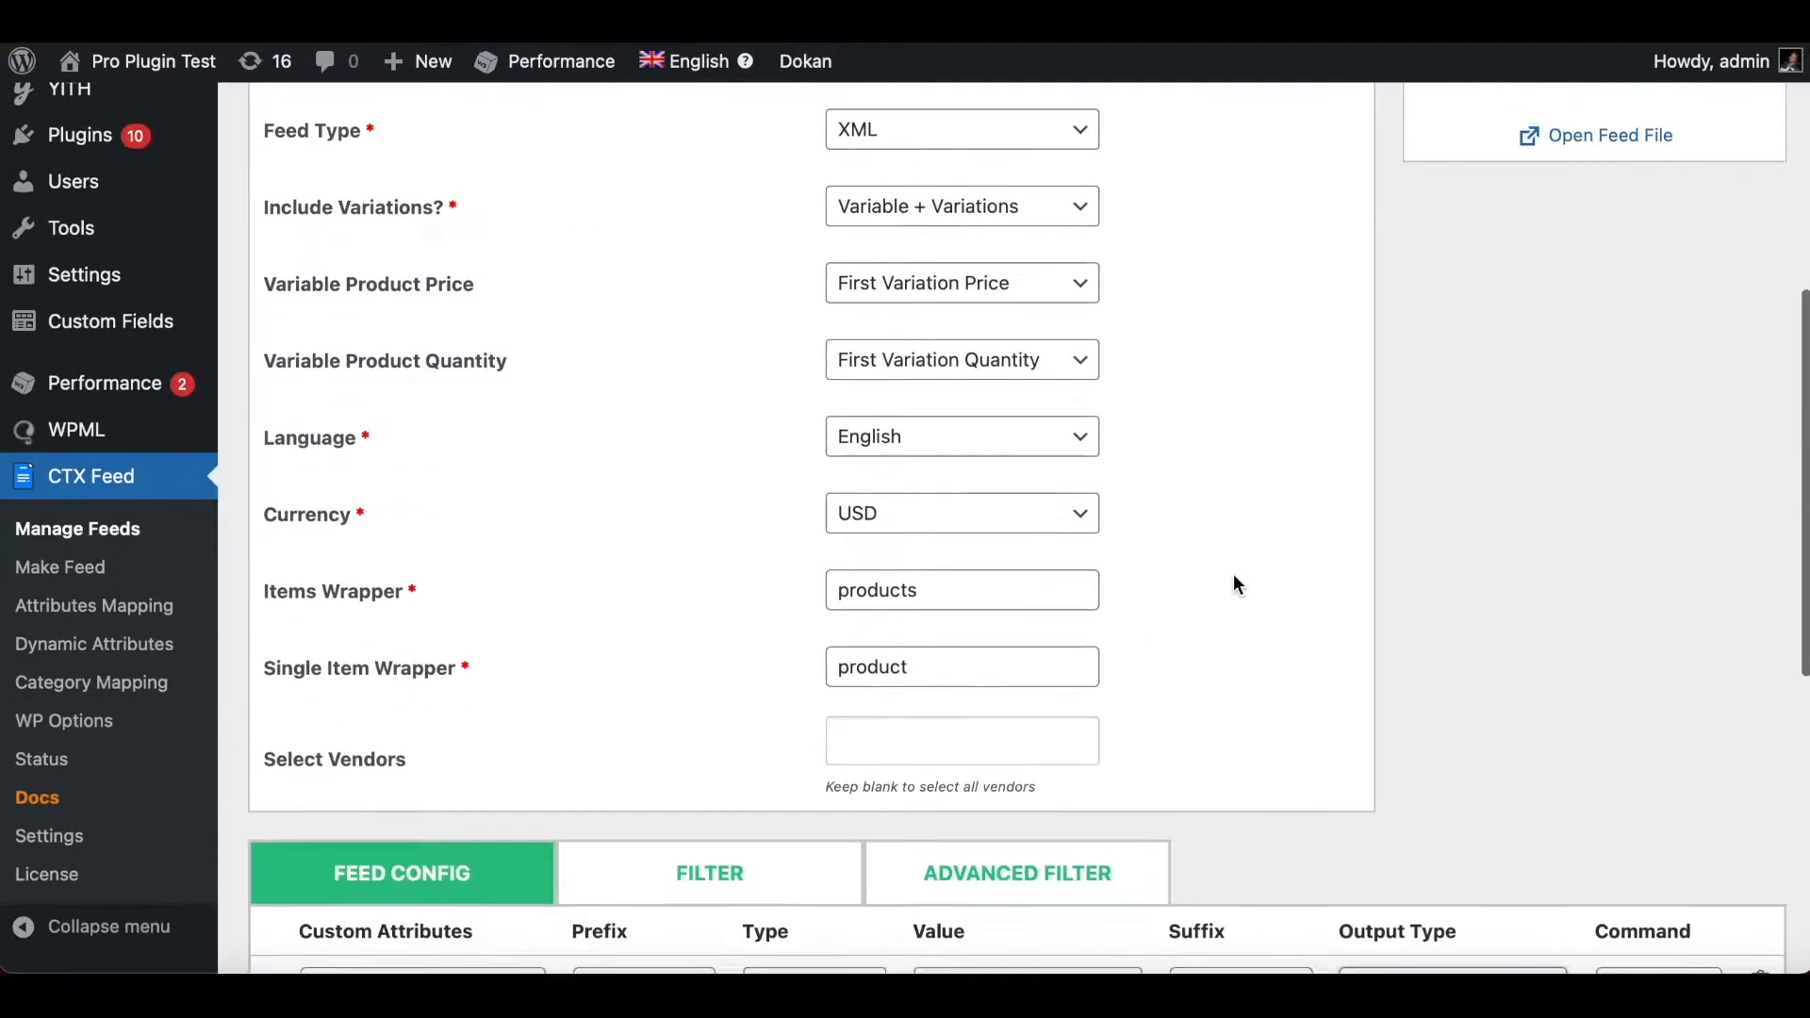
- Open the feed's Filter settings and scroll to the String Replace section
scroll("down", 3)
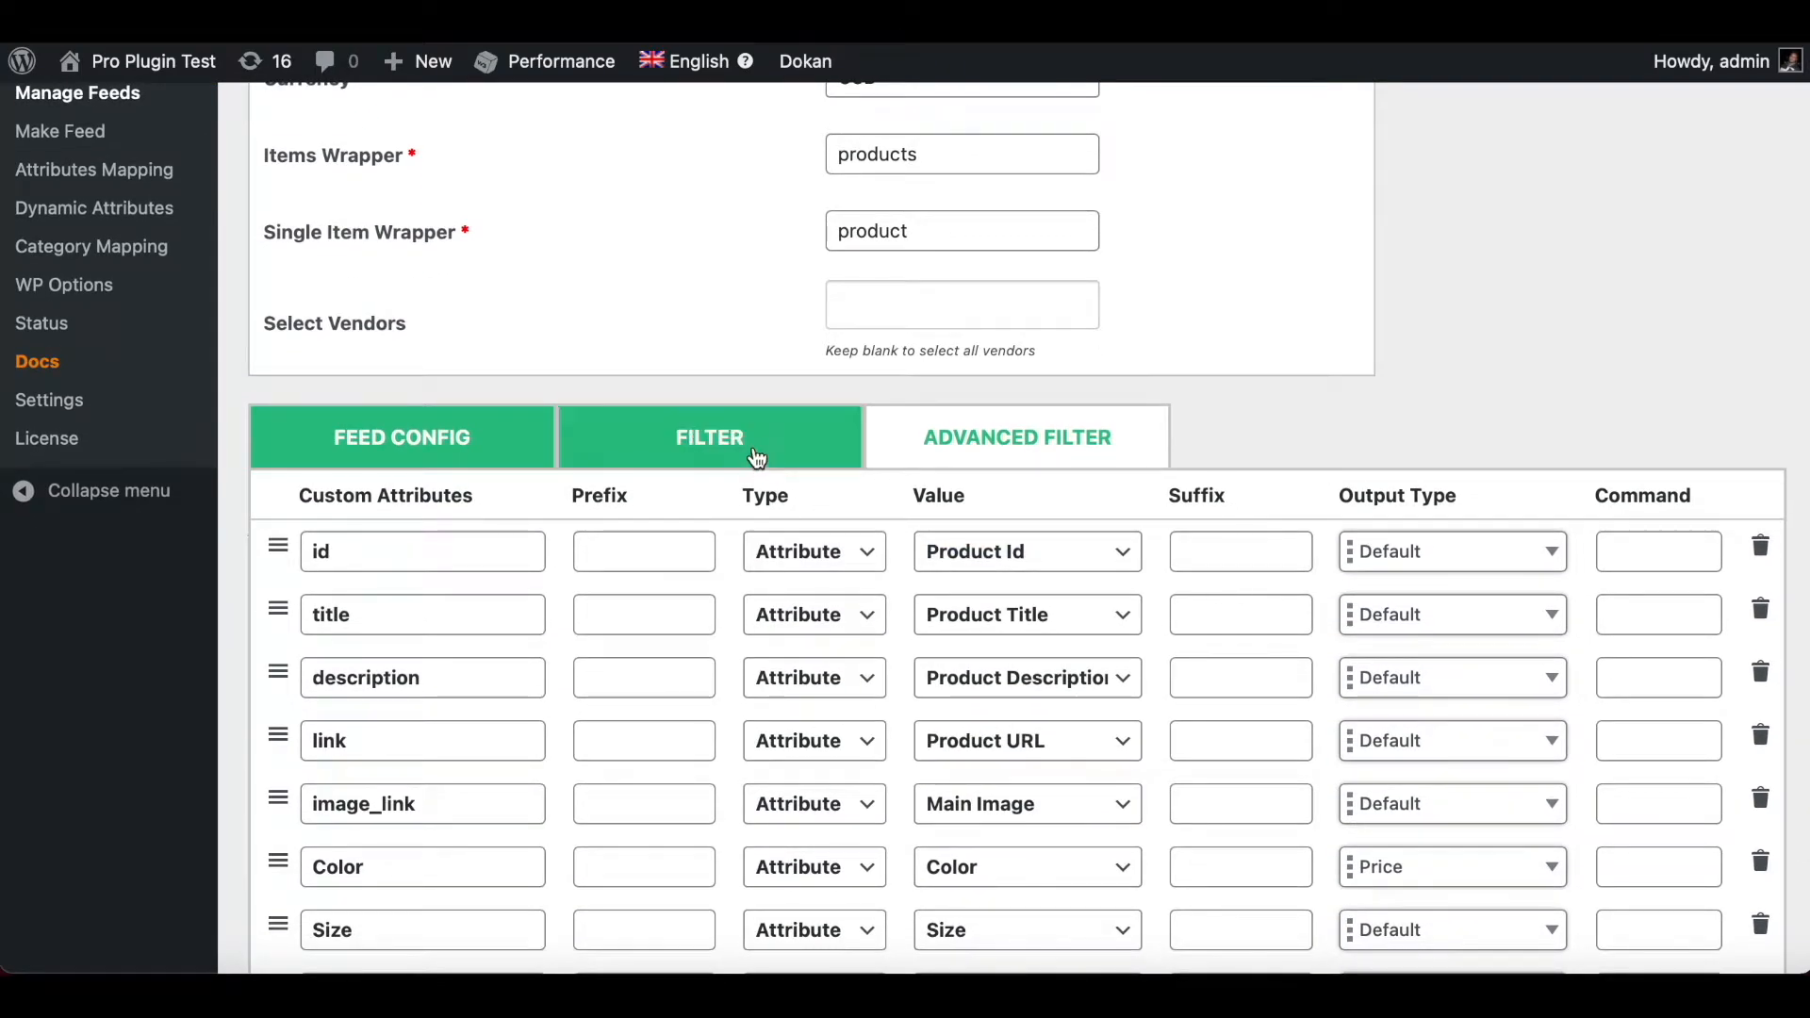
left_click(709, 436)
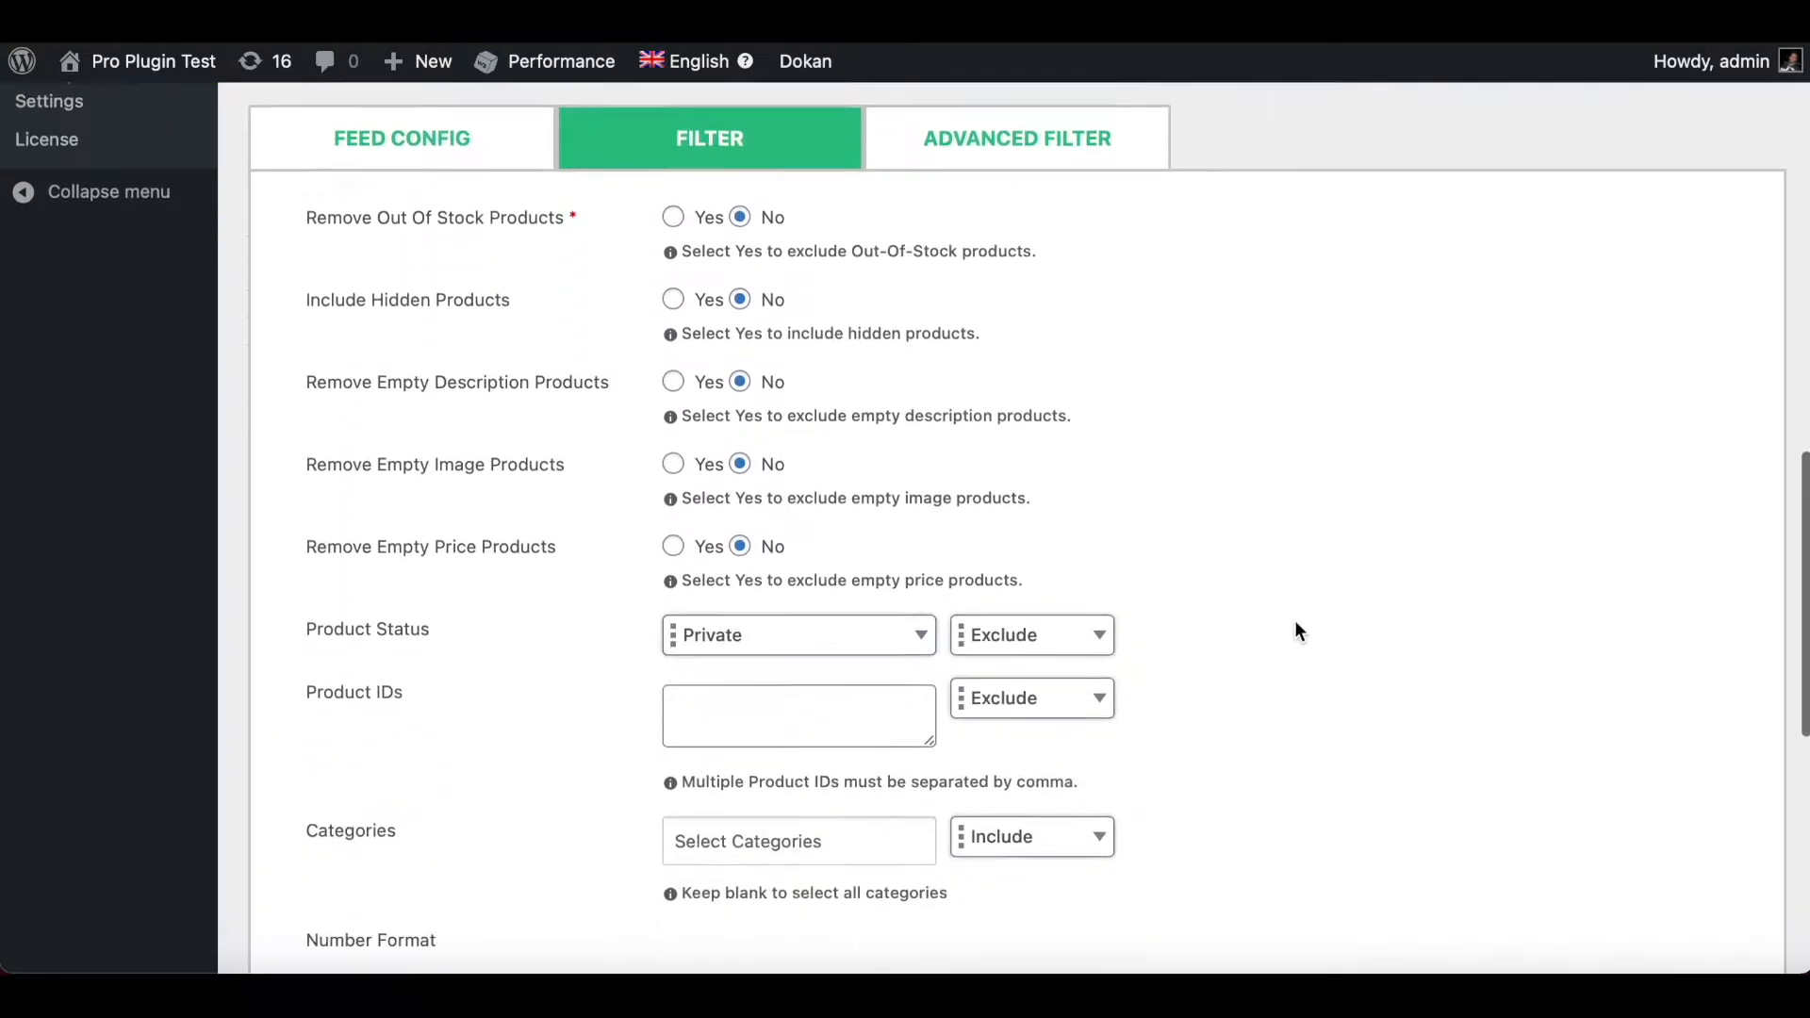
scroll("down", 3)
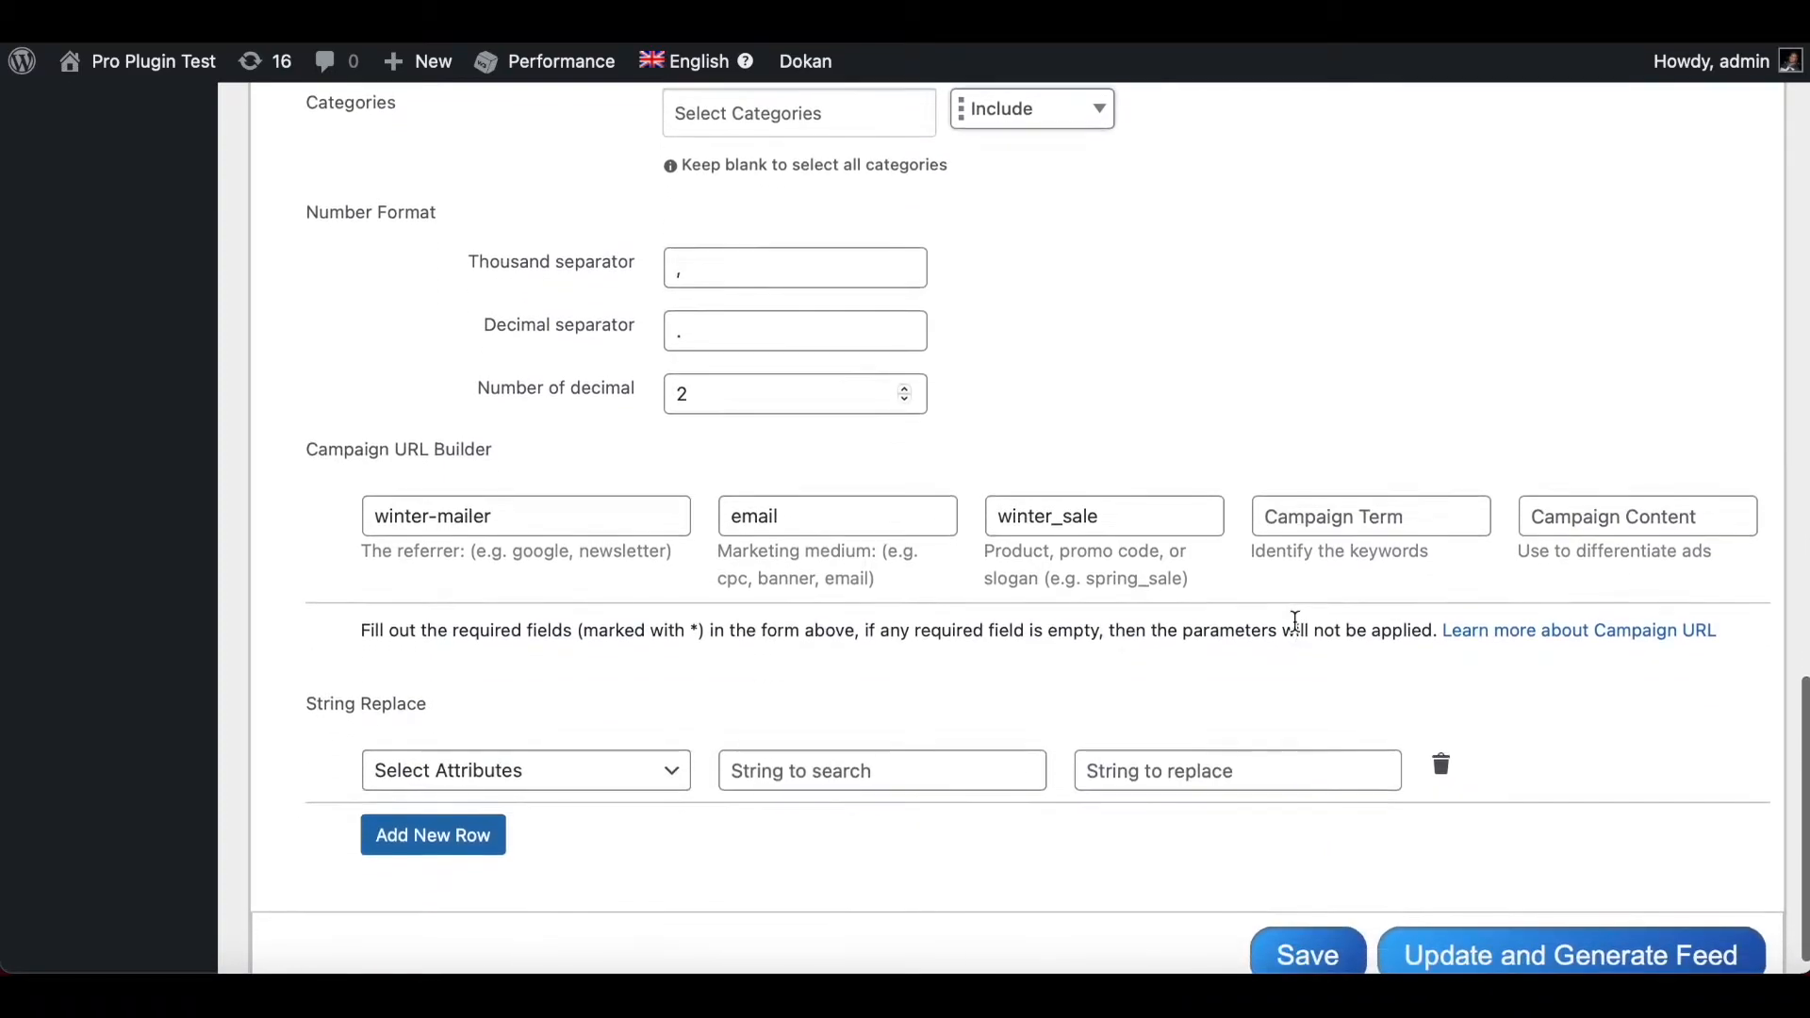
mouse_move(305, 731)
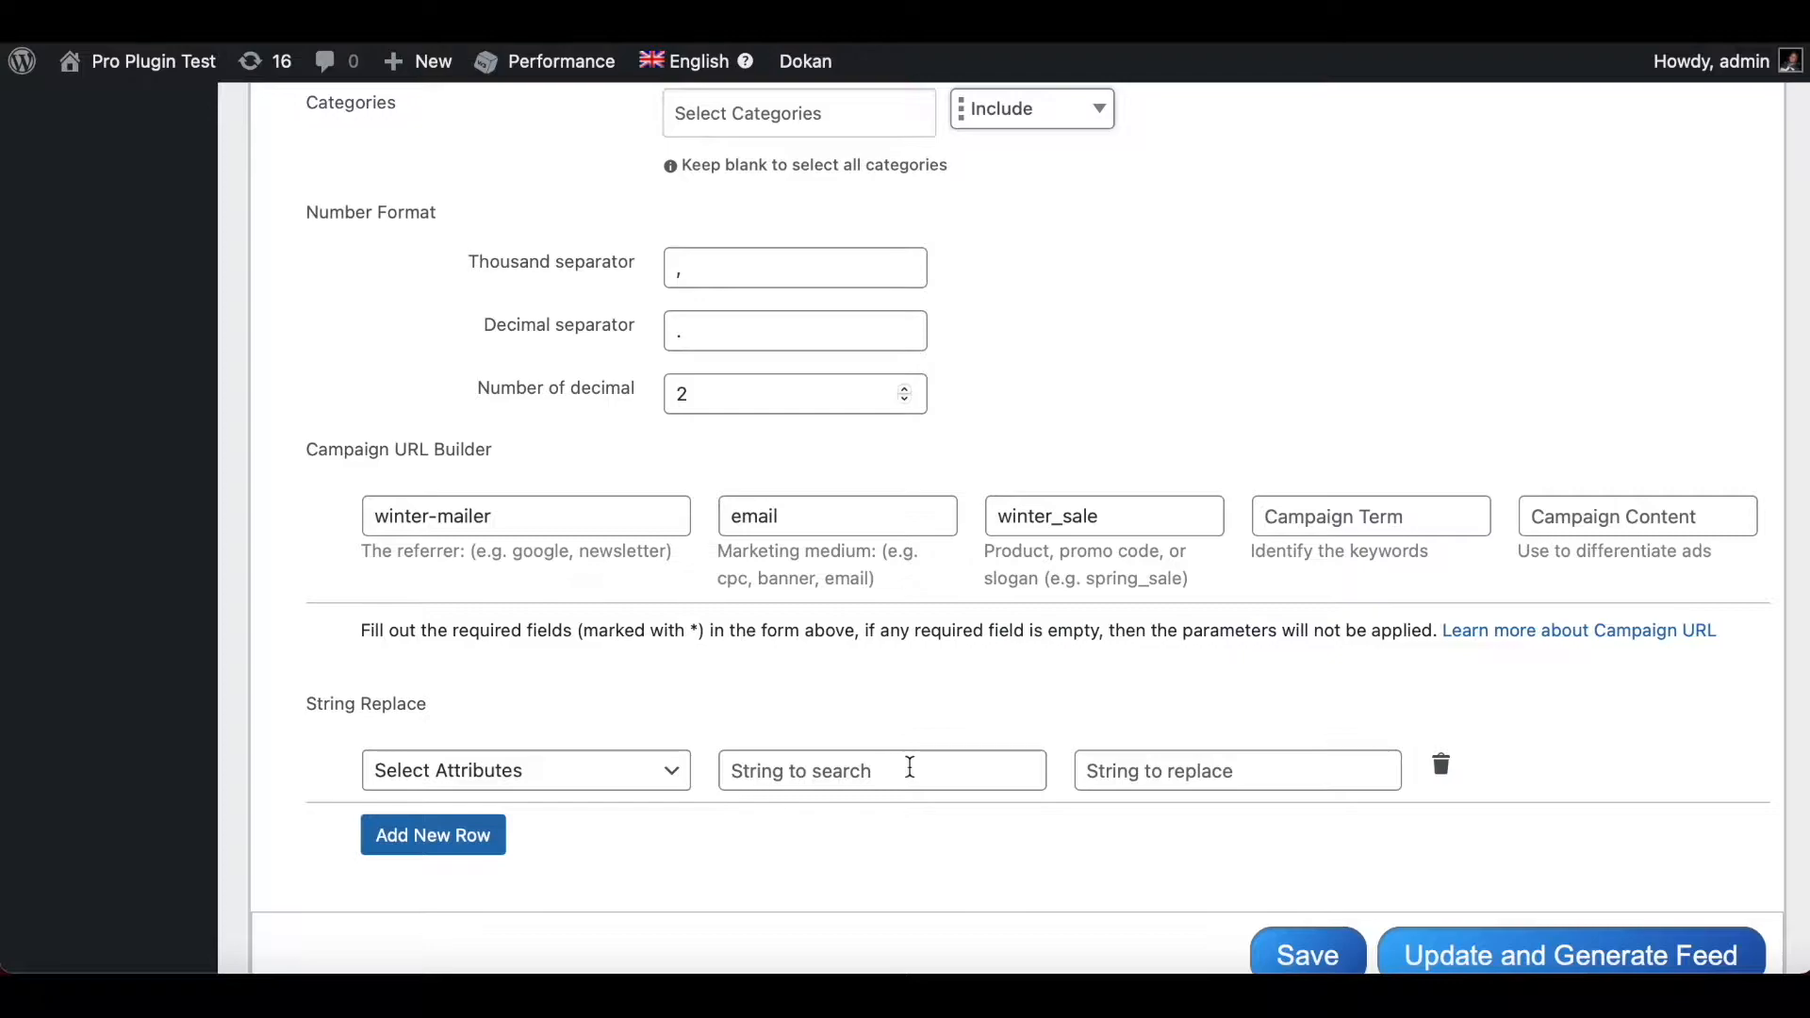
mouse_move(1143, 770)
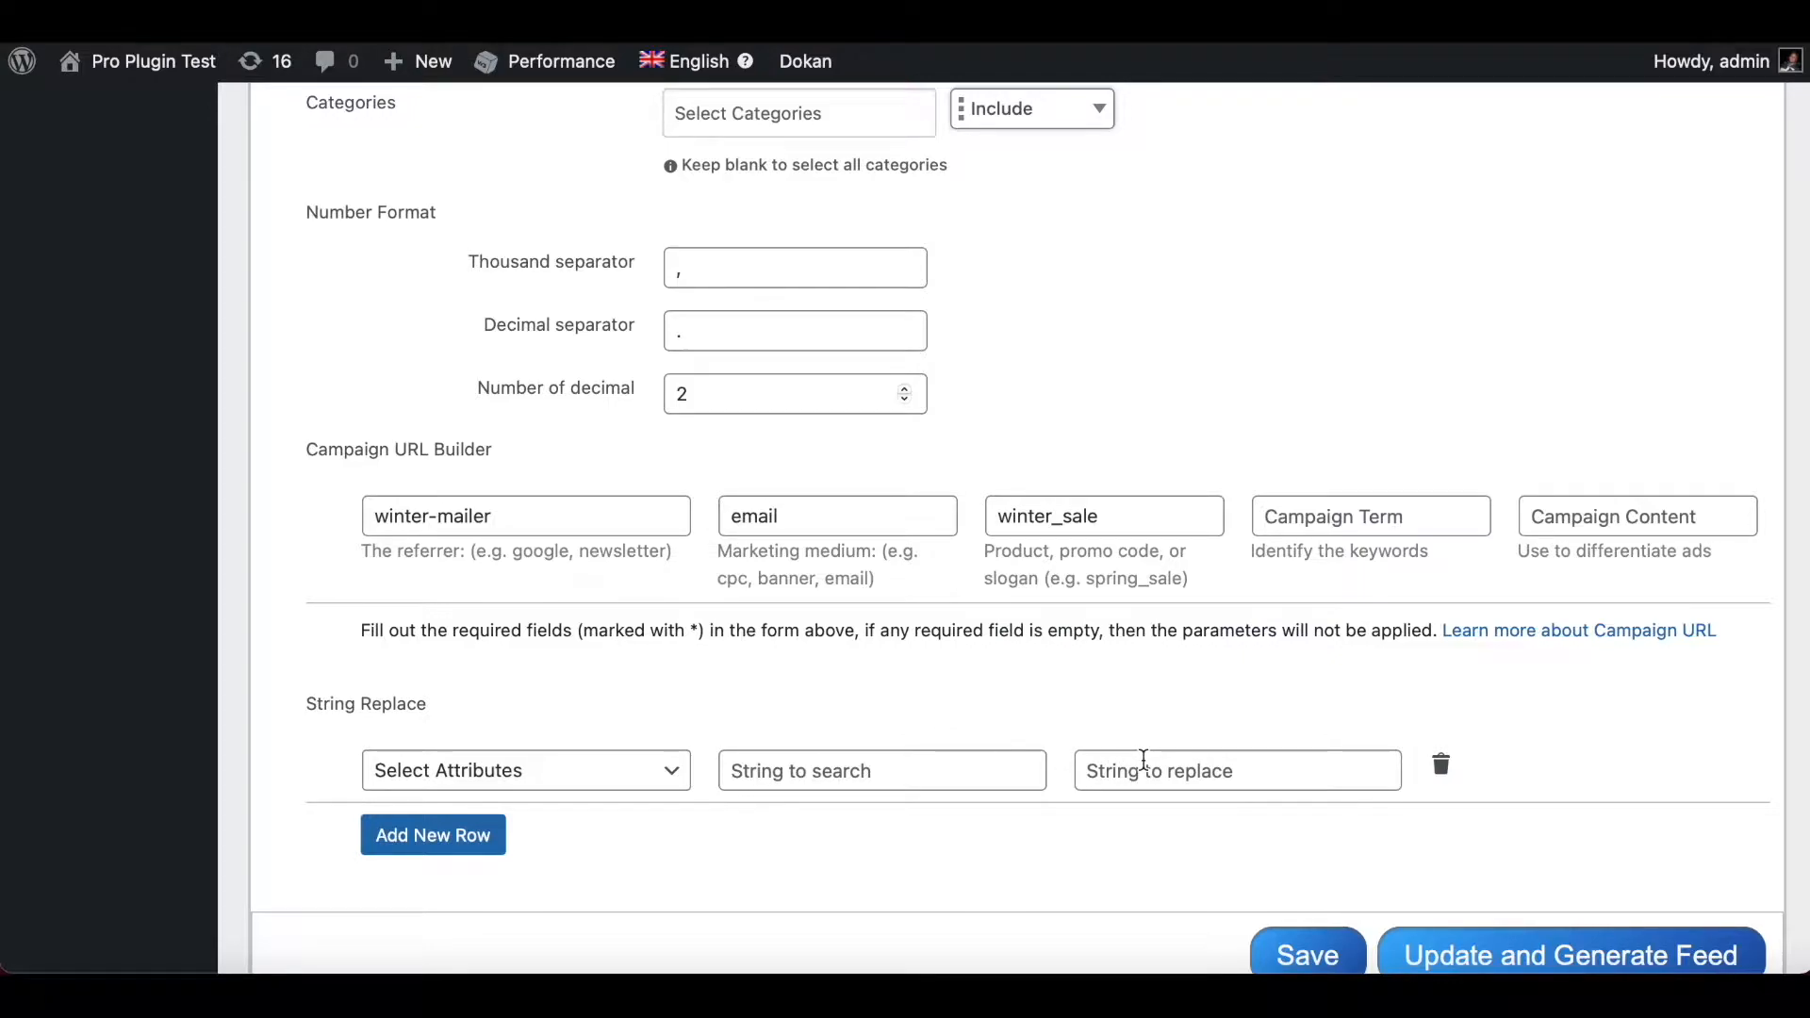
mouse_move(398, 903)
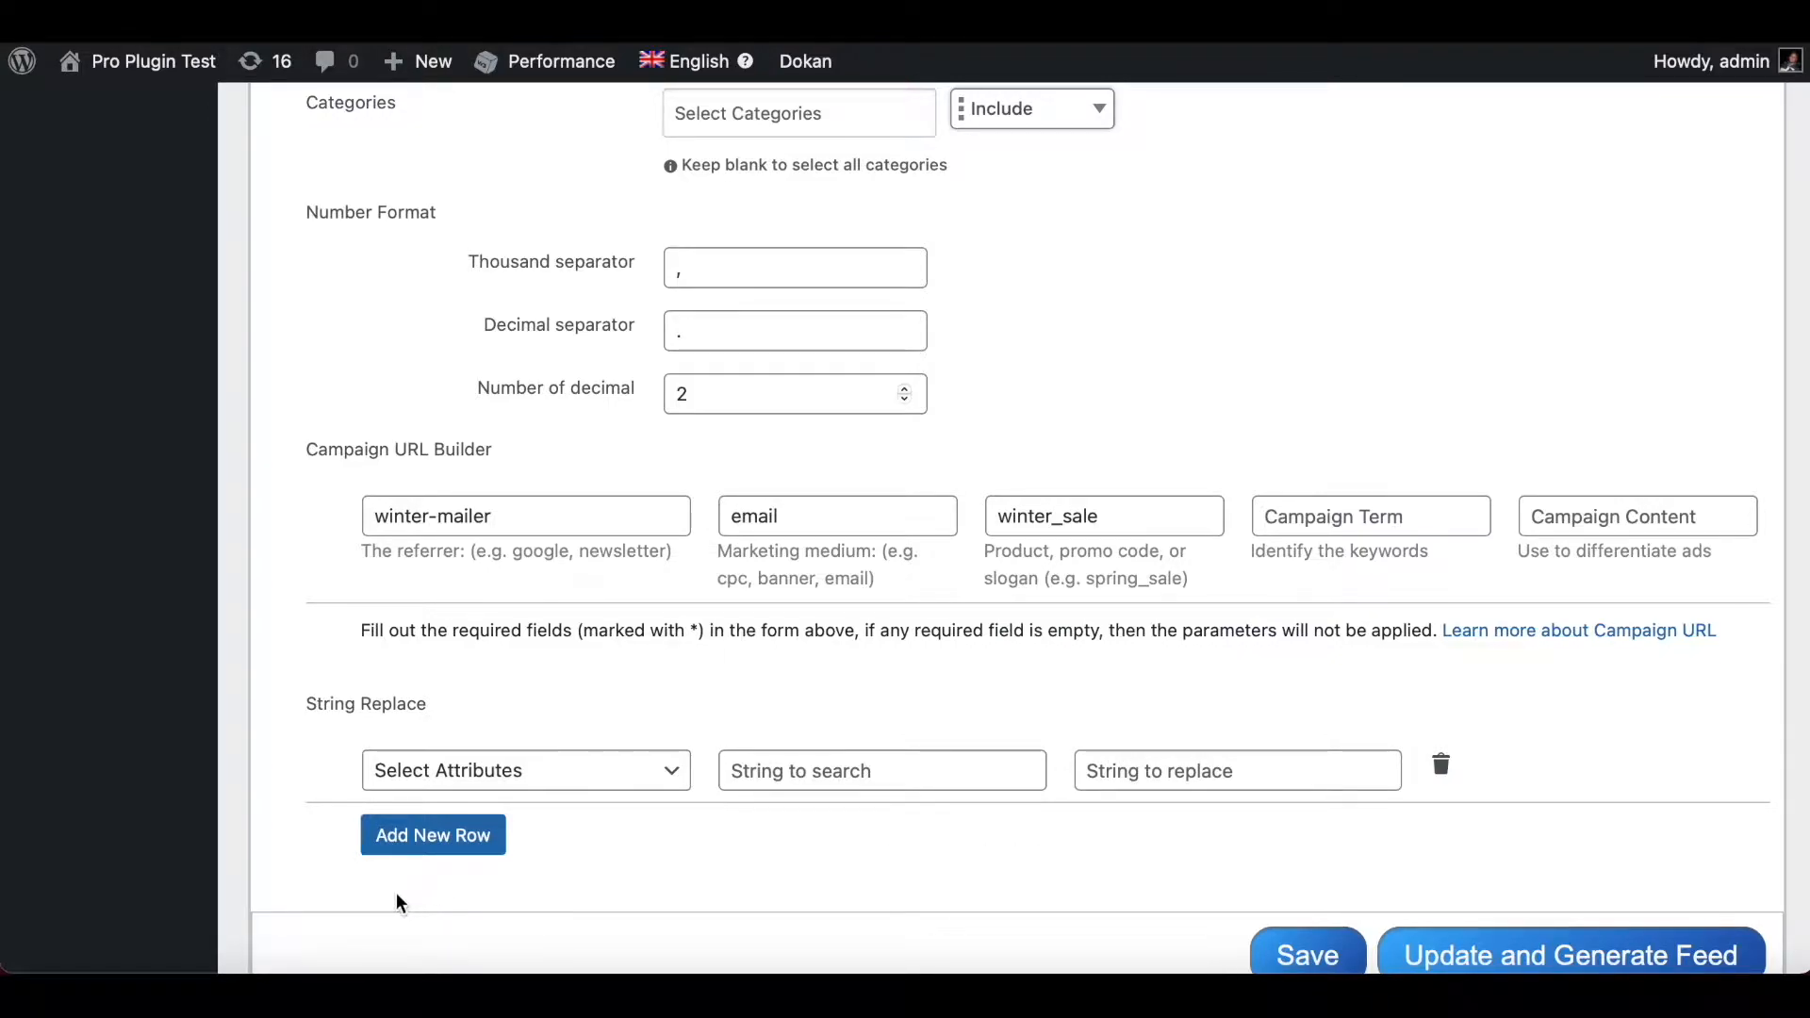
mouse_move(623, 854)
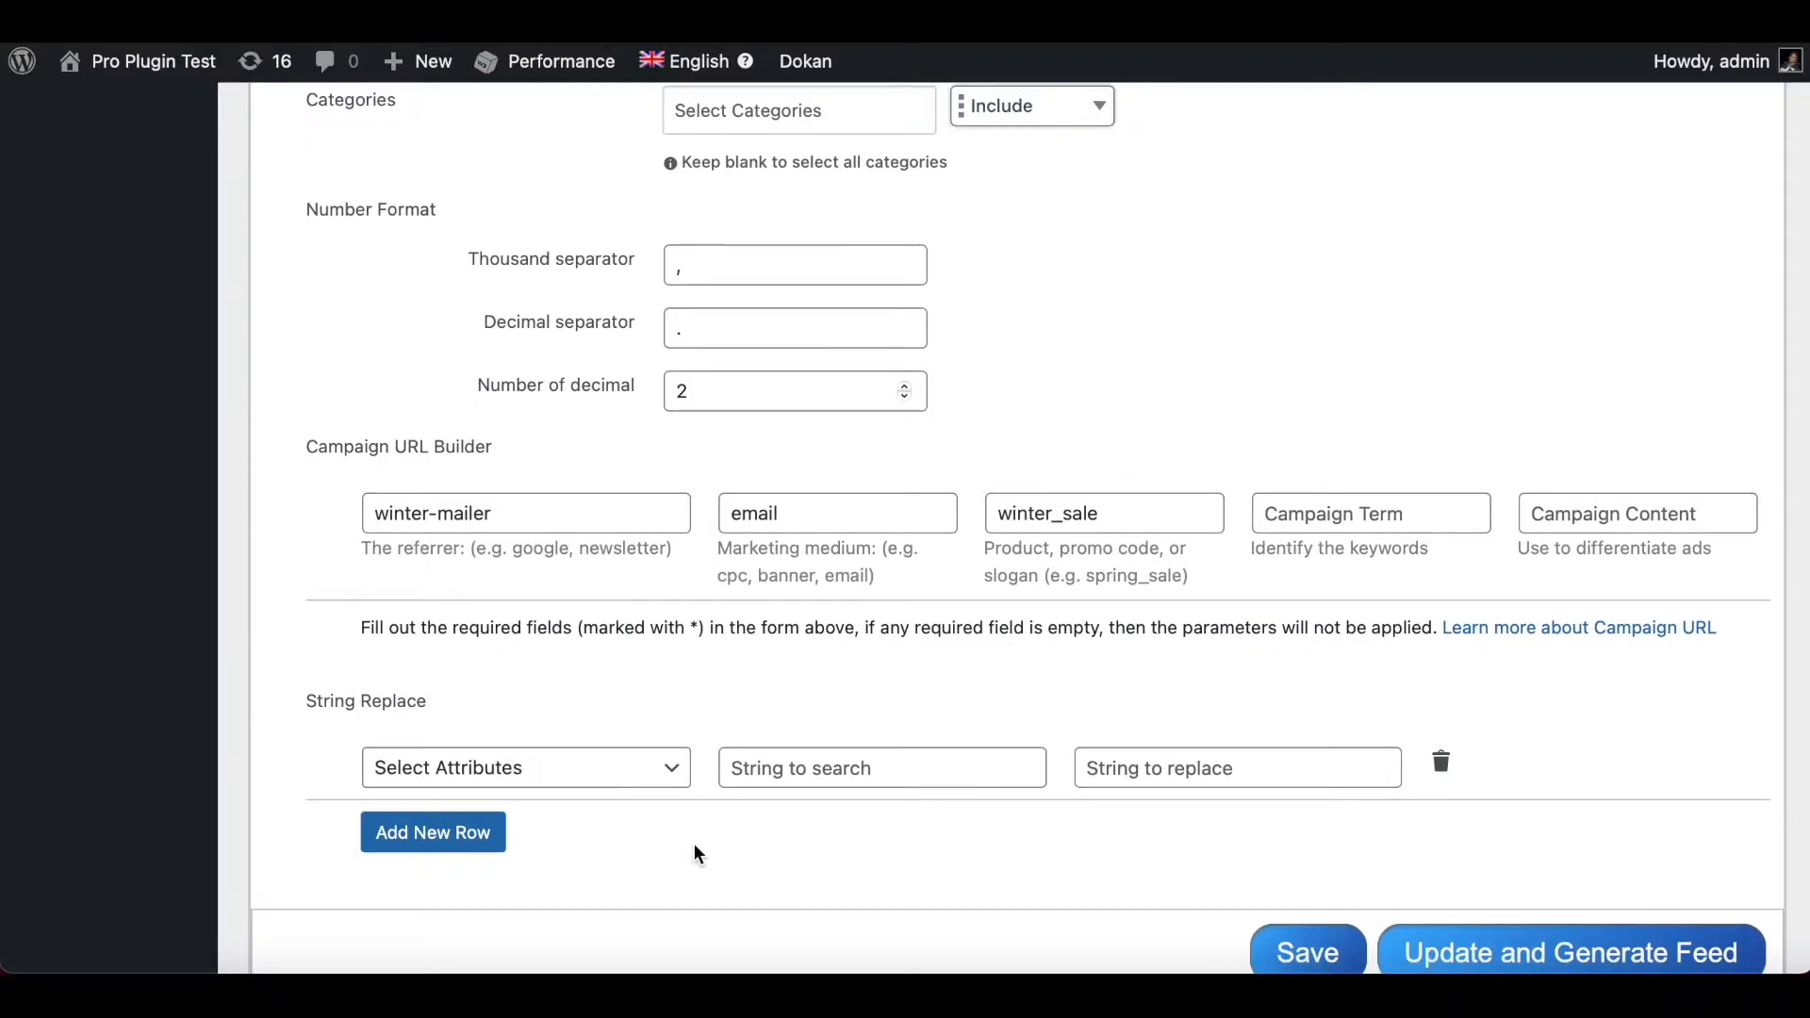
mouse_move(632, 804)
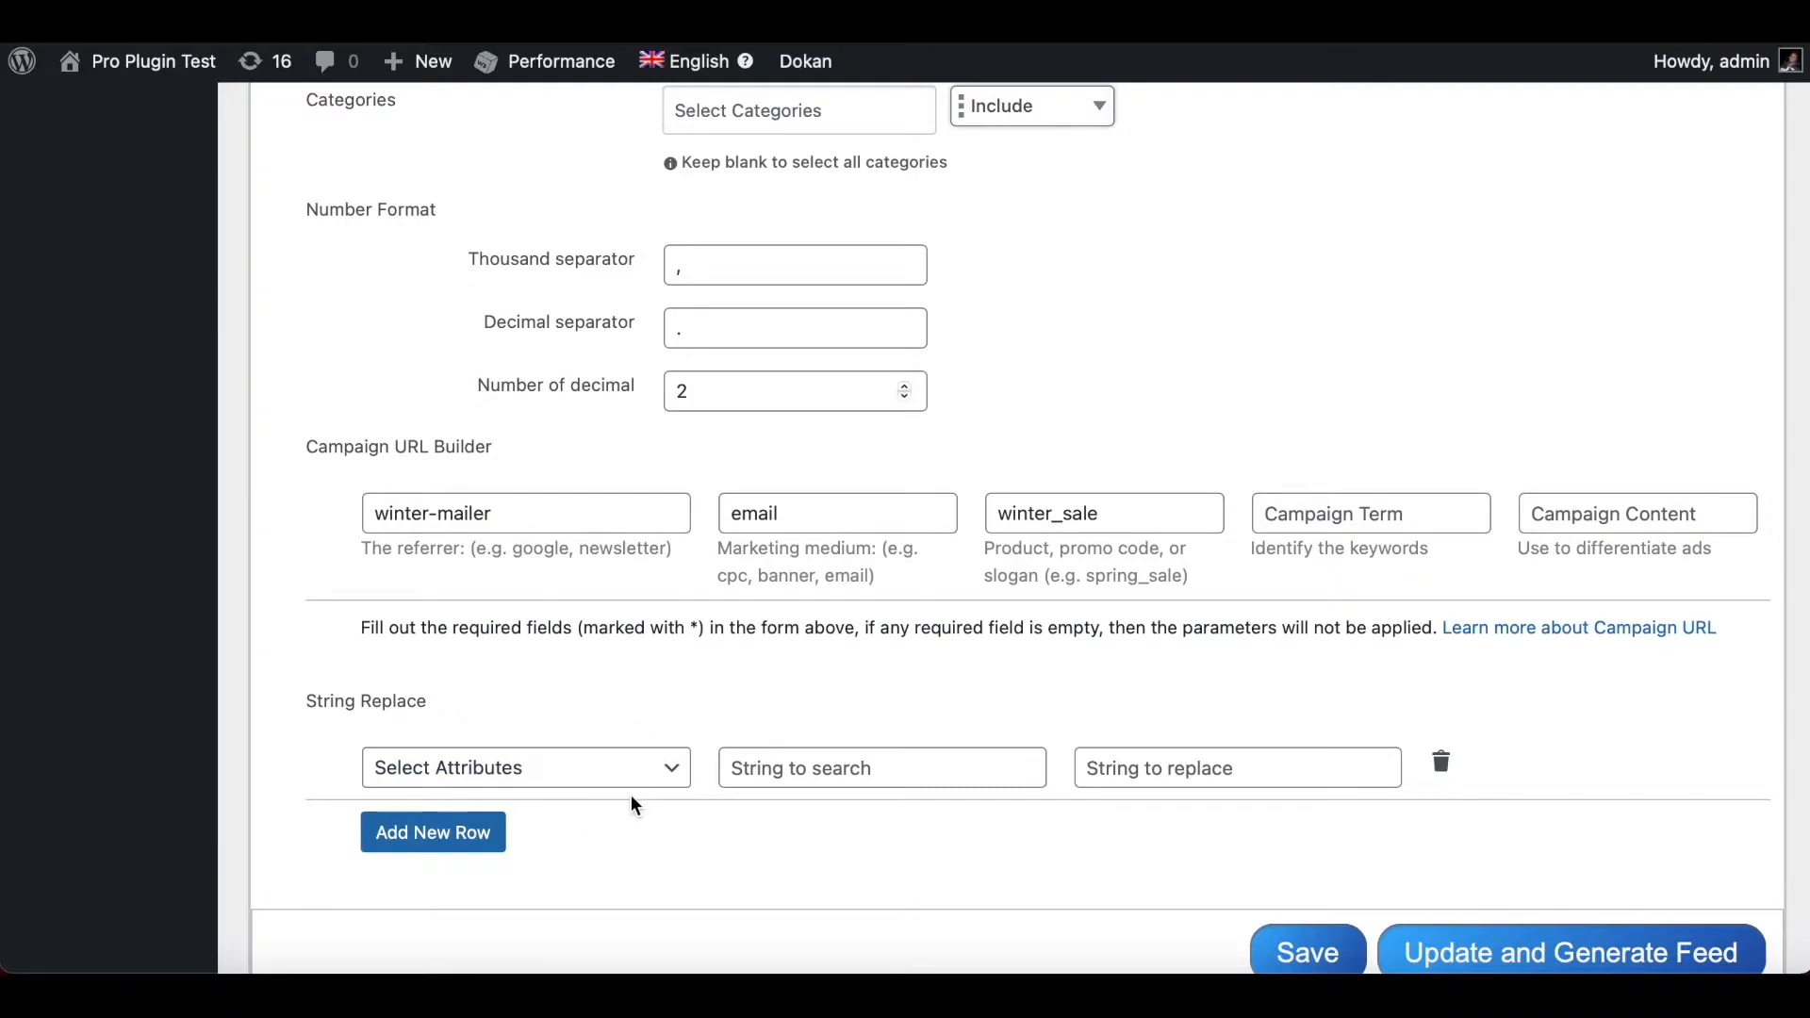
mouse_move(564, 774)
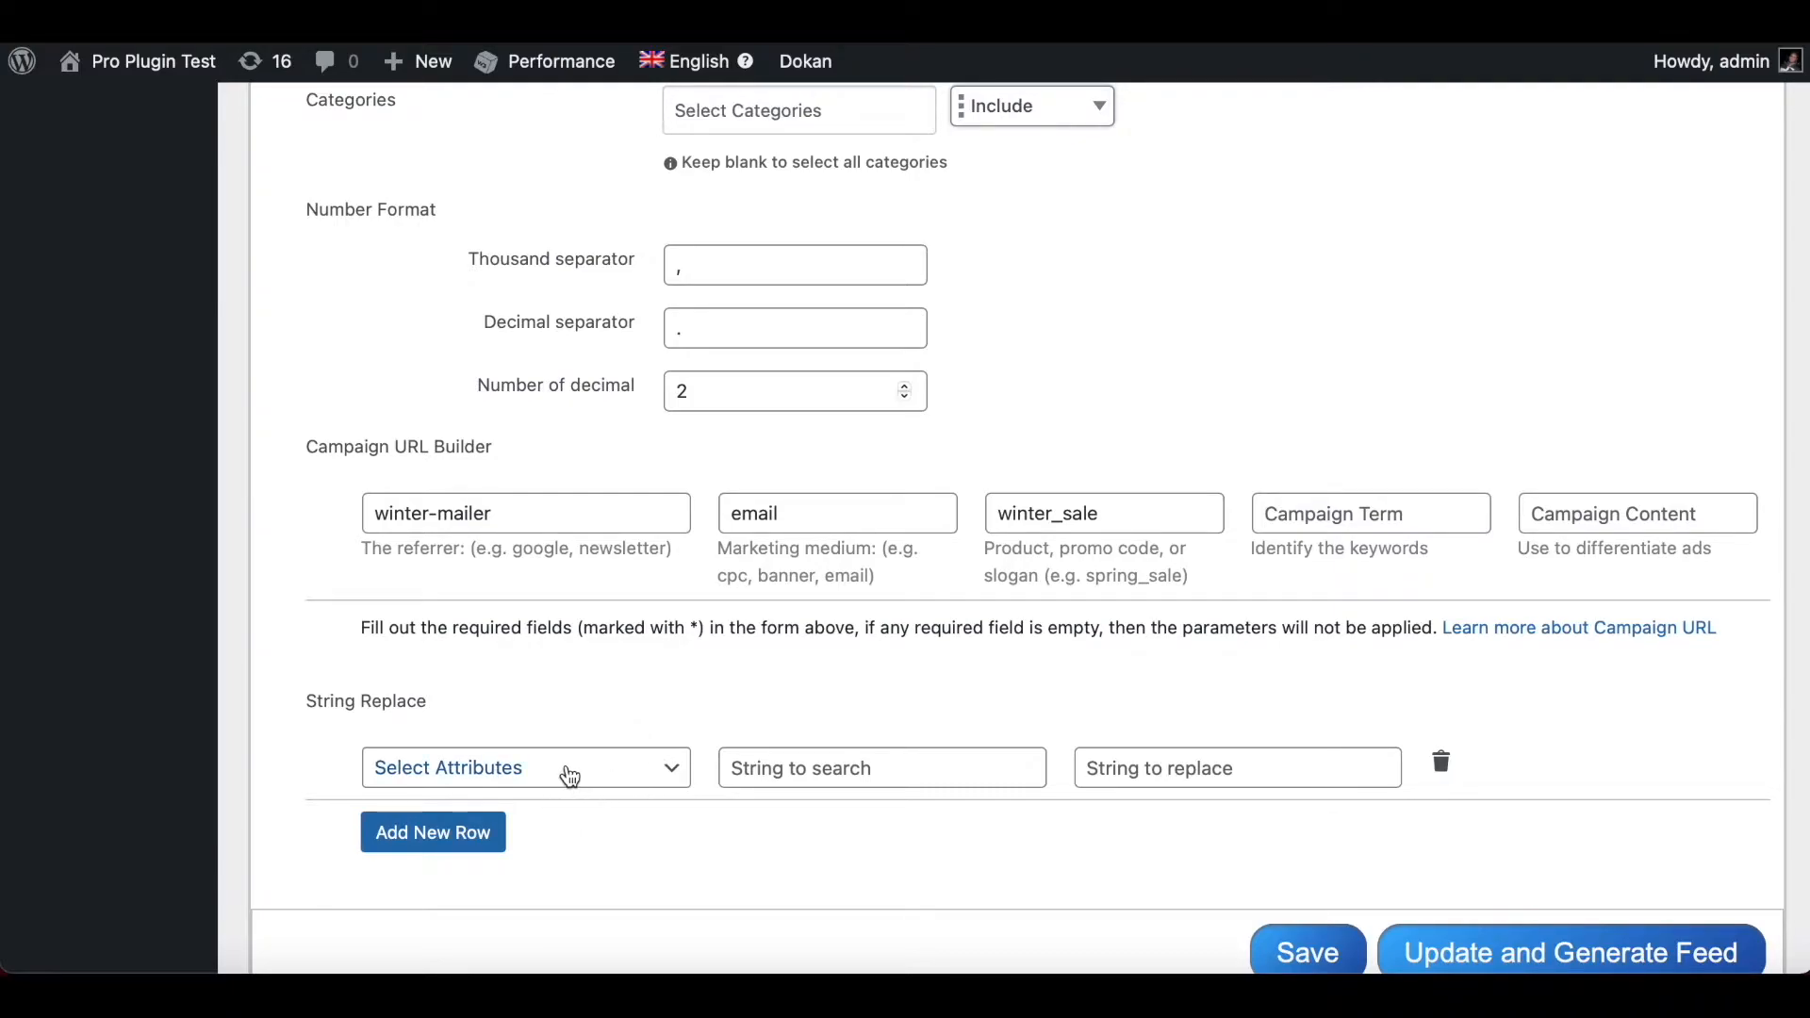
- Choose Product Description as the String Replace rule's attribute
left_click(524, 767)
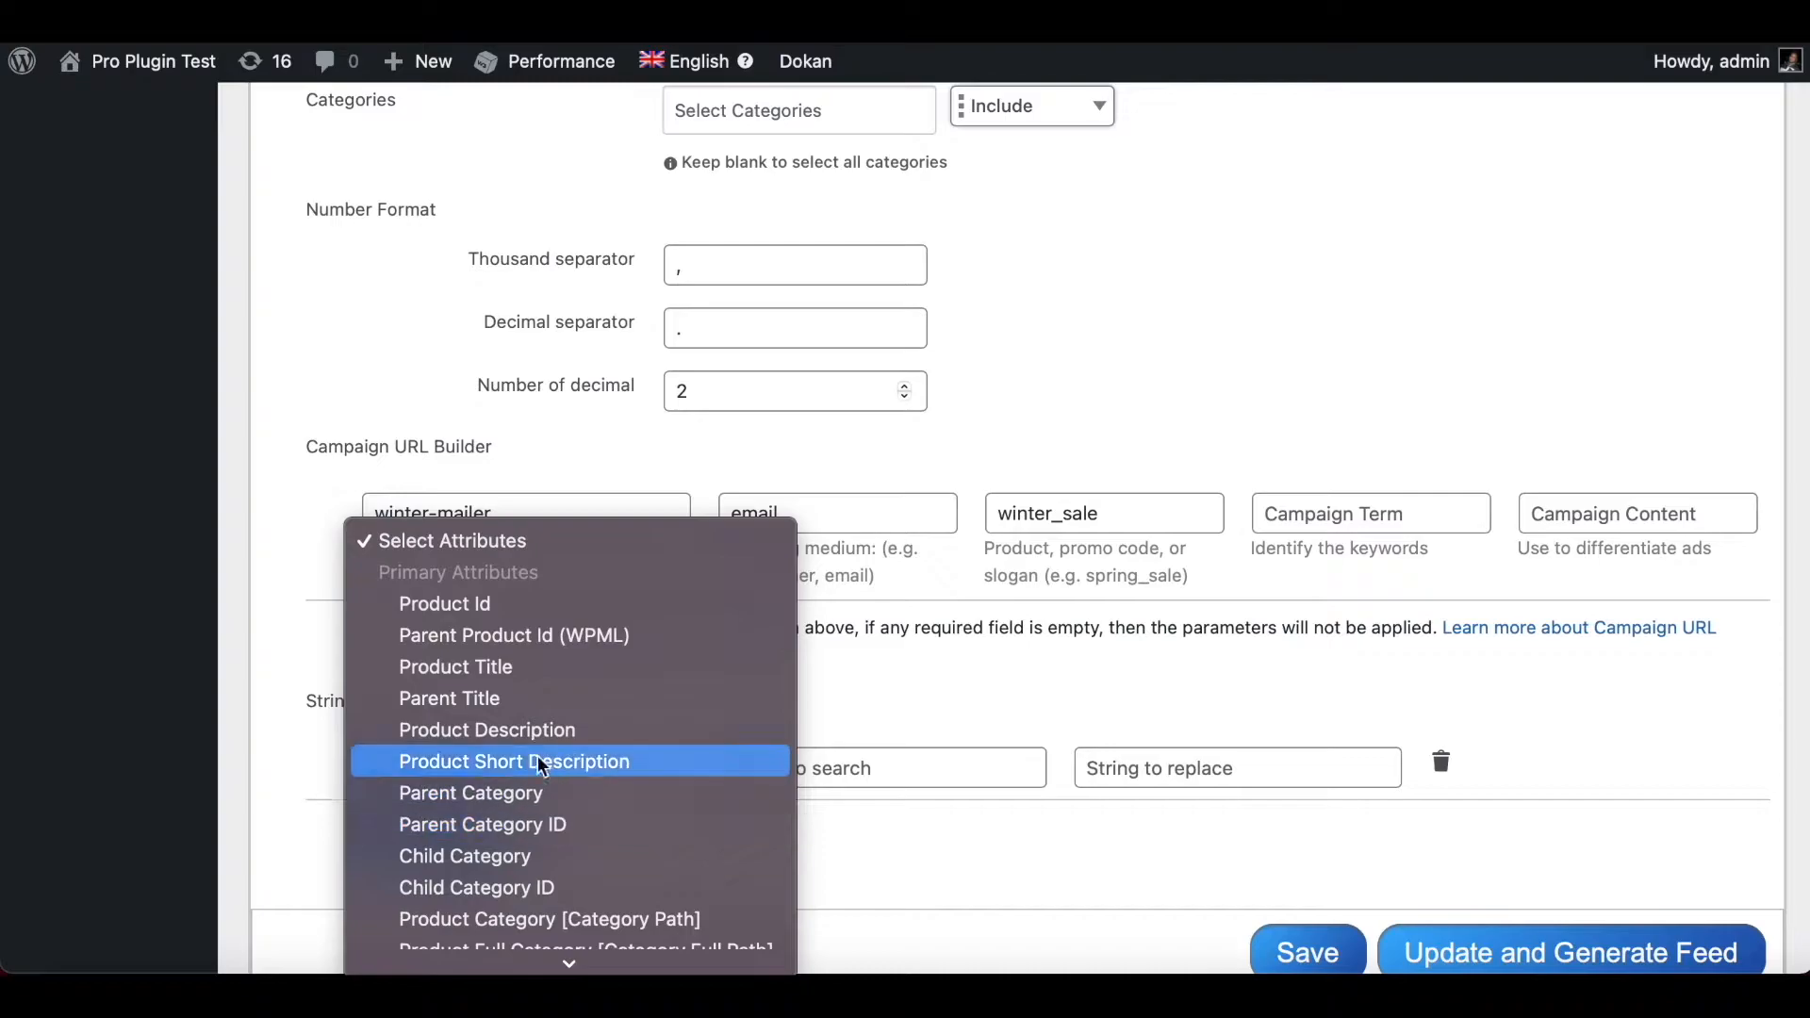
mouse_move(540, 730)
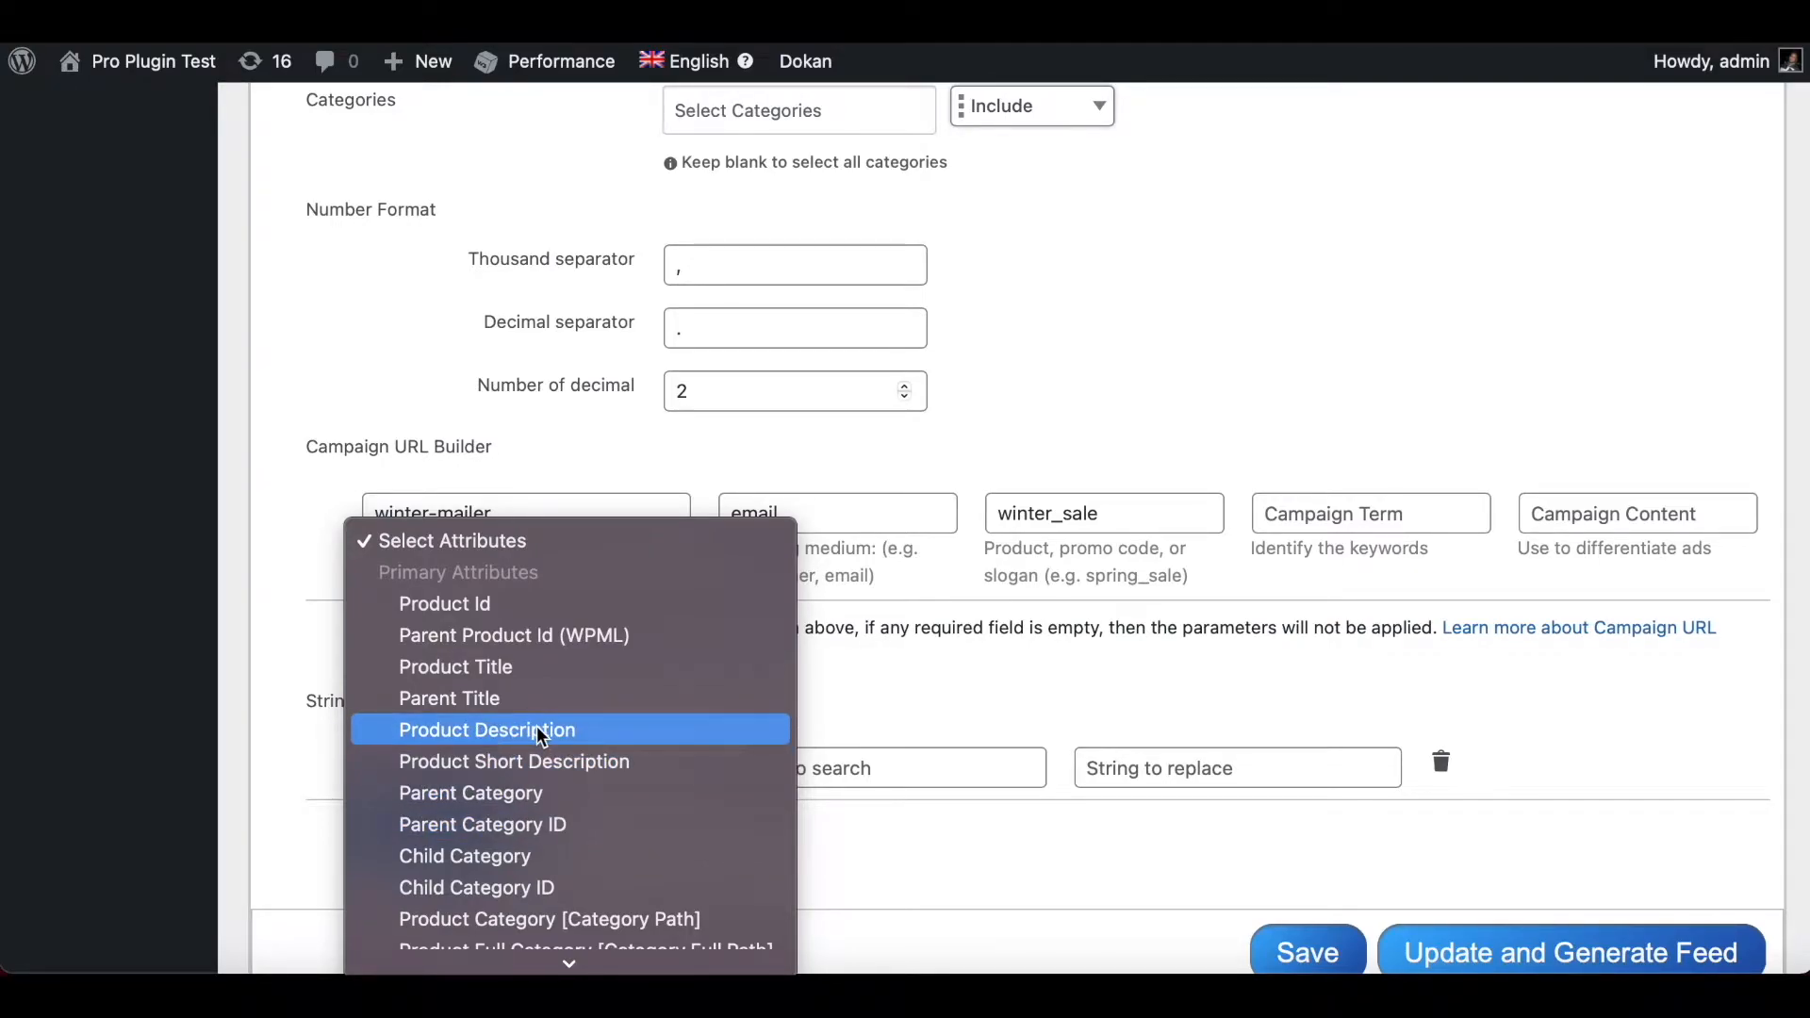
left_click(486, 728)
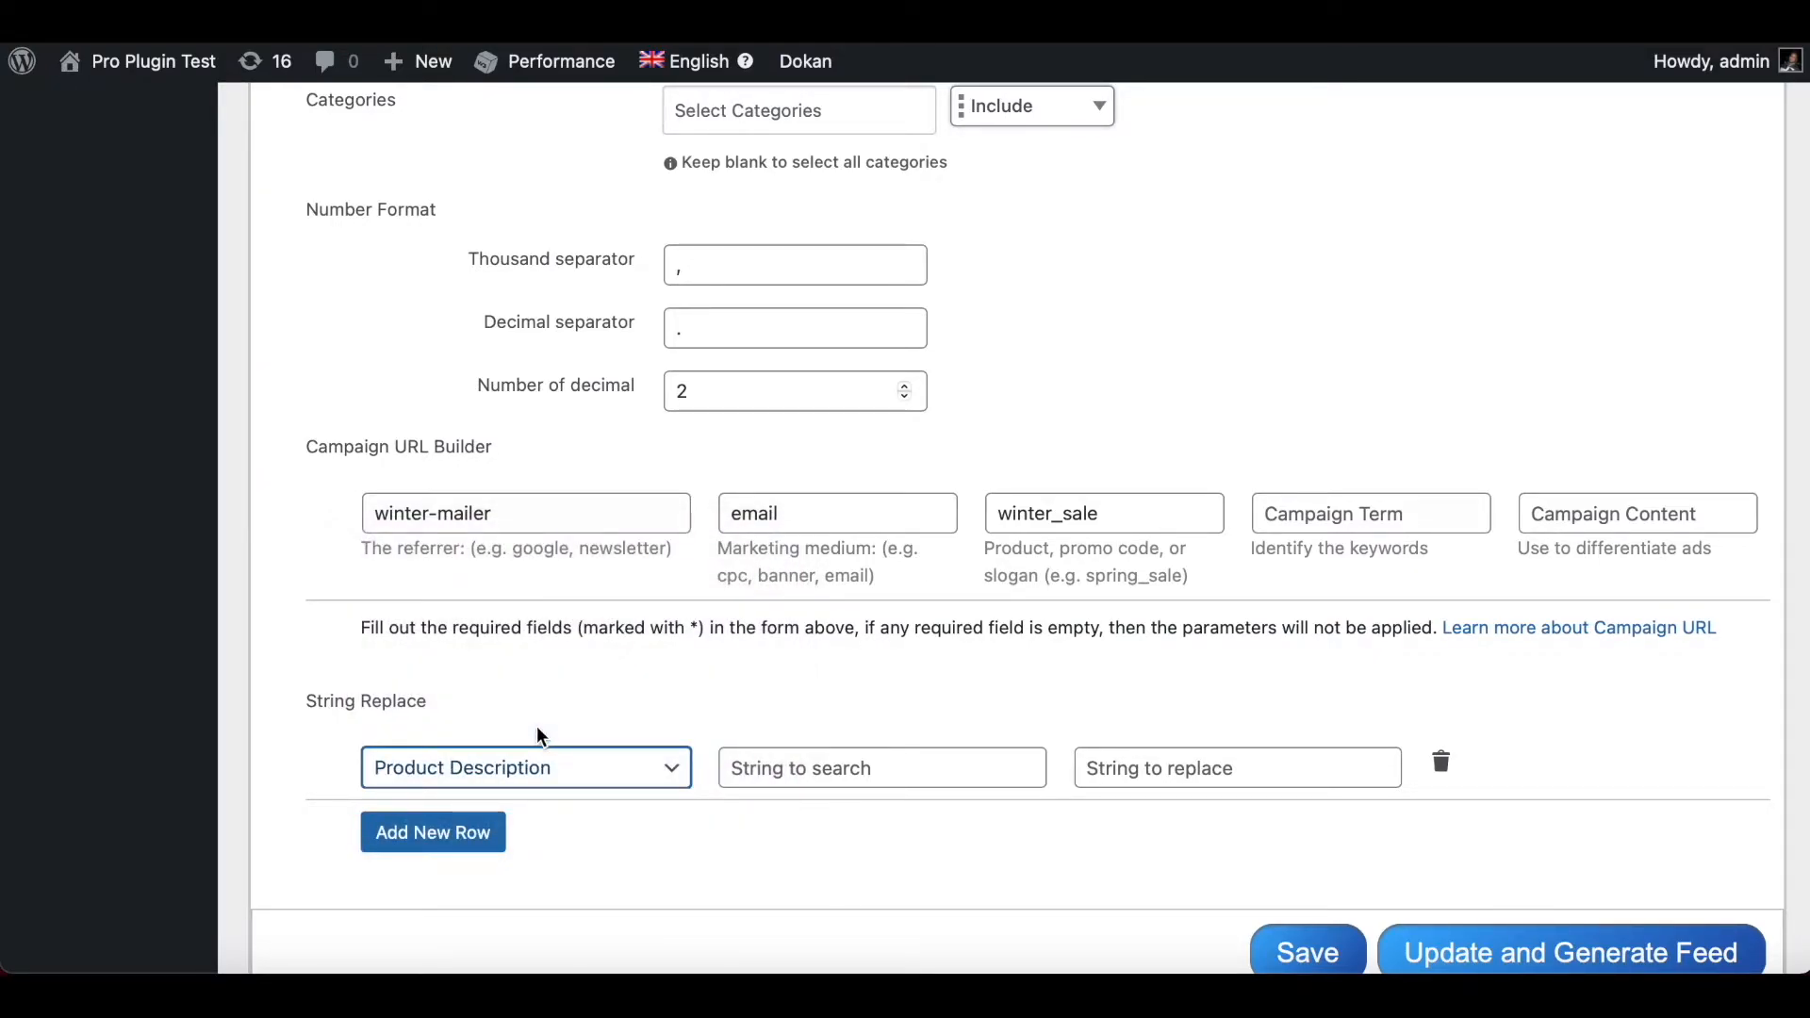
mouse_move(1471, 222)
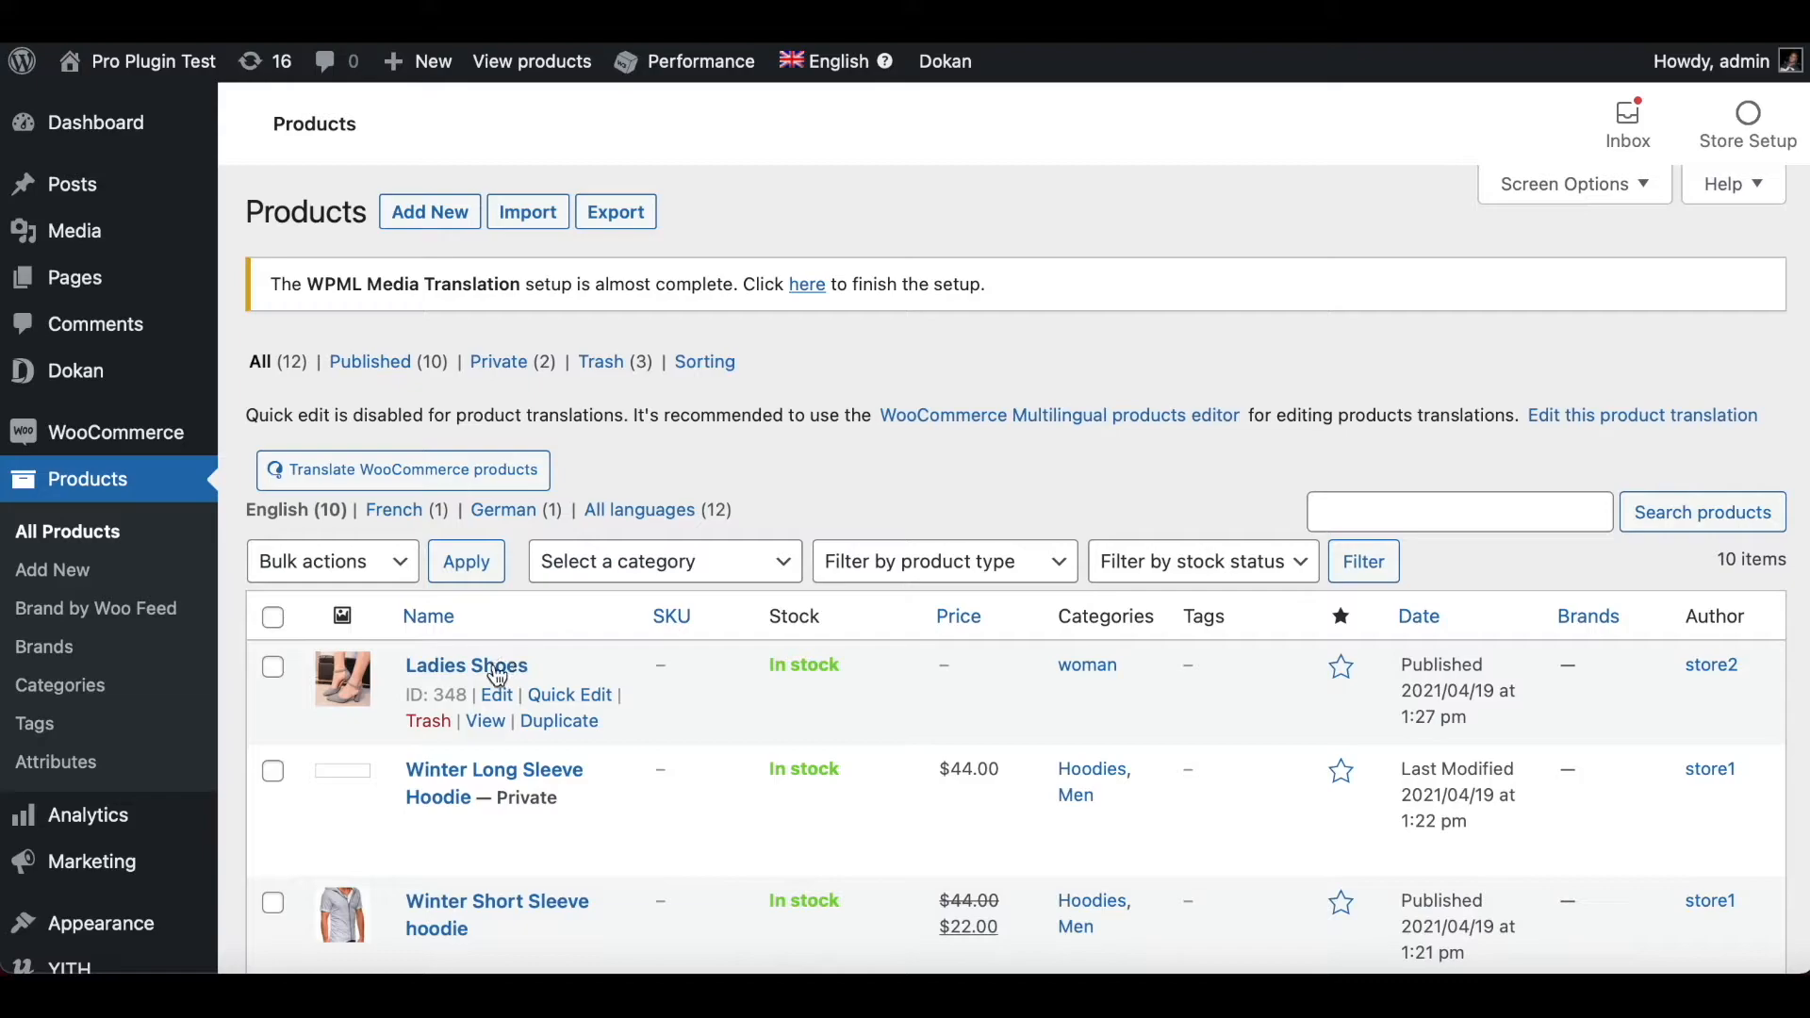
- Open Ladies Shoes for editing and view its 'Flexible Ladies Shoes' description
left_click(467, 665)
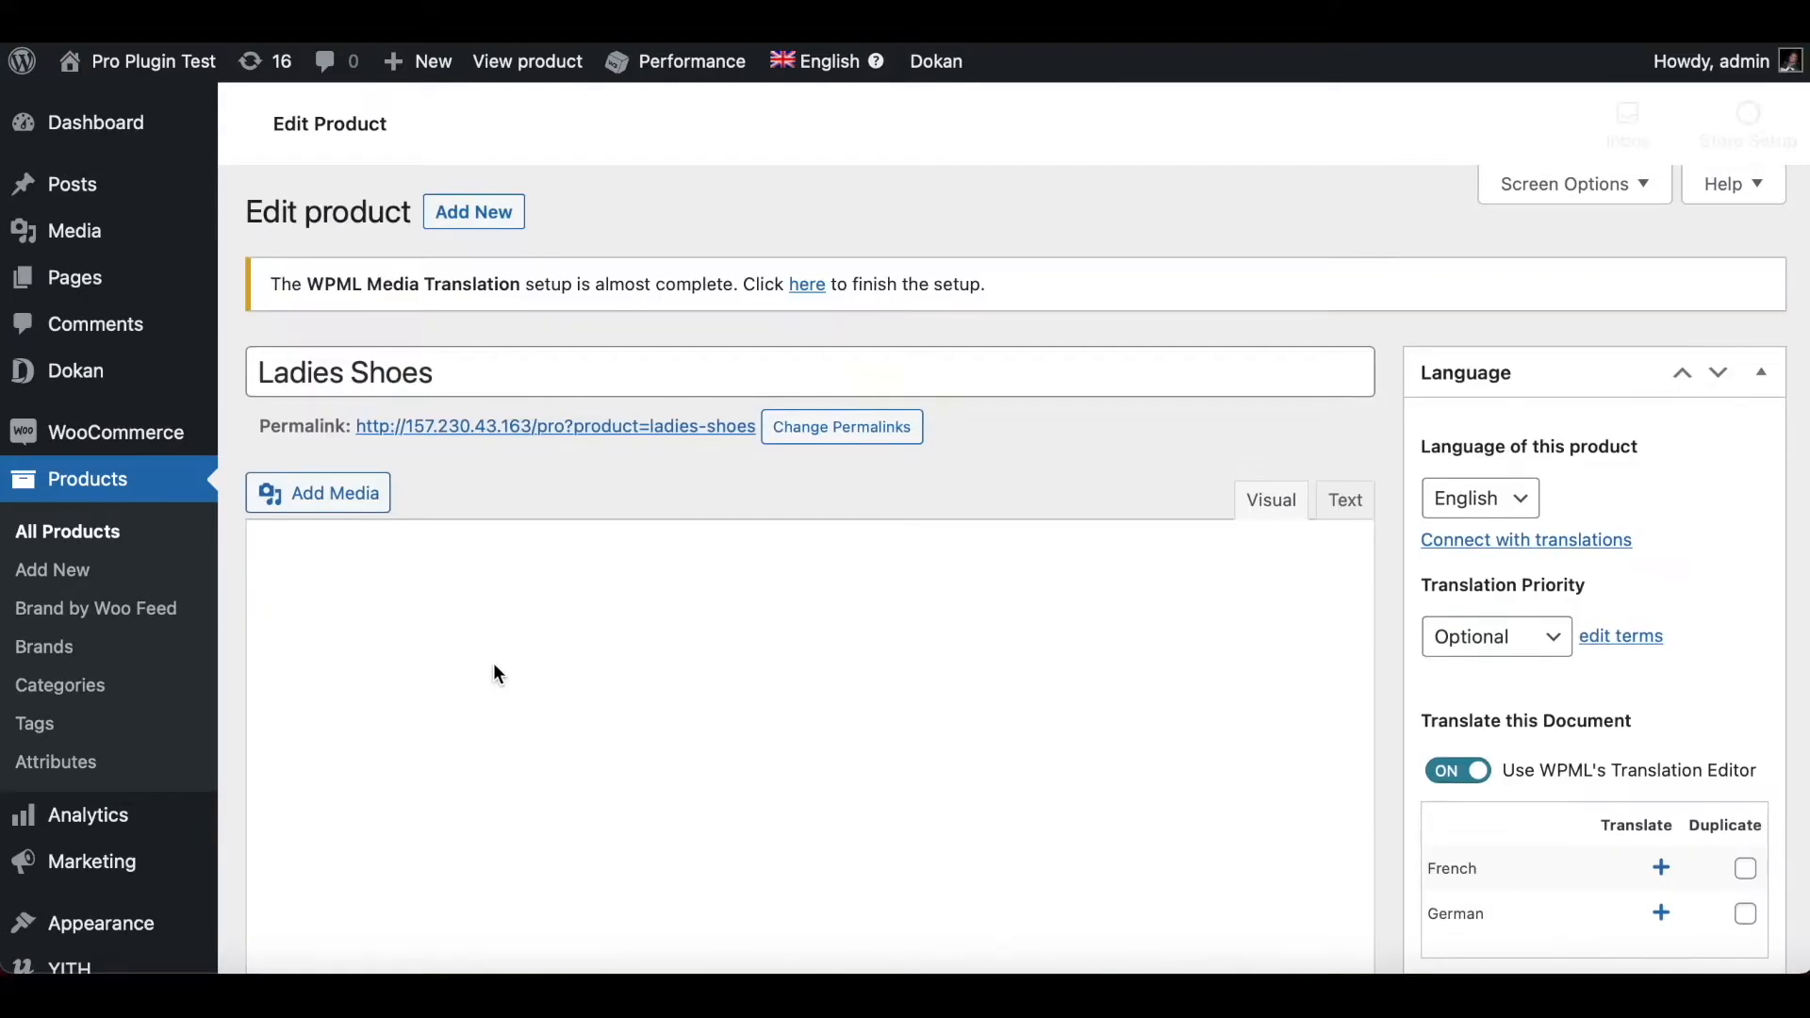
type("Flexible Ladies Shoes")
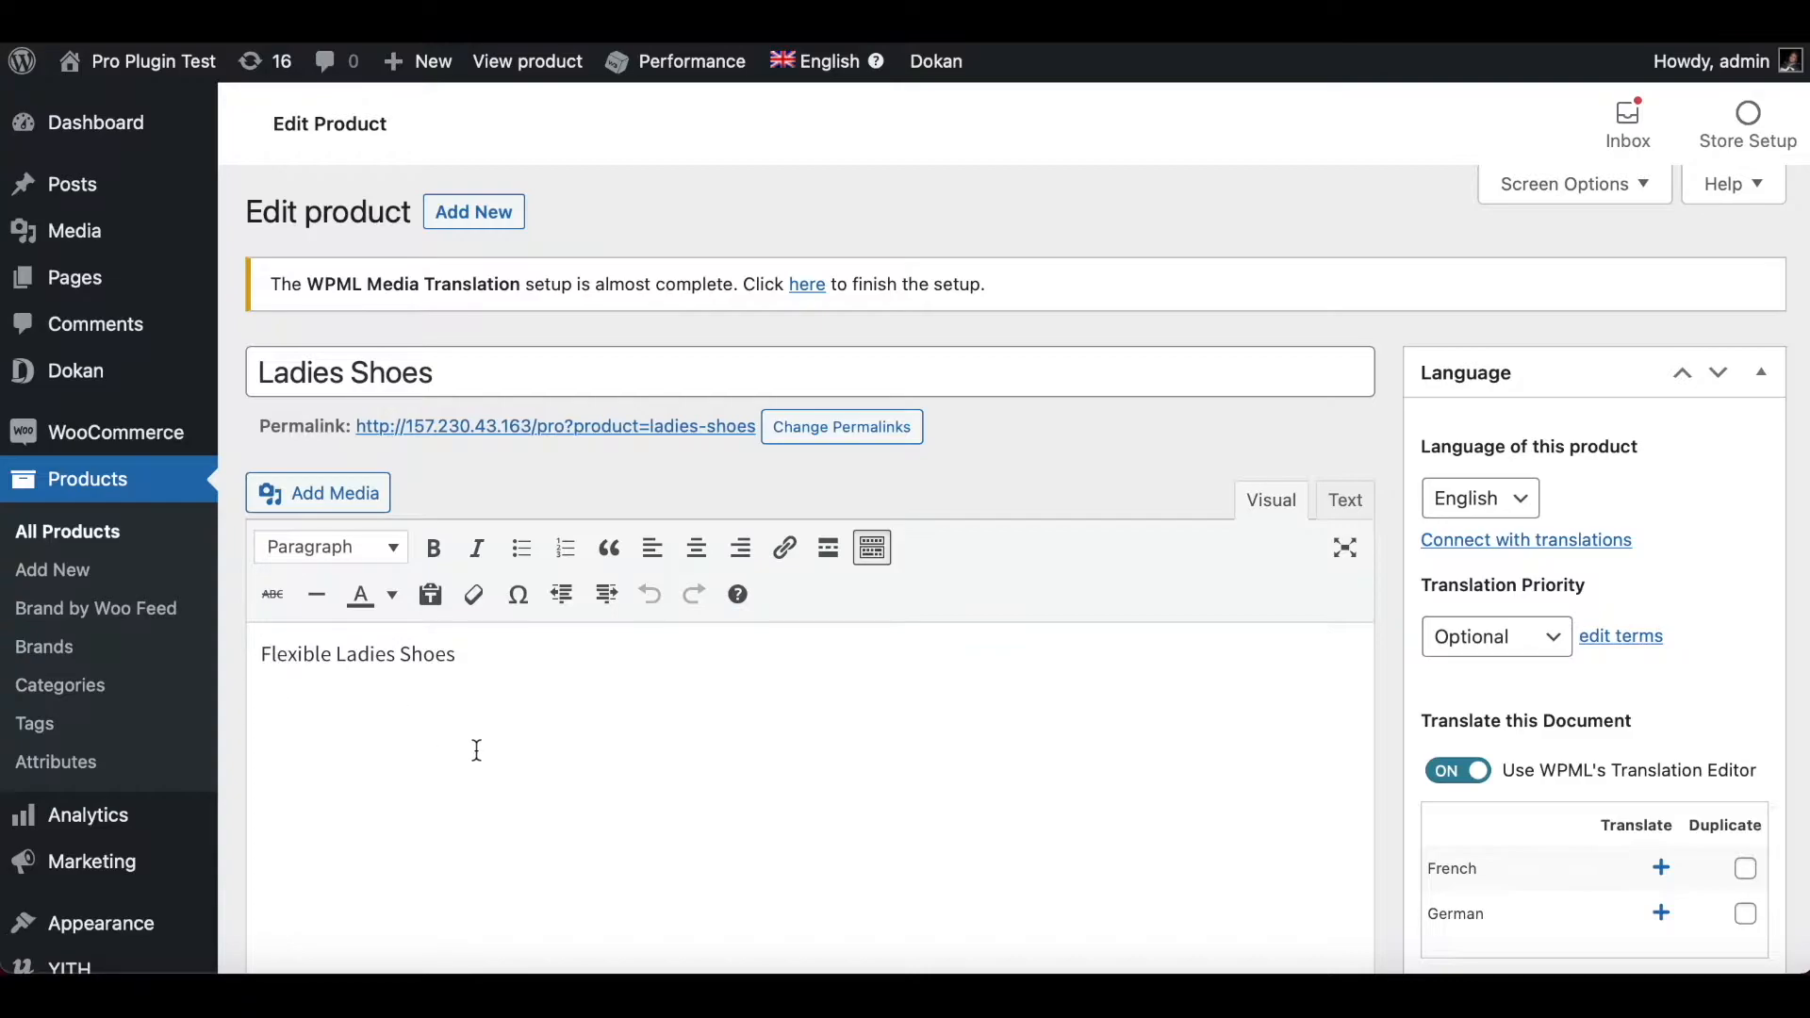
mouse_move(284, 697)
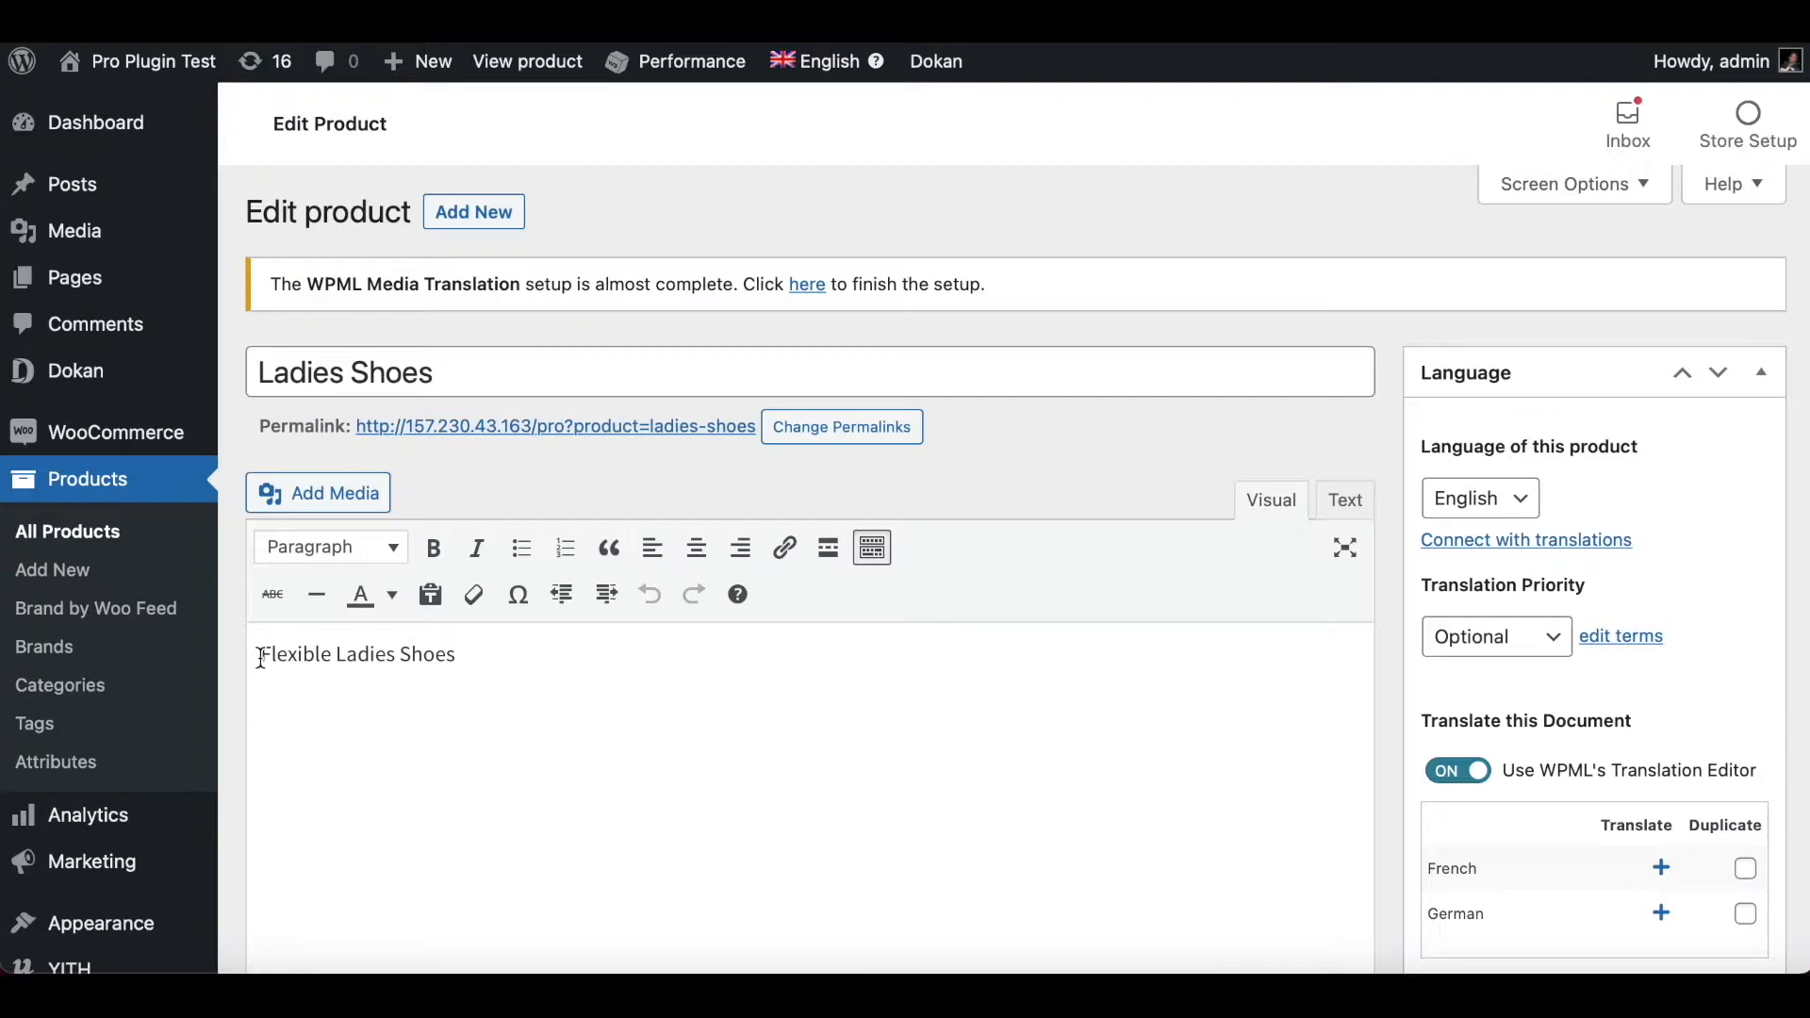
mouse_move(329, 705)
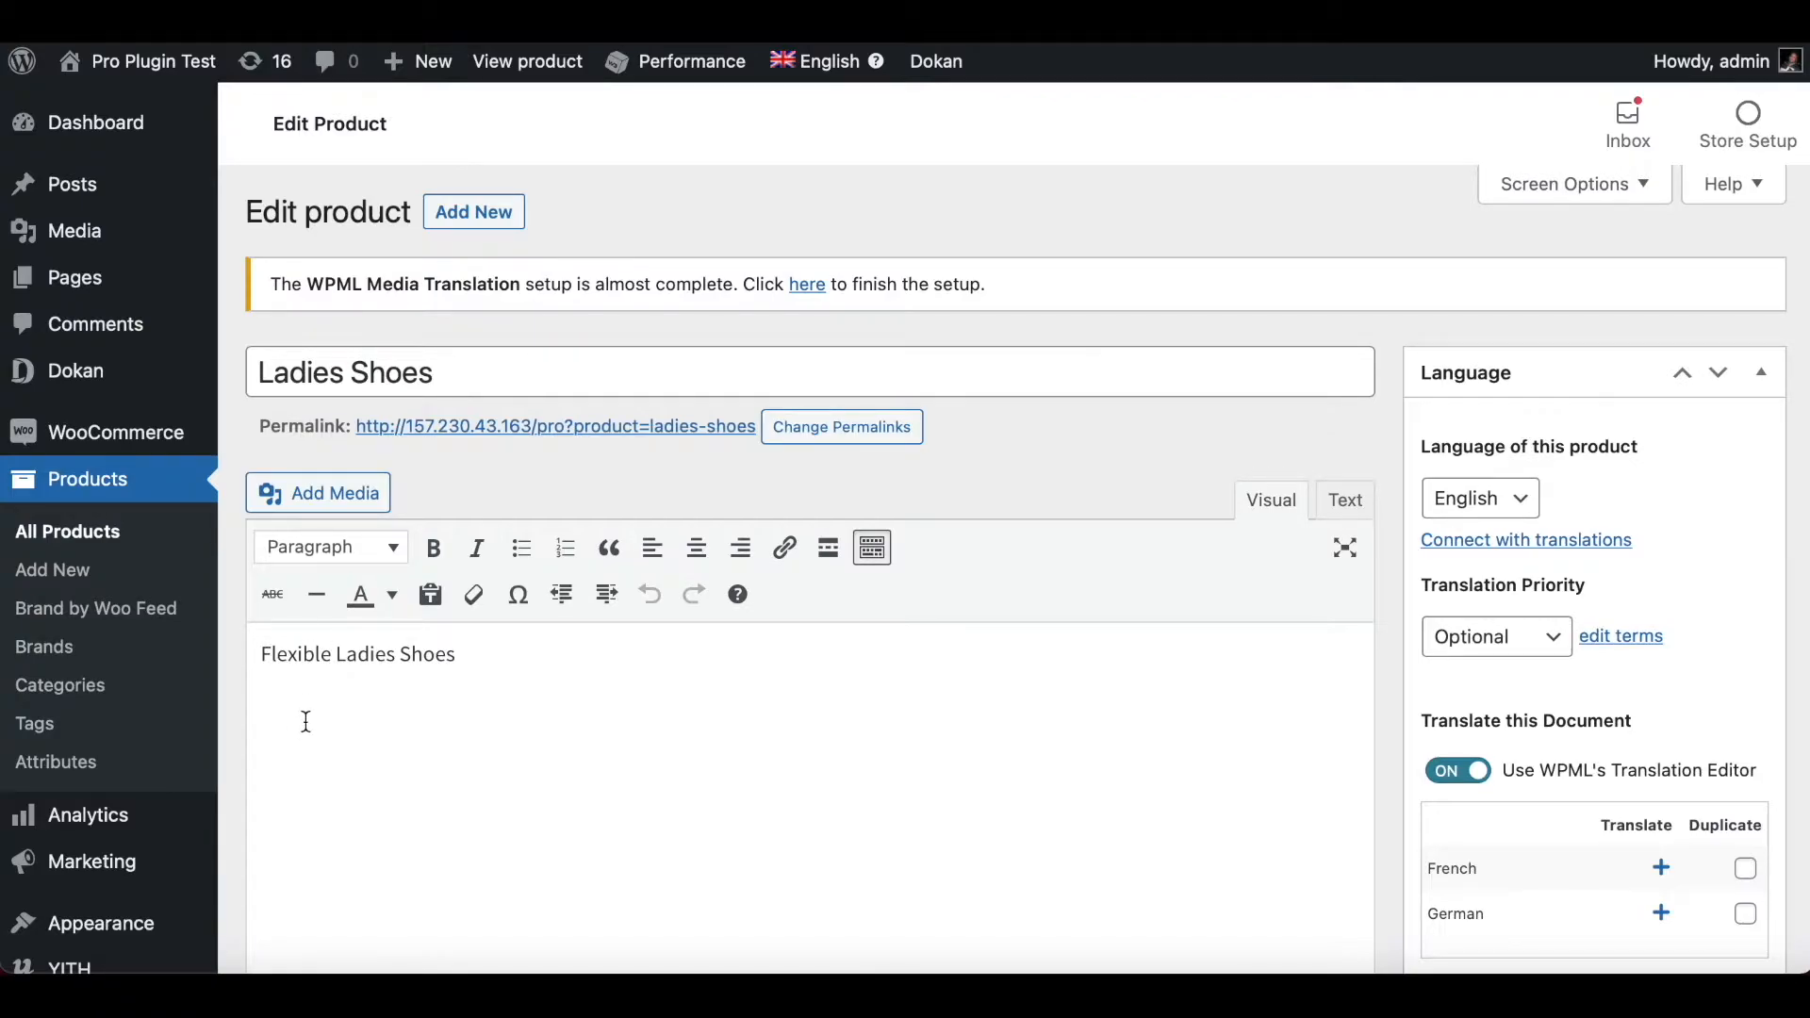
mouse_move(1269, 110)
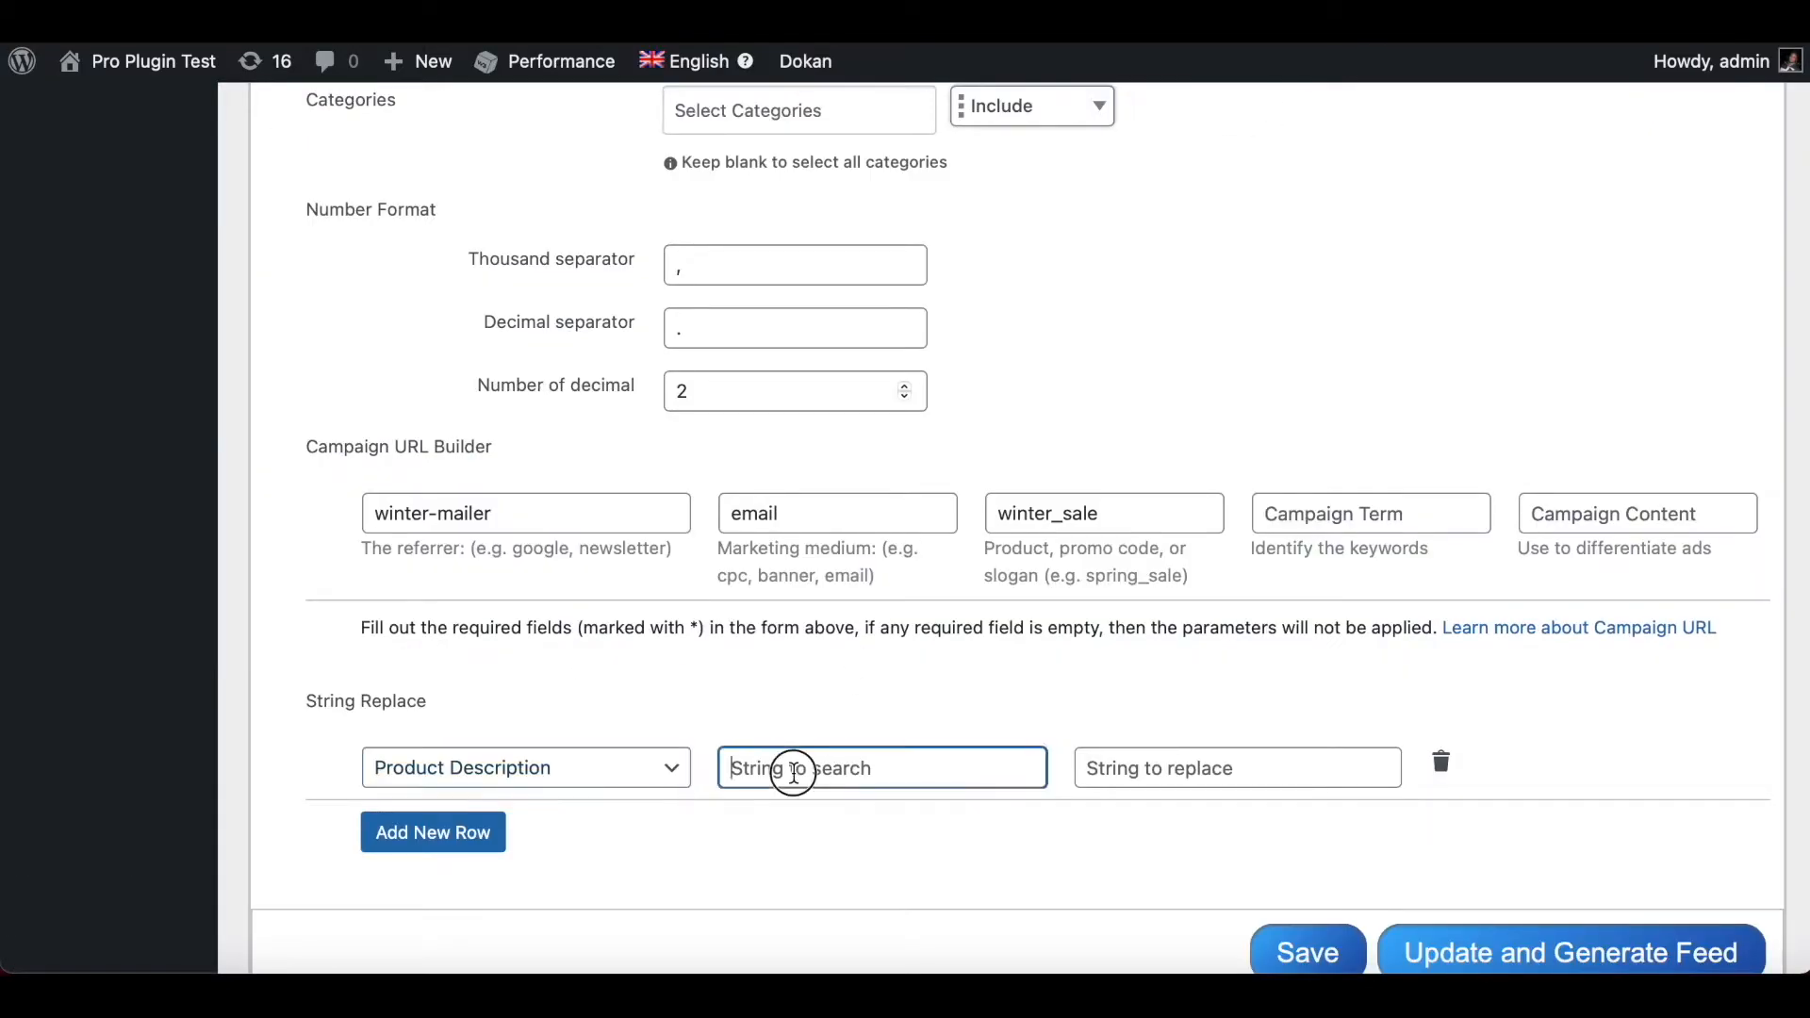
- Enter 'Flexible' as the search string and 'Comfortable' as its replacement
type("F")
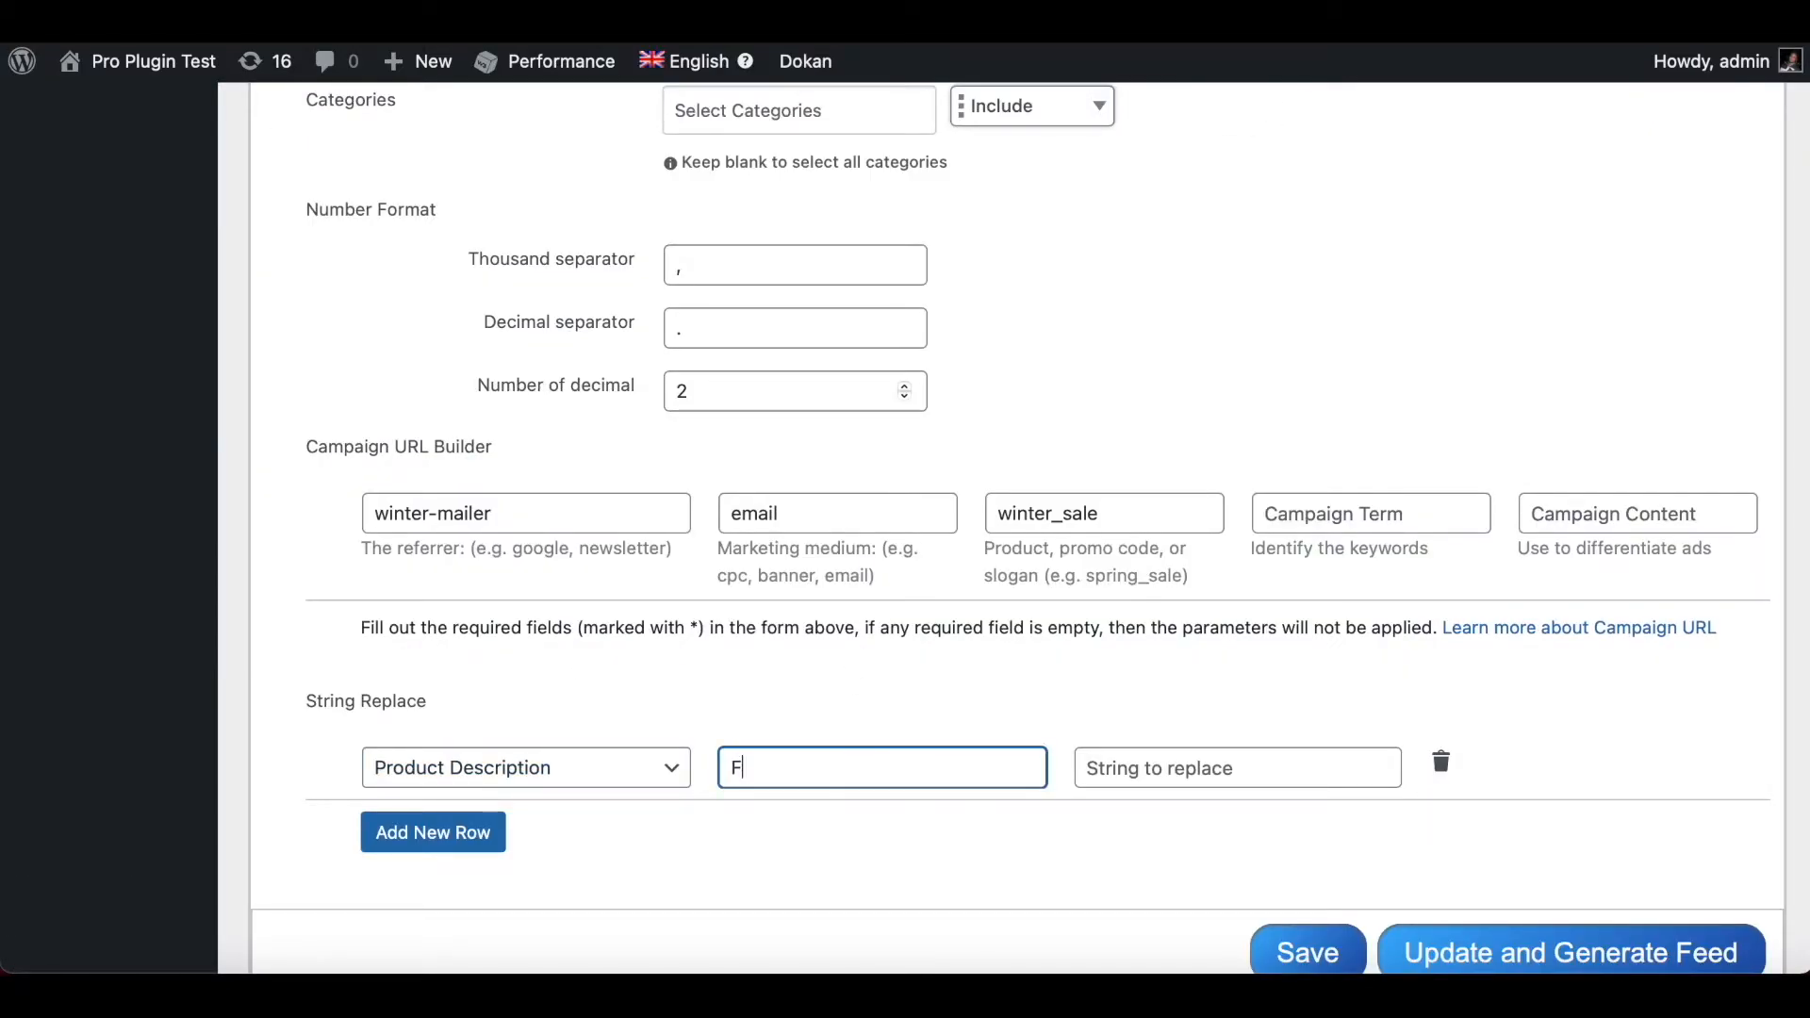
type("lexible")
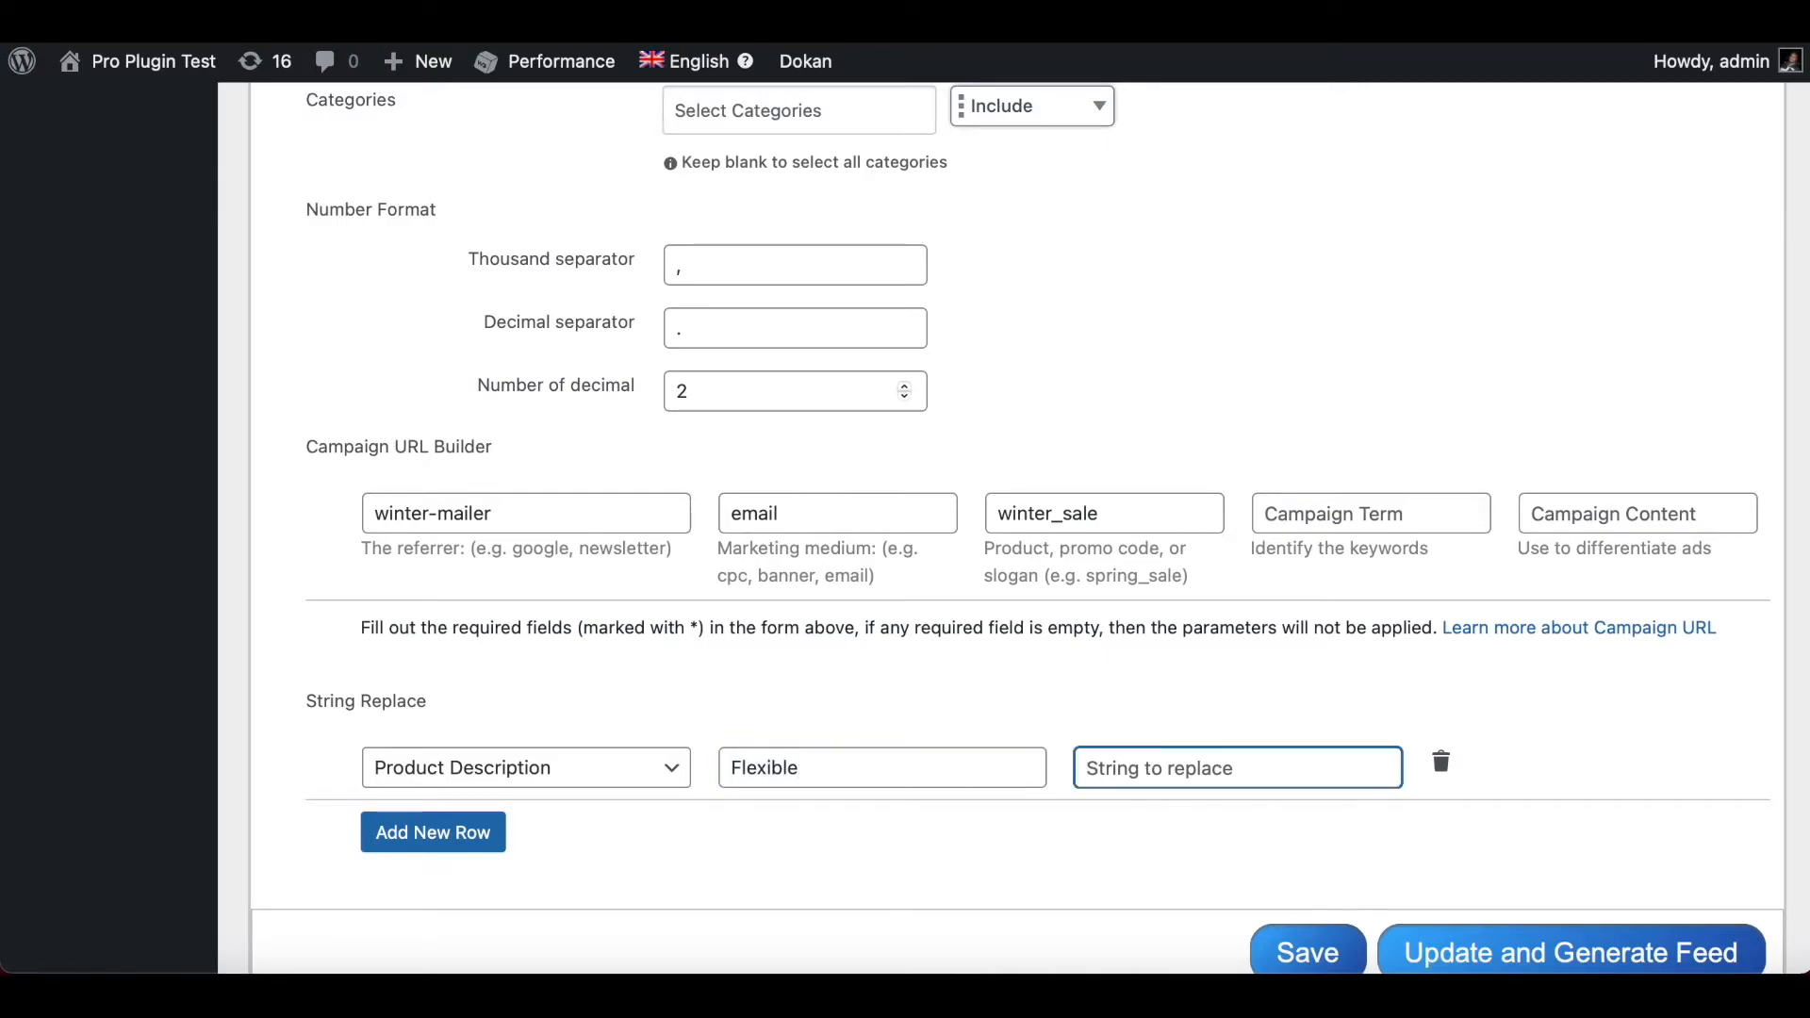
type("Comforta")
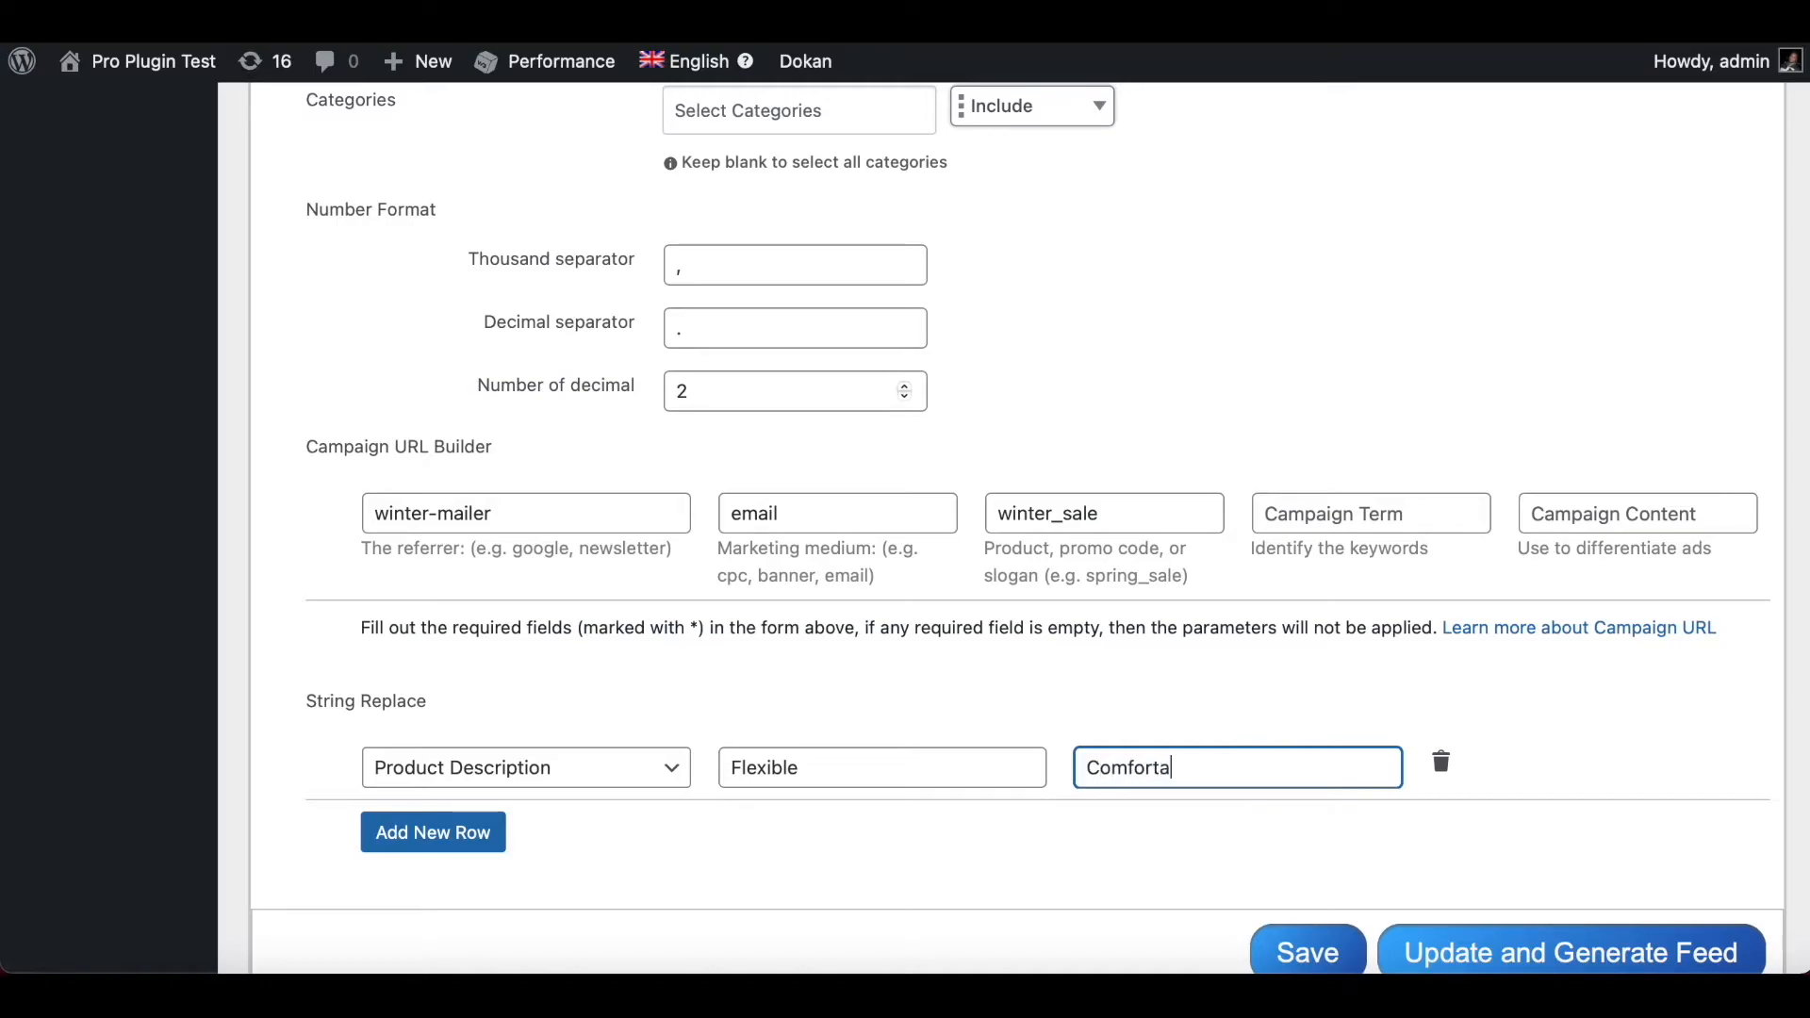
type("ble")
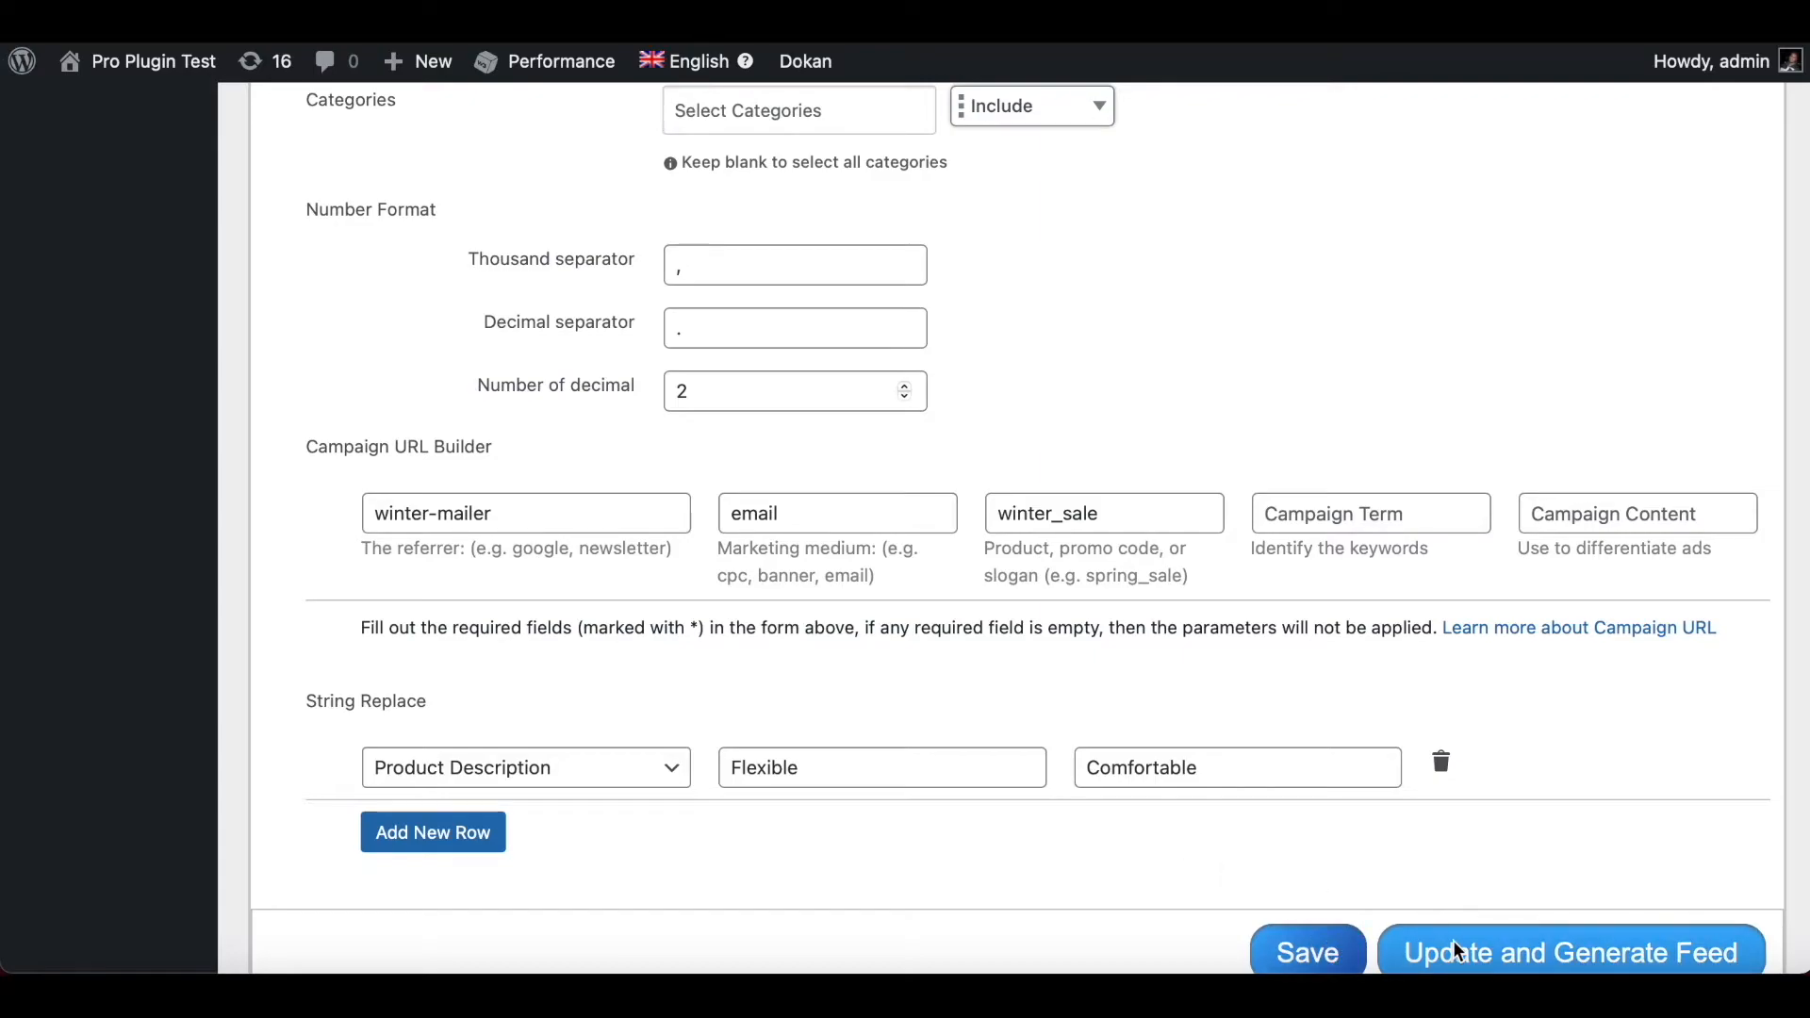
- Update and generate the custom1 feed, then download it
left_click(1567, 952)
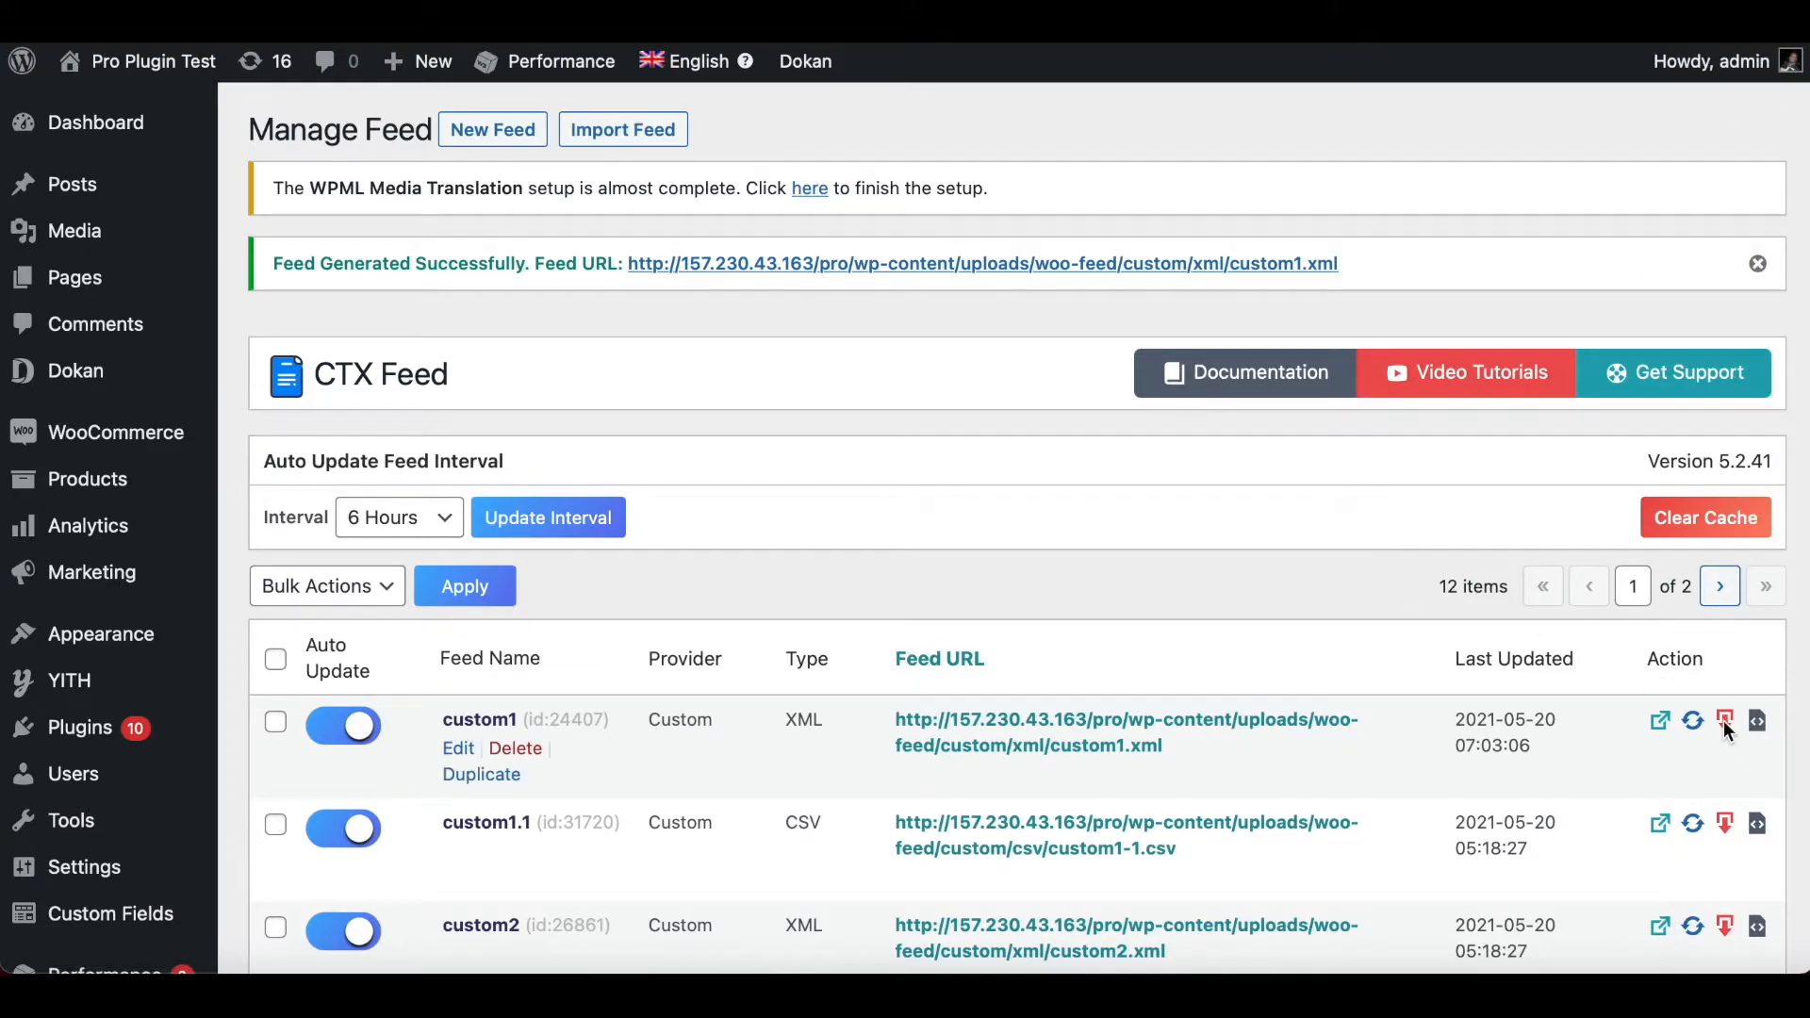
left_click(1758, 721)
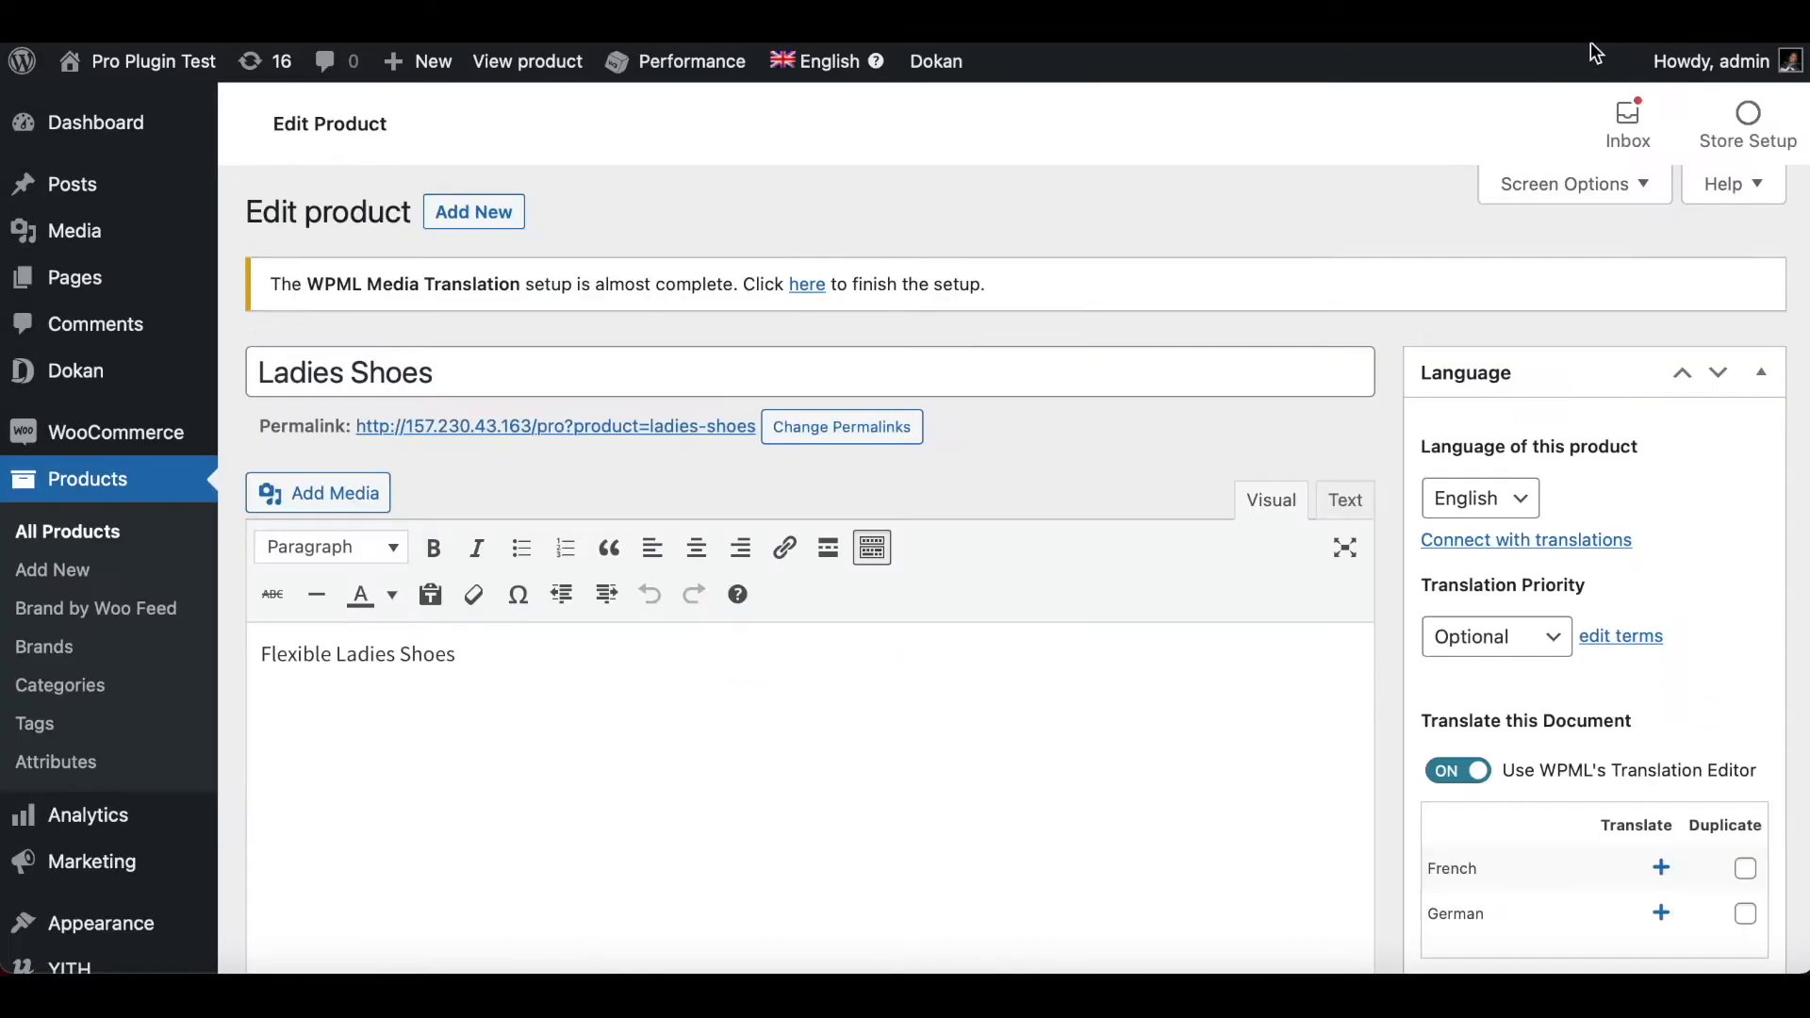
mouse_move(261, 653)
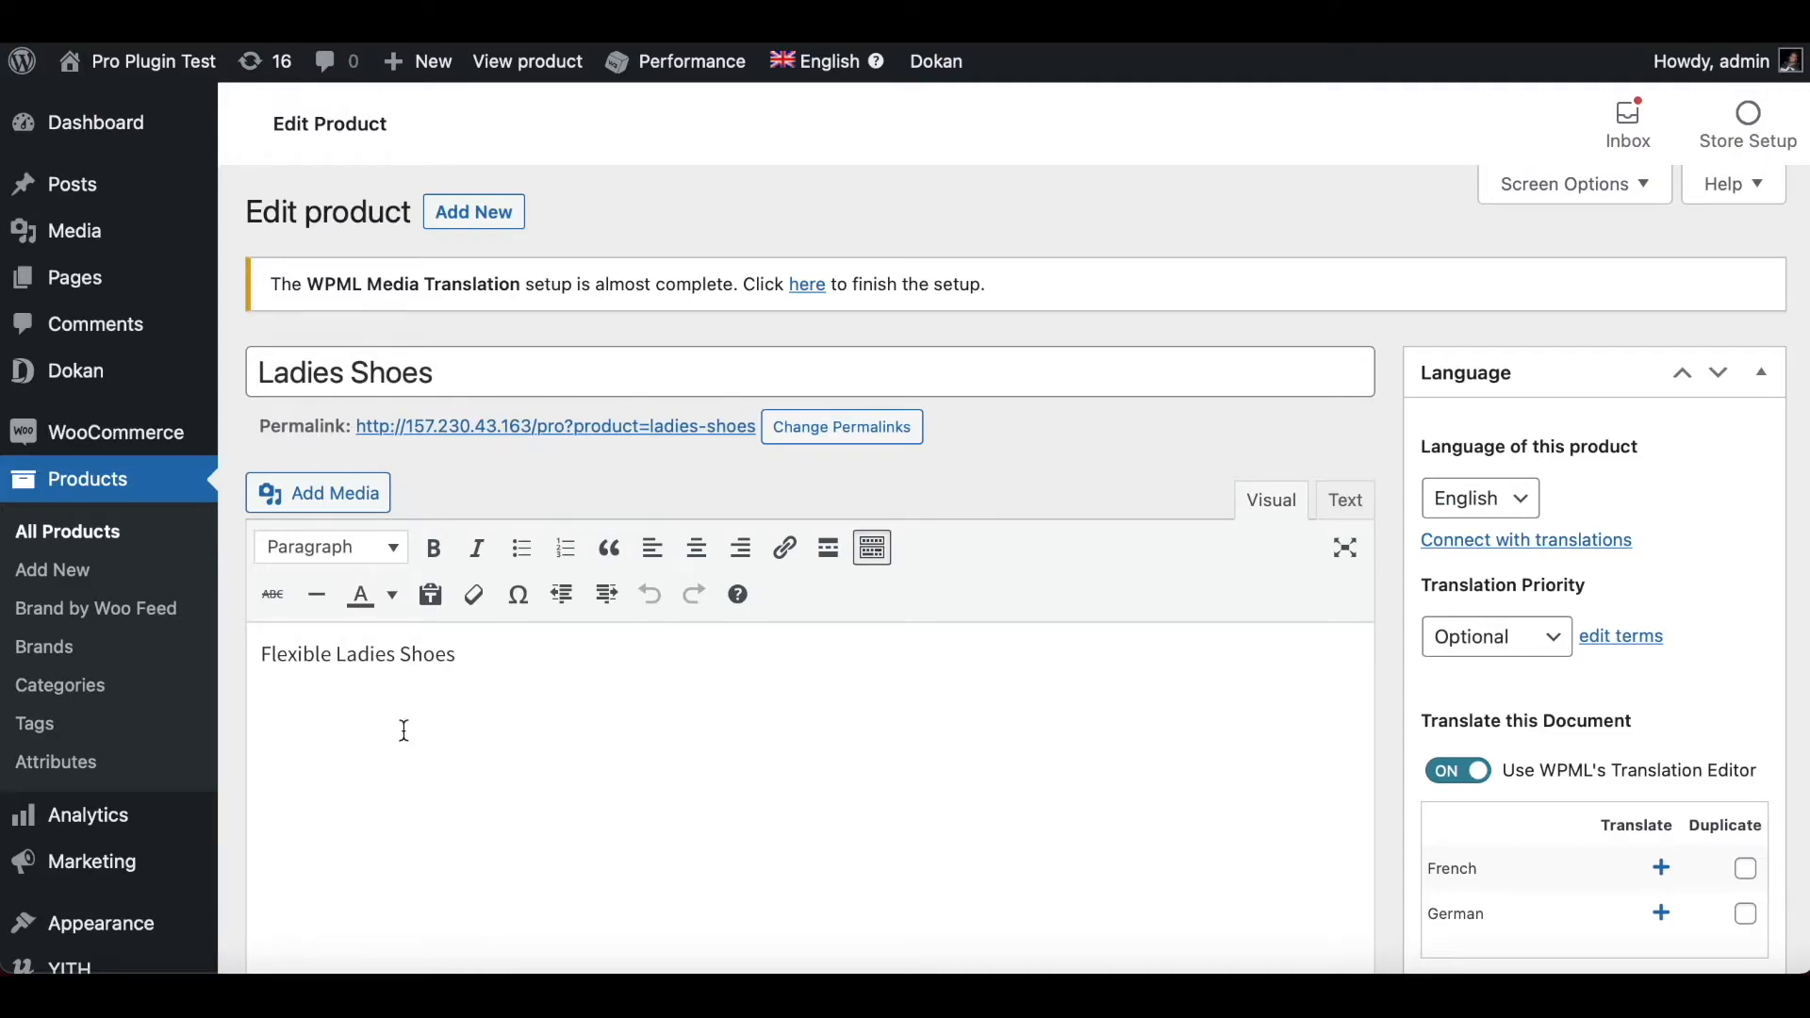
mouse_move(277, 704)
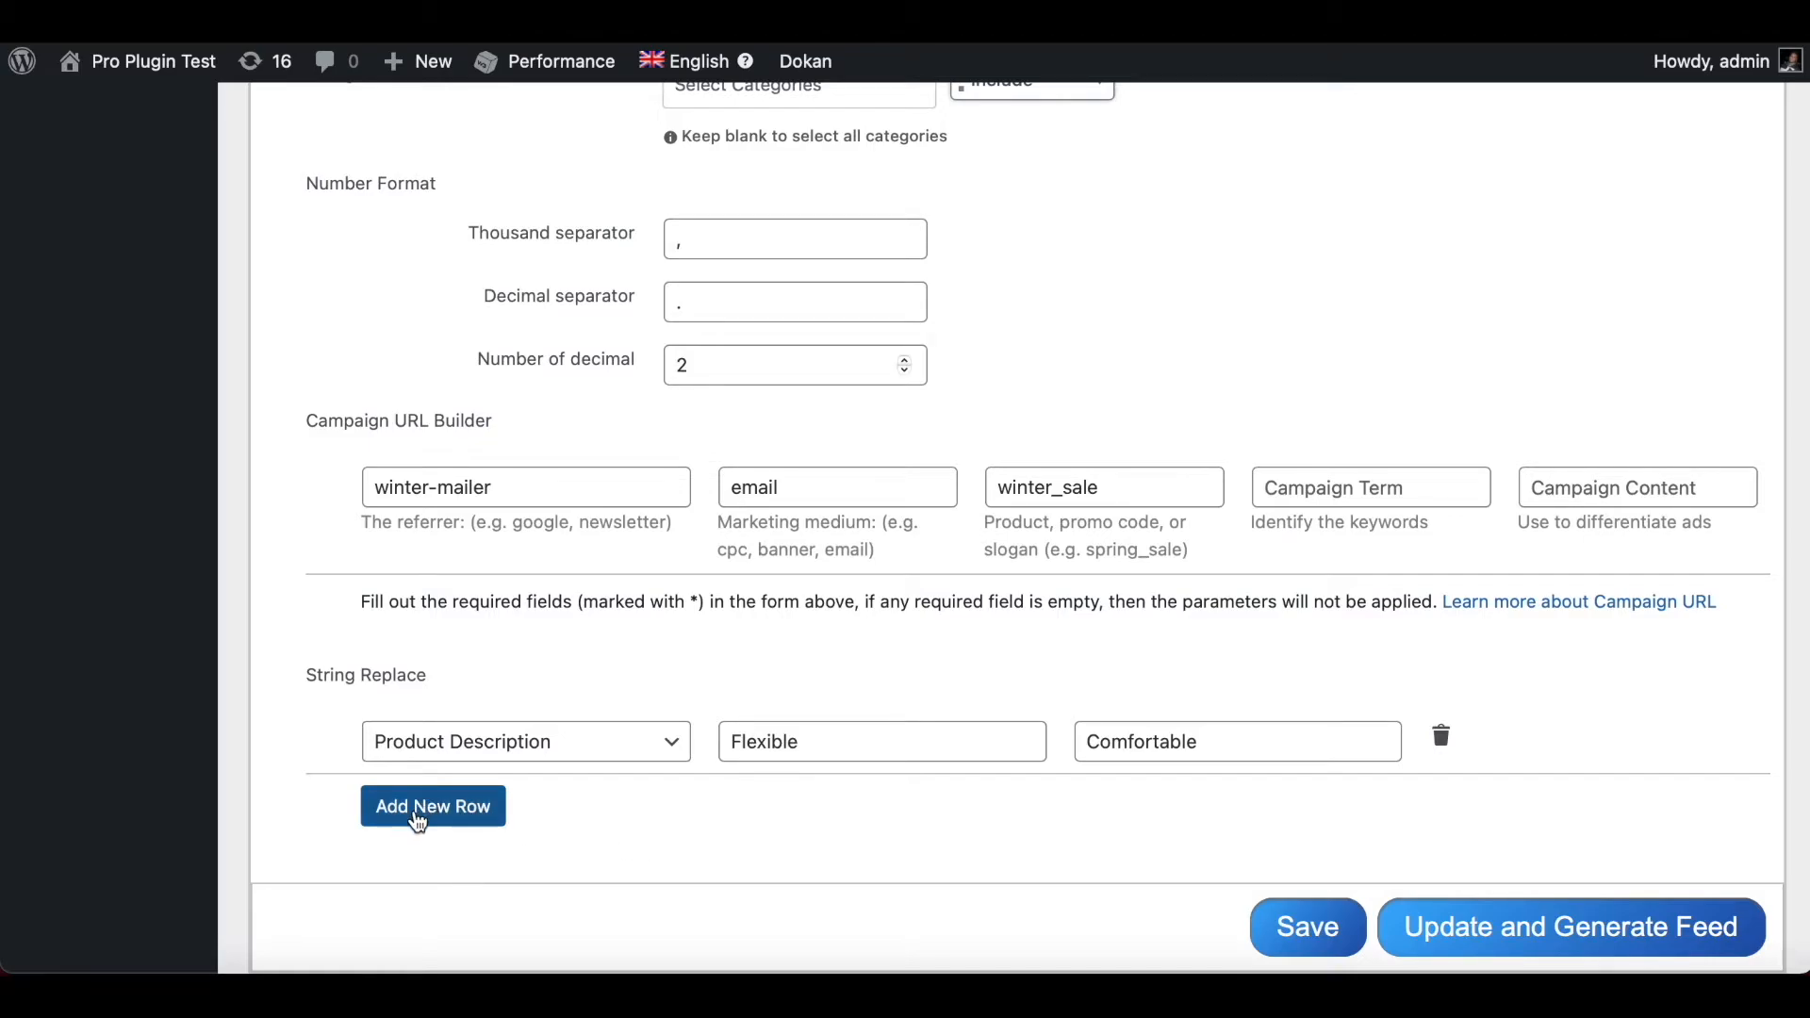
- Add a new String Replace row targeting Product Title
left_click(432, 806)
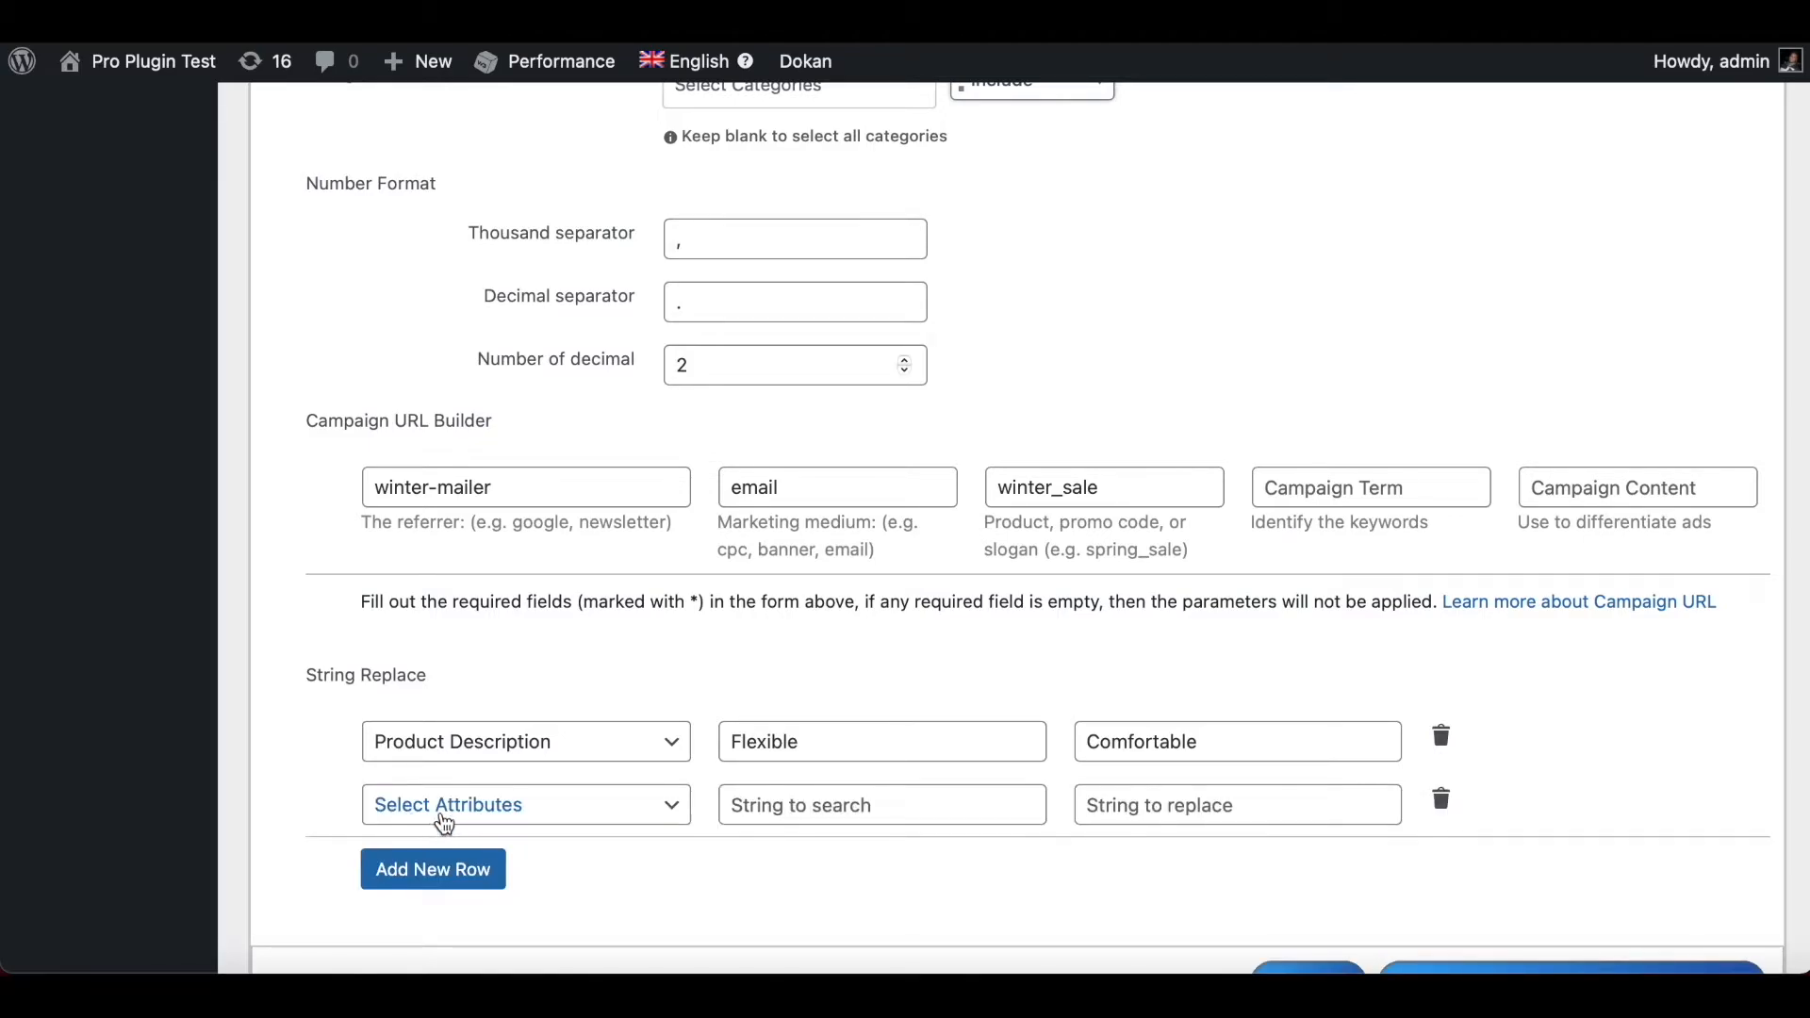
left_click(525, 804)
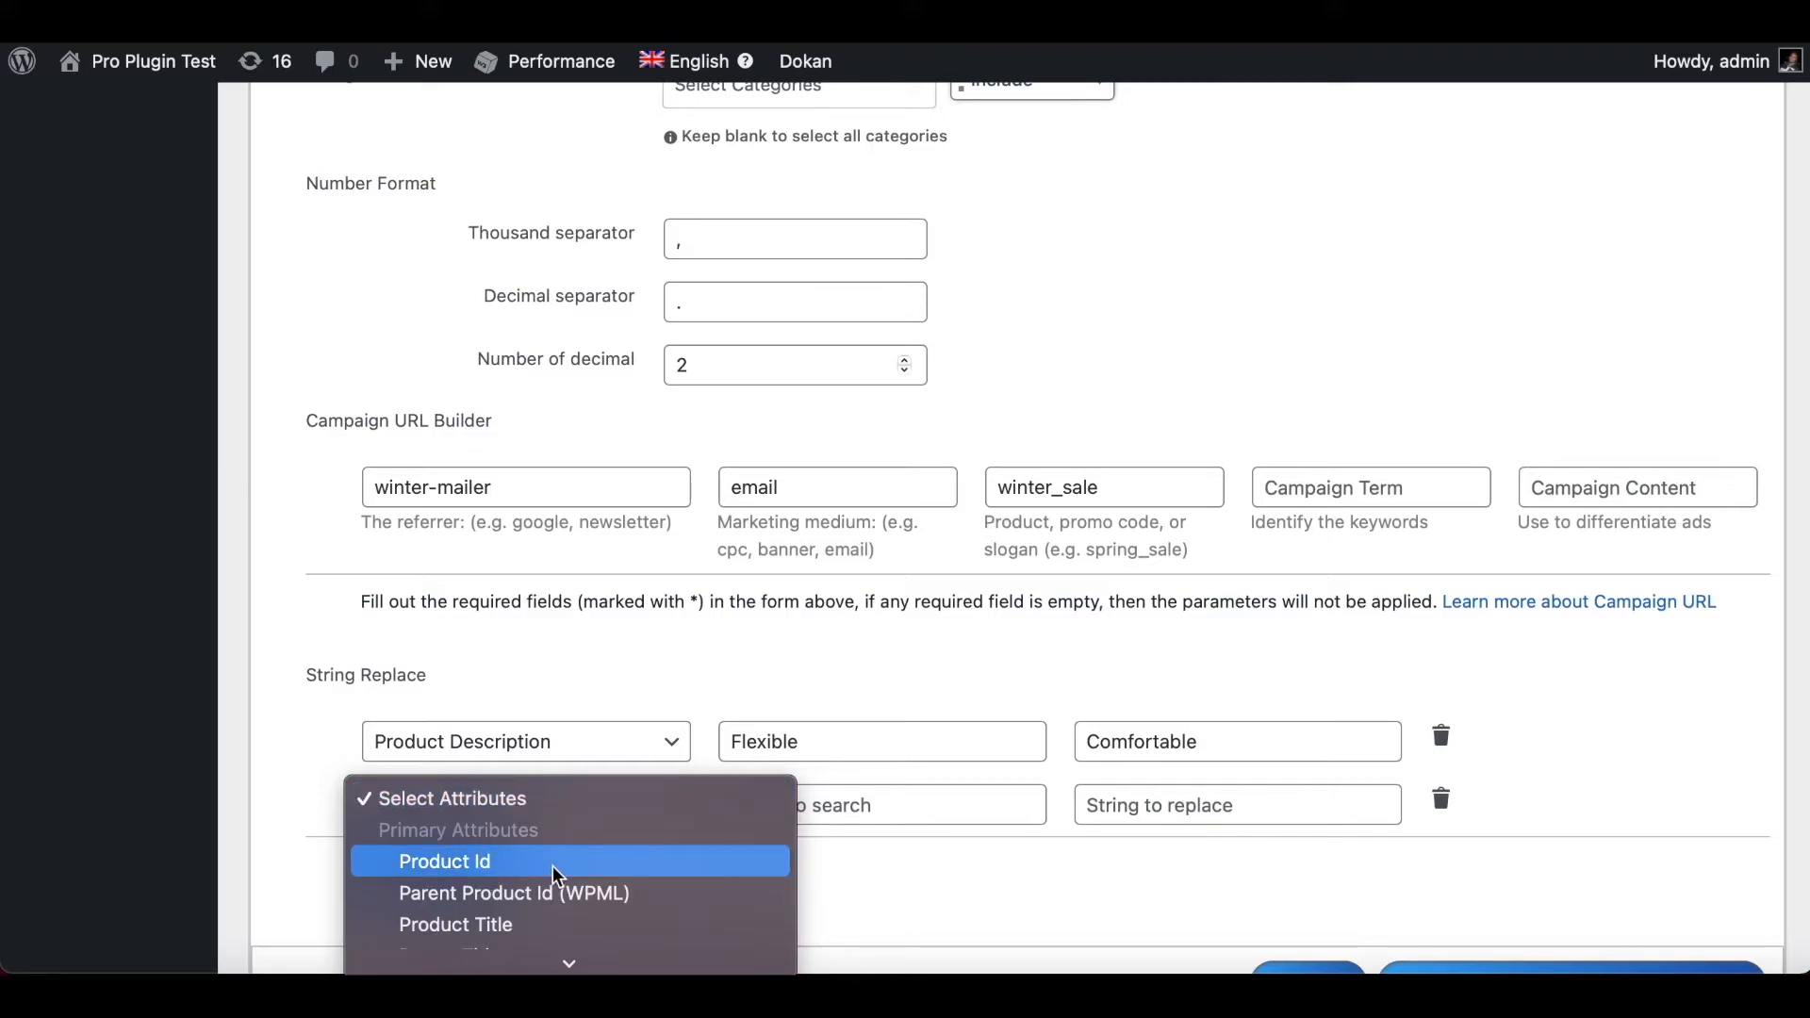
left_click(456, 923)
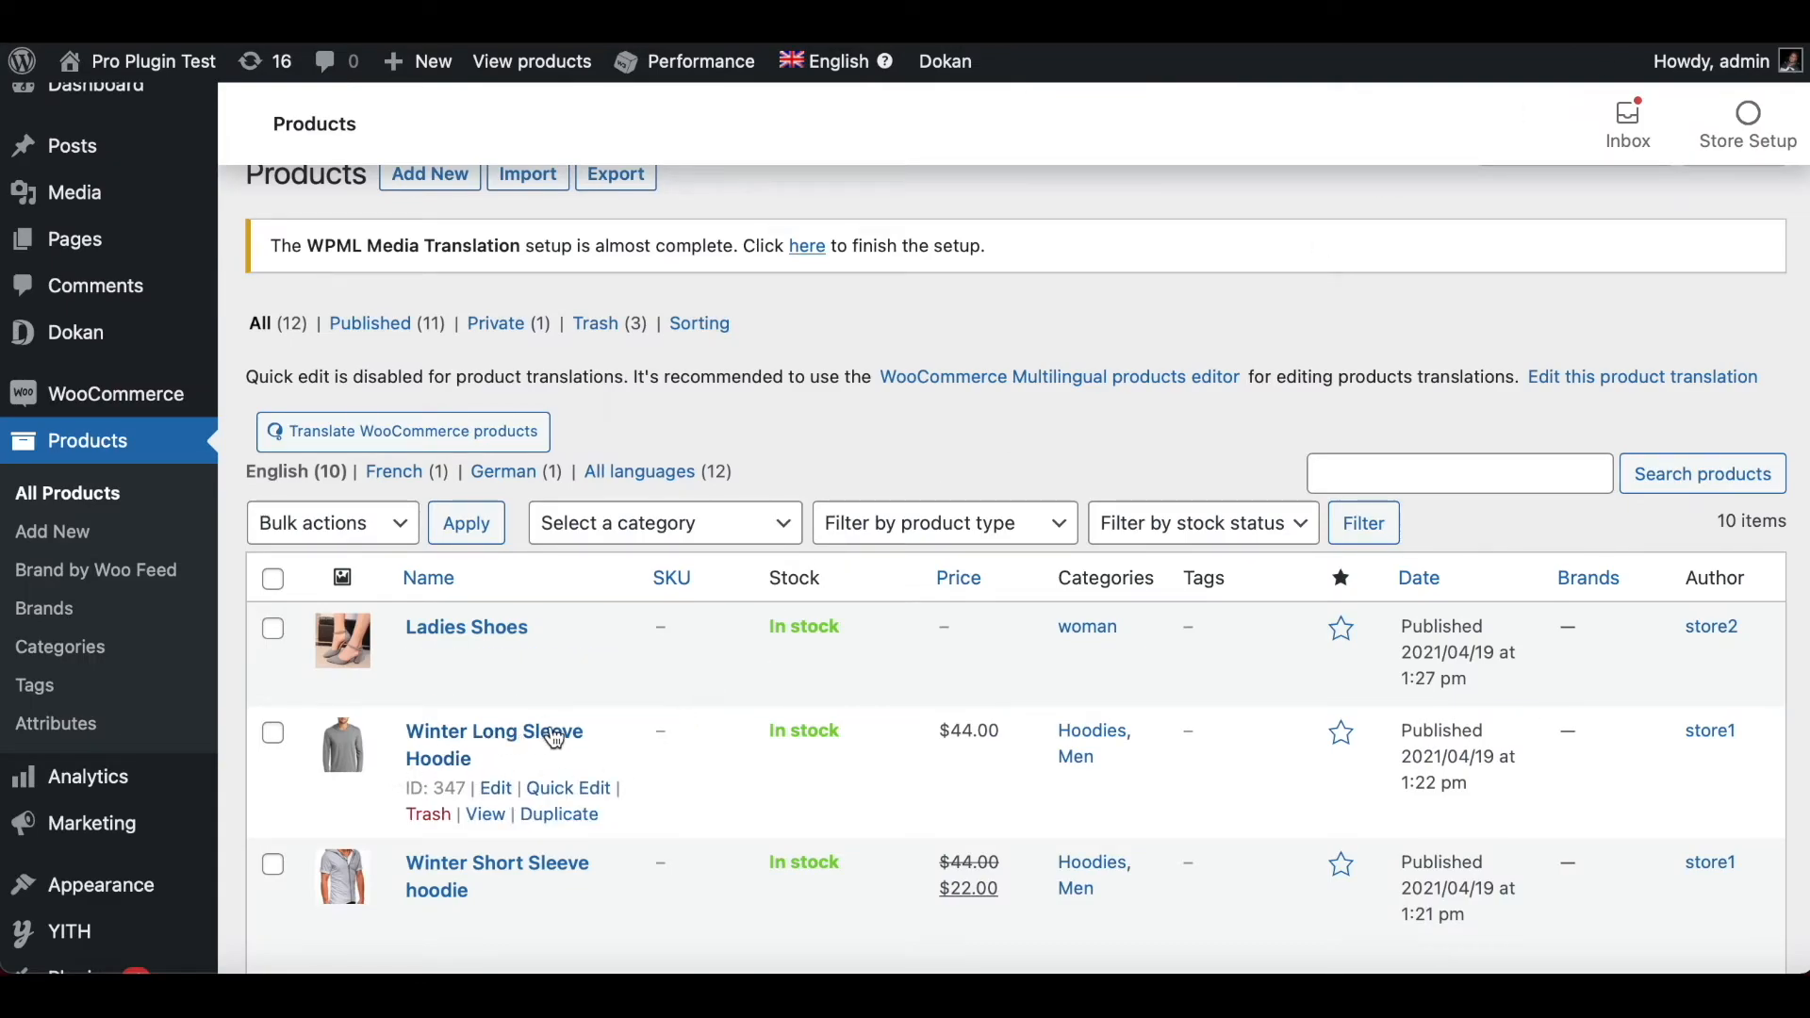
mouse_move(883, 483)
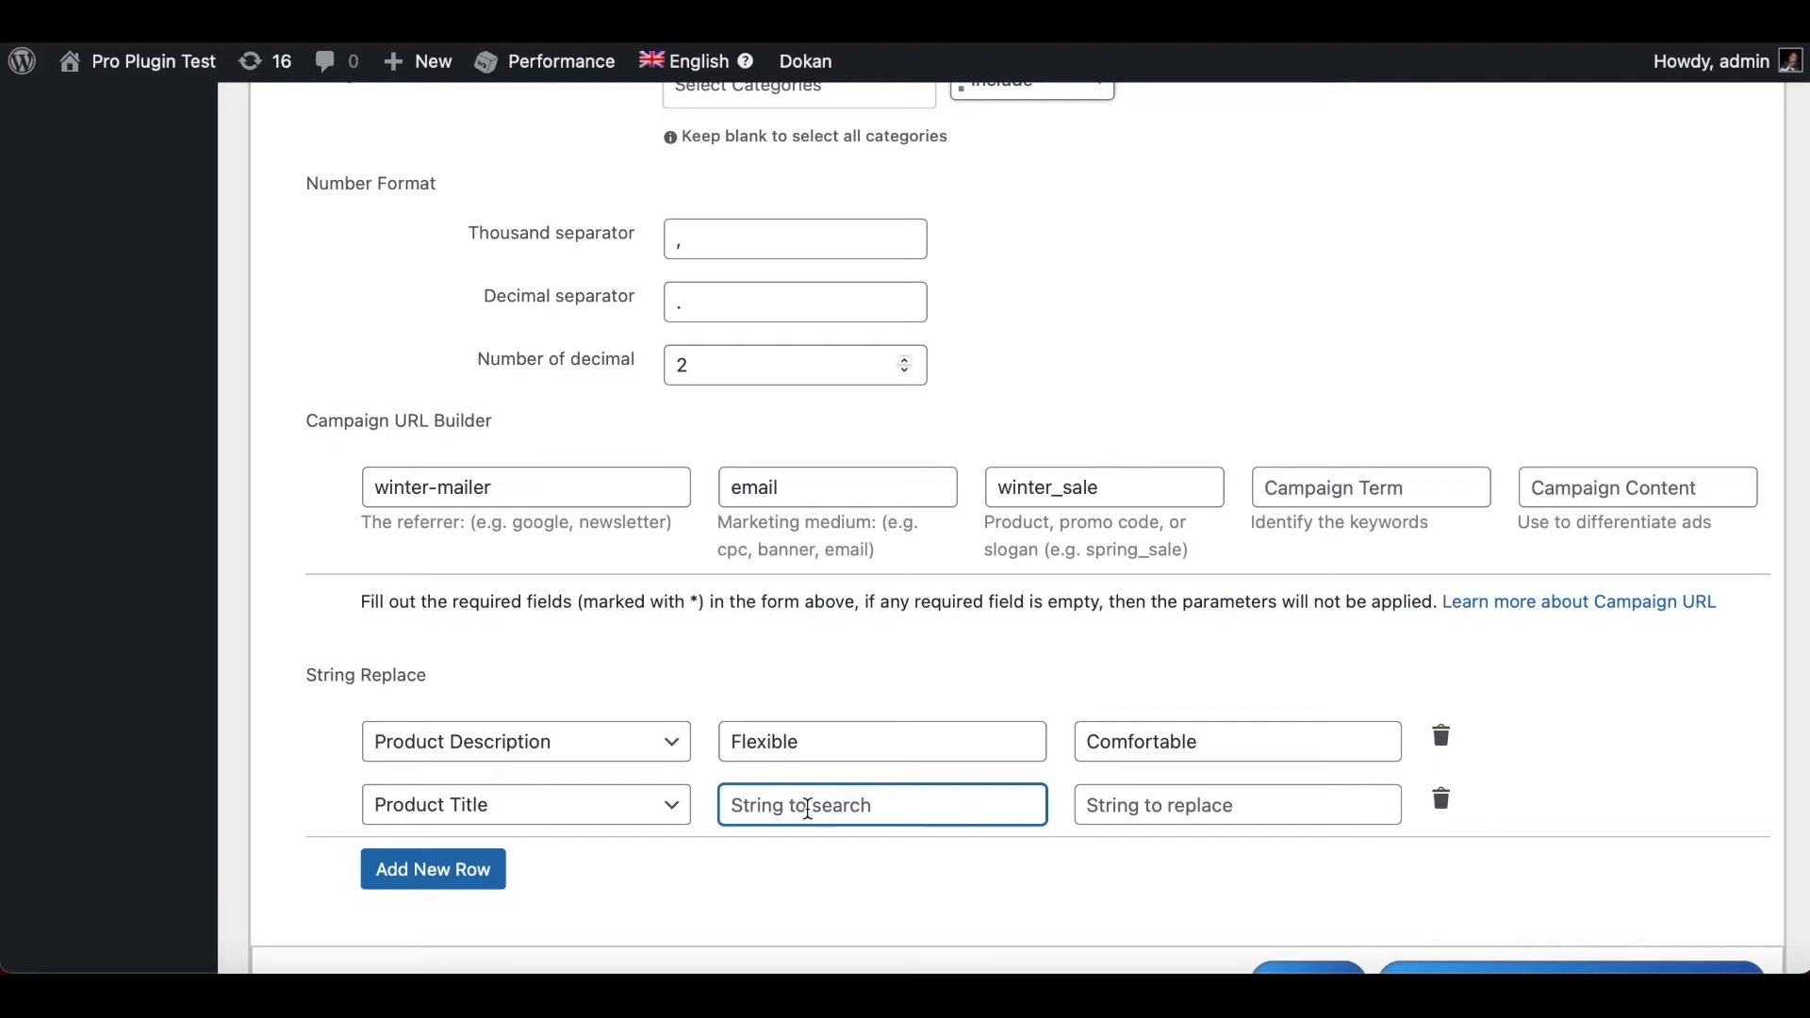
- Set the Product Title rule to replace 'Winter' with 'Autumn'
type("Winter")
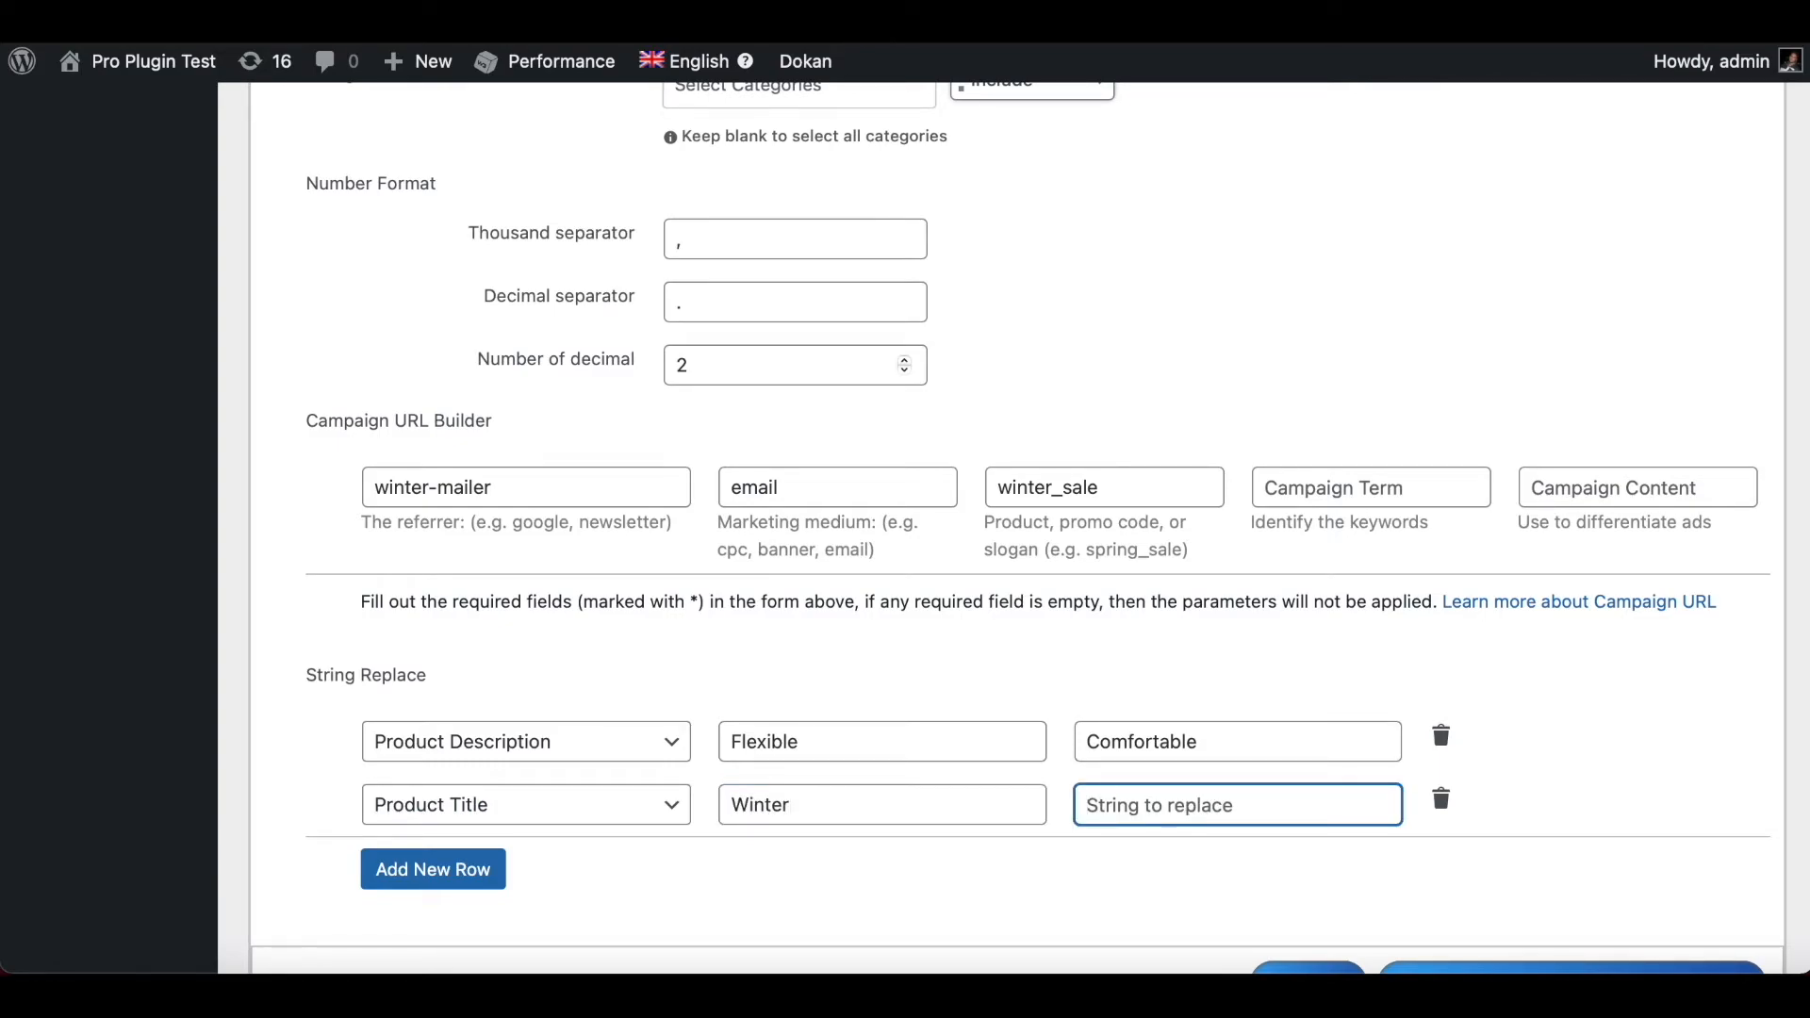
type("Autumn")
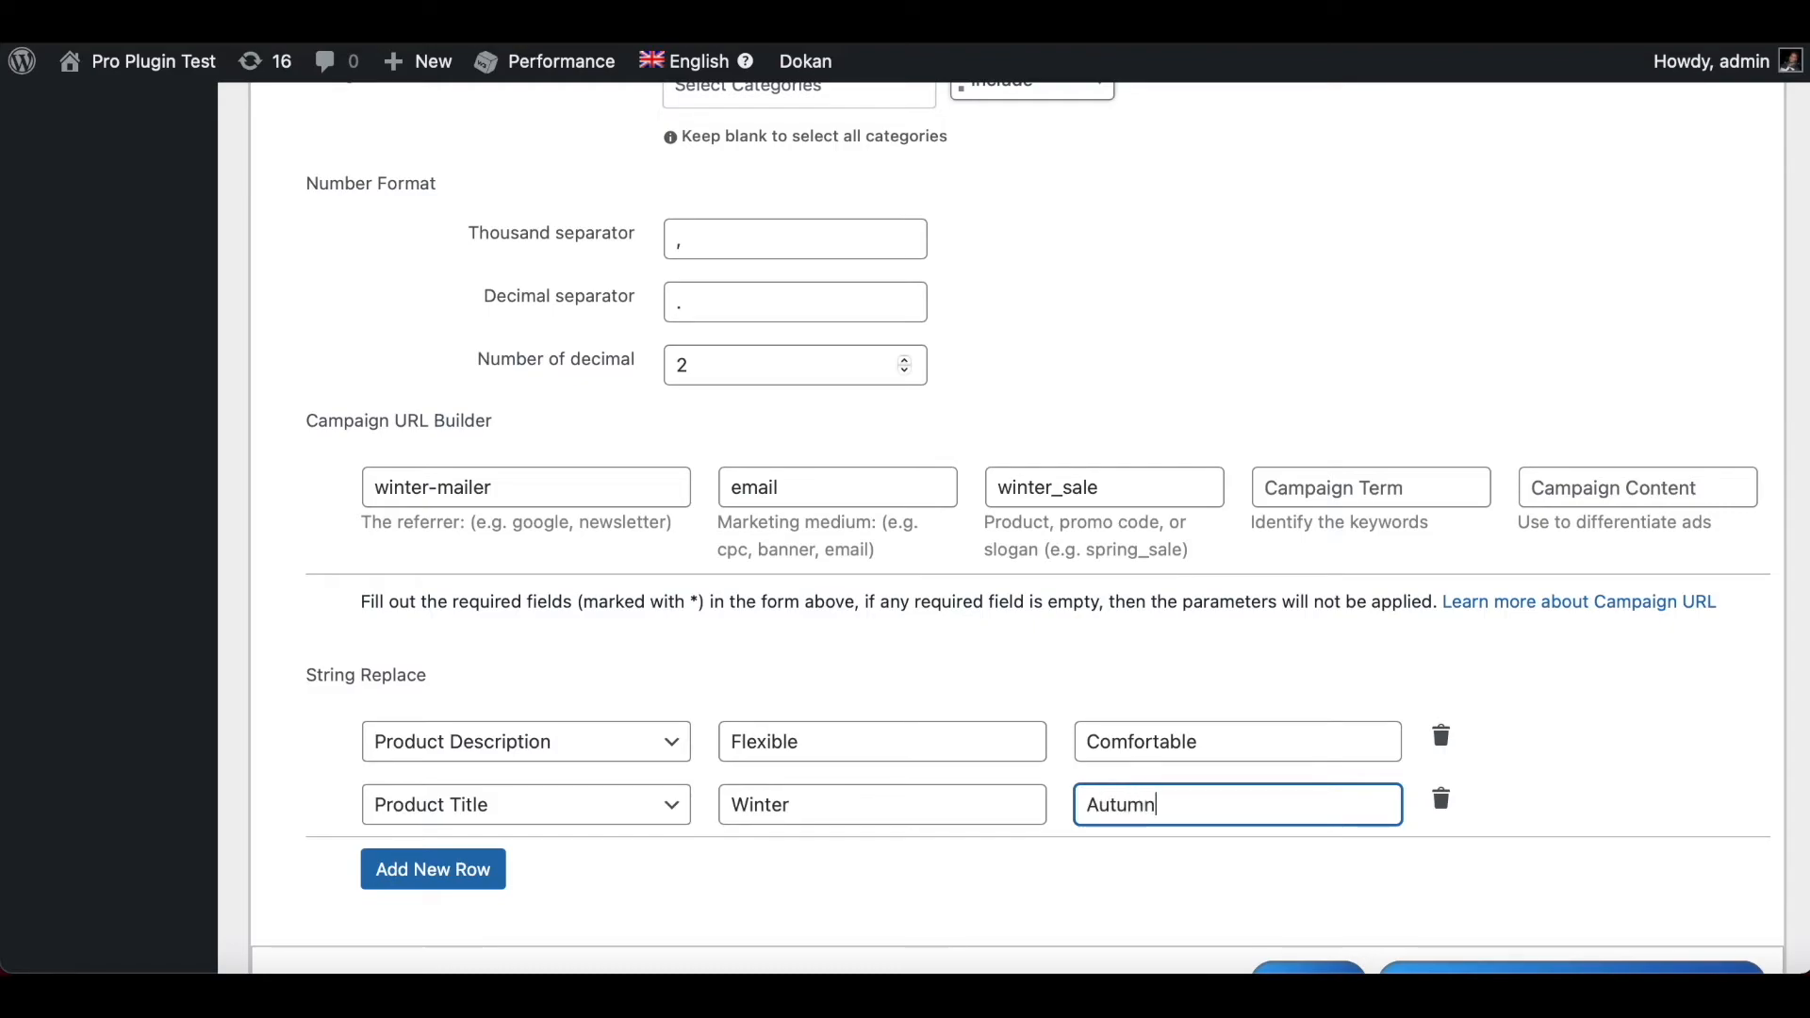
- Update and regenerate the custom1 feed, then download it
scroll("down", 3)
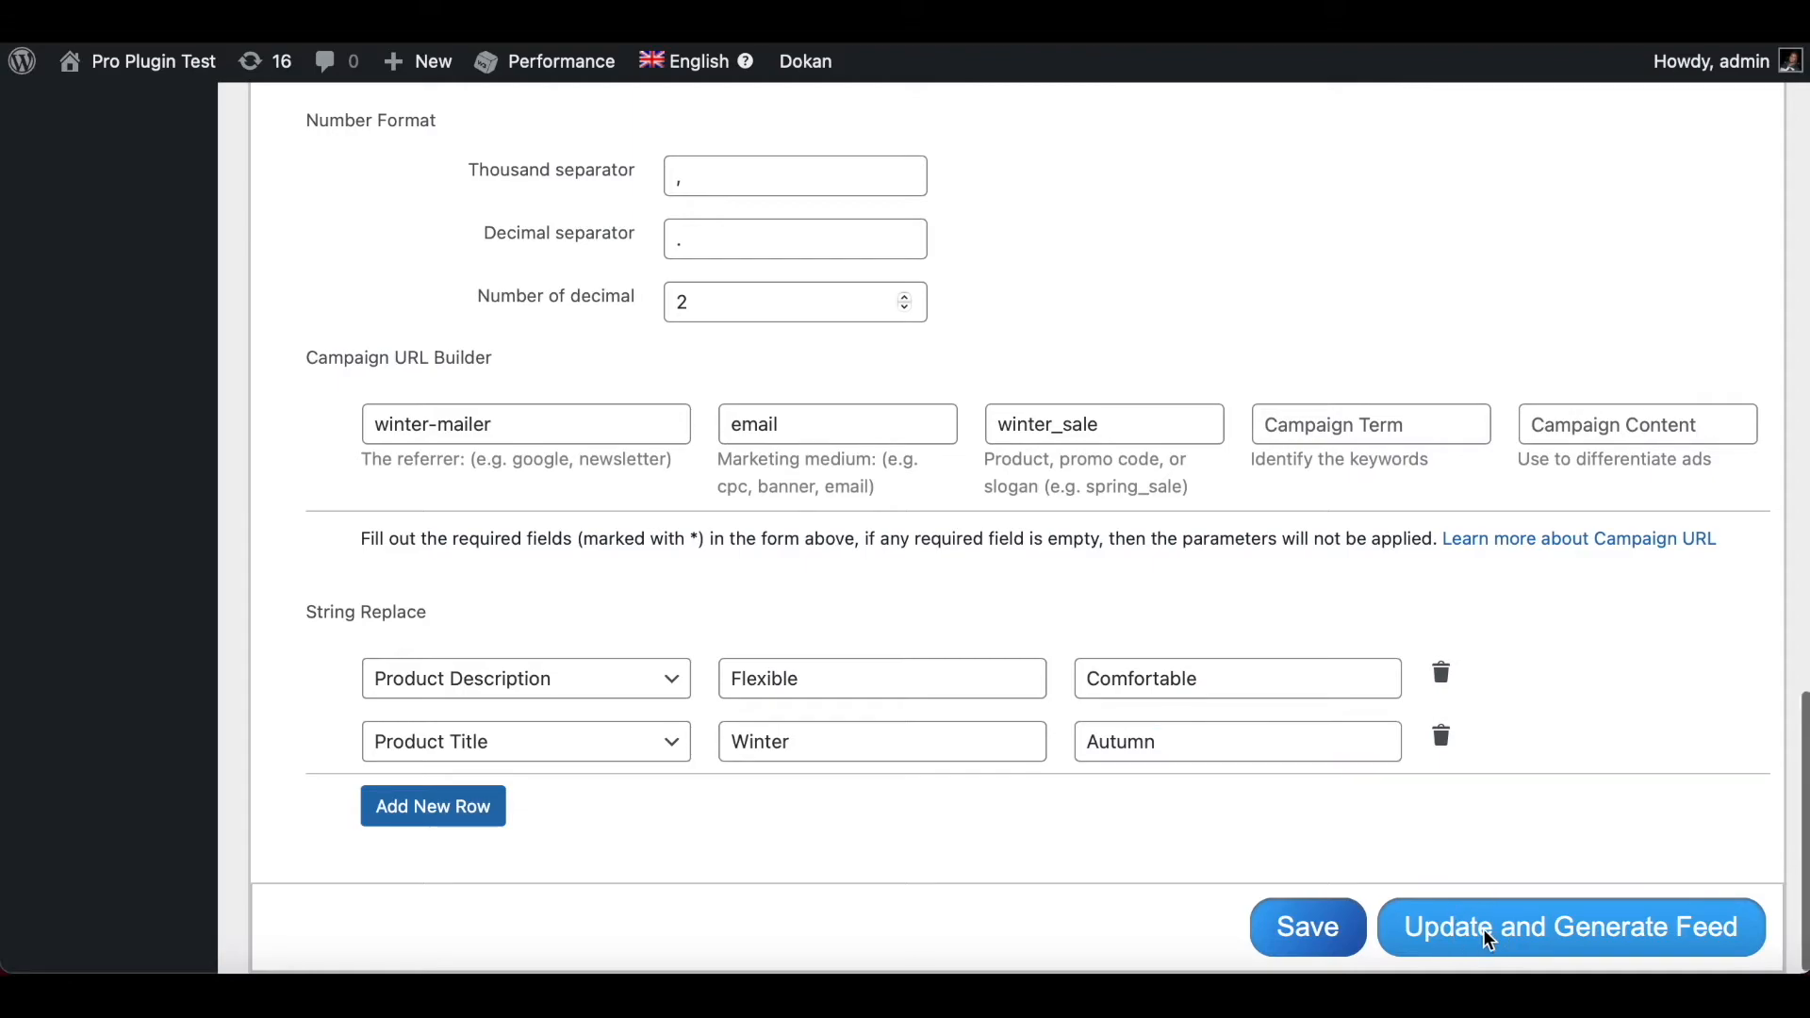
left_click(1569, 926)
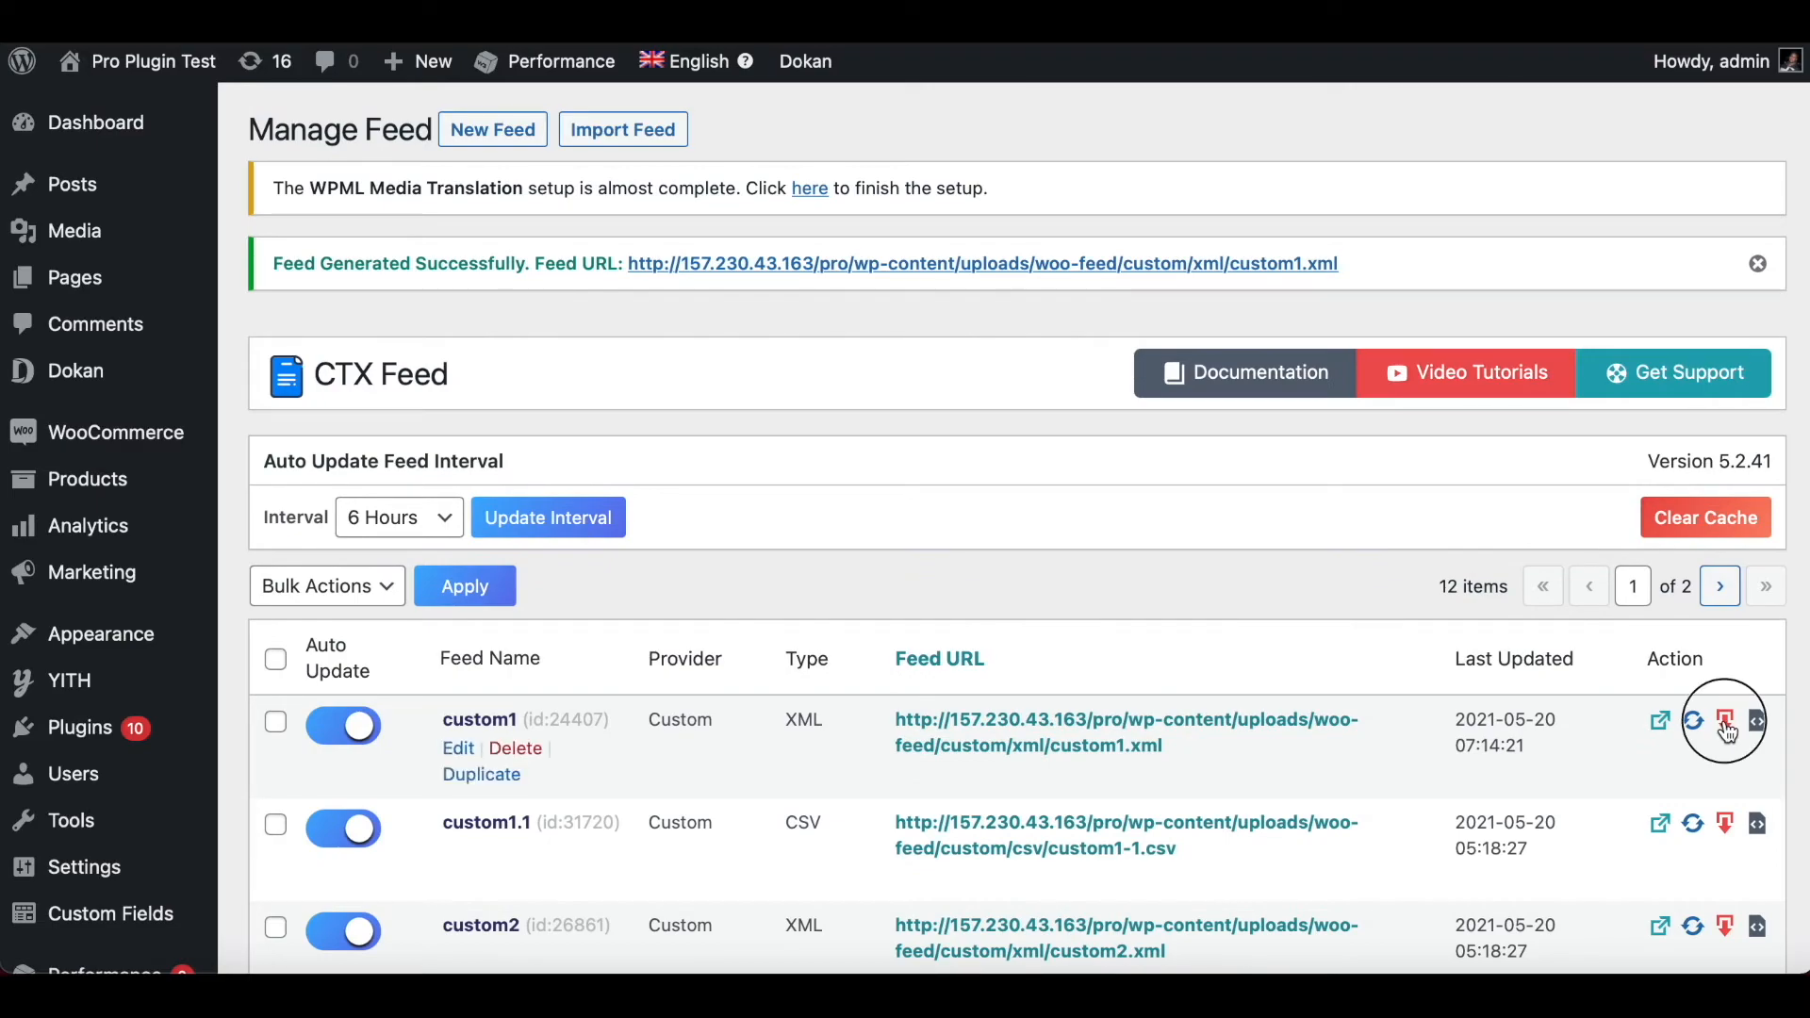
left_click(1723, 724)
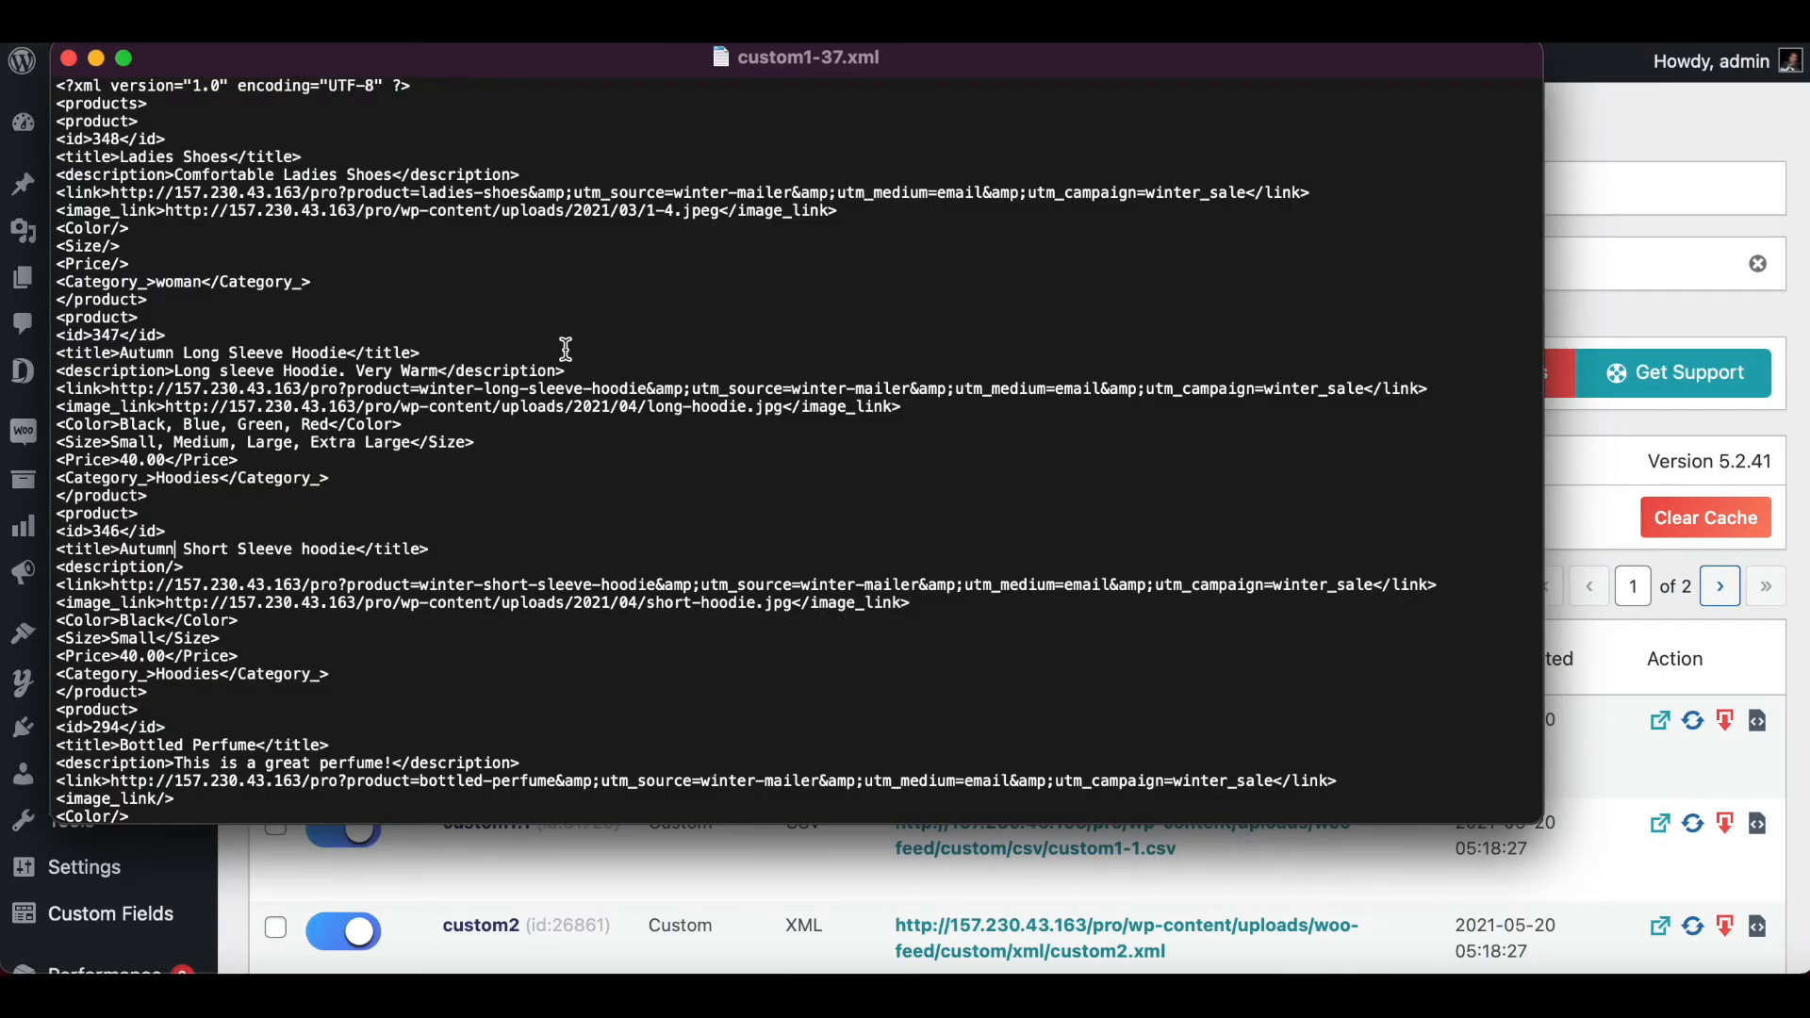
mouse_move(340, 317)
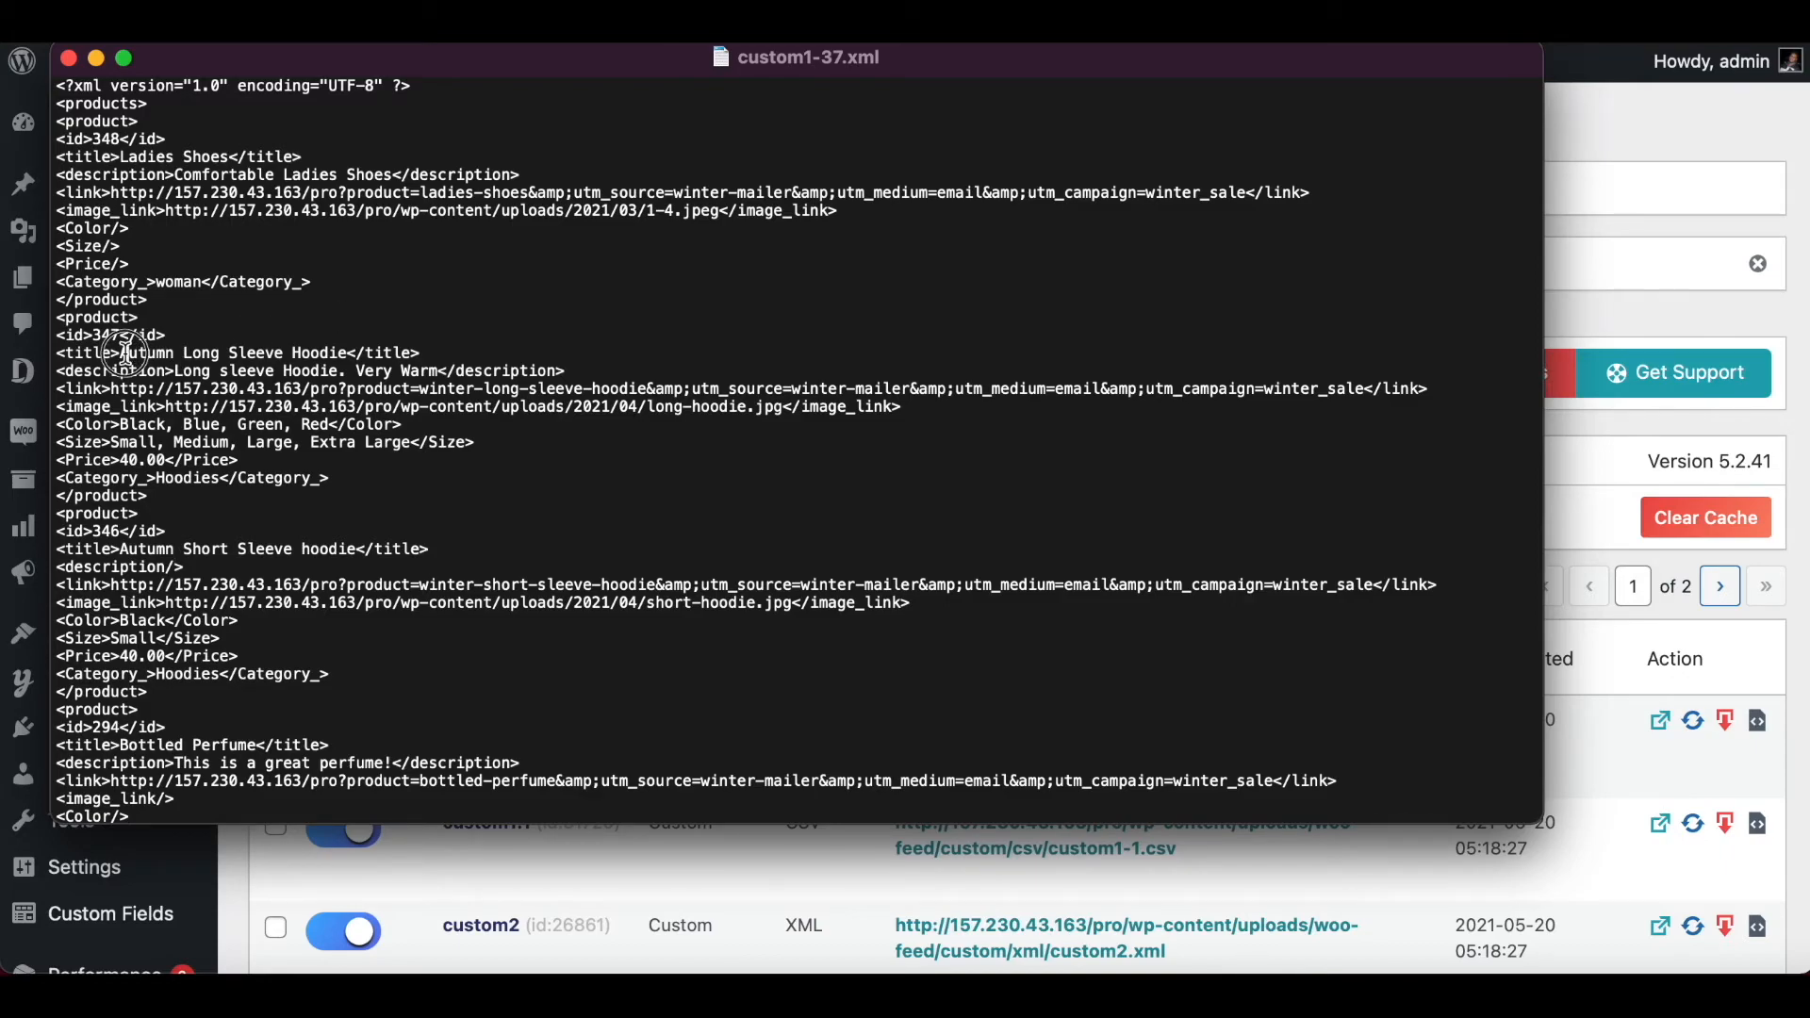
- Highlight 'Autumn' in a hoodie title and 'Comfortable' in the Ladies Shoes description
double_click(143, 351)
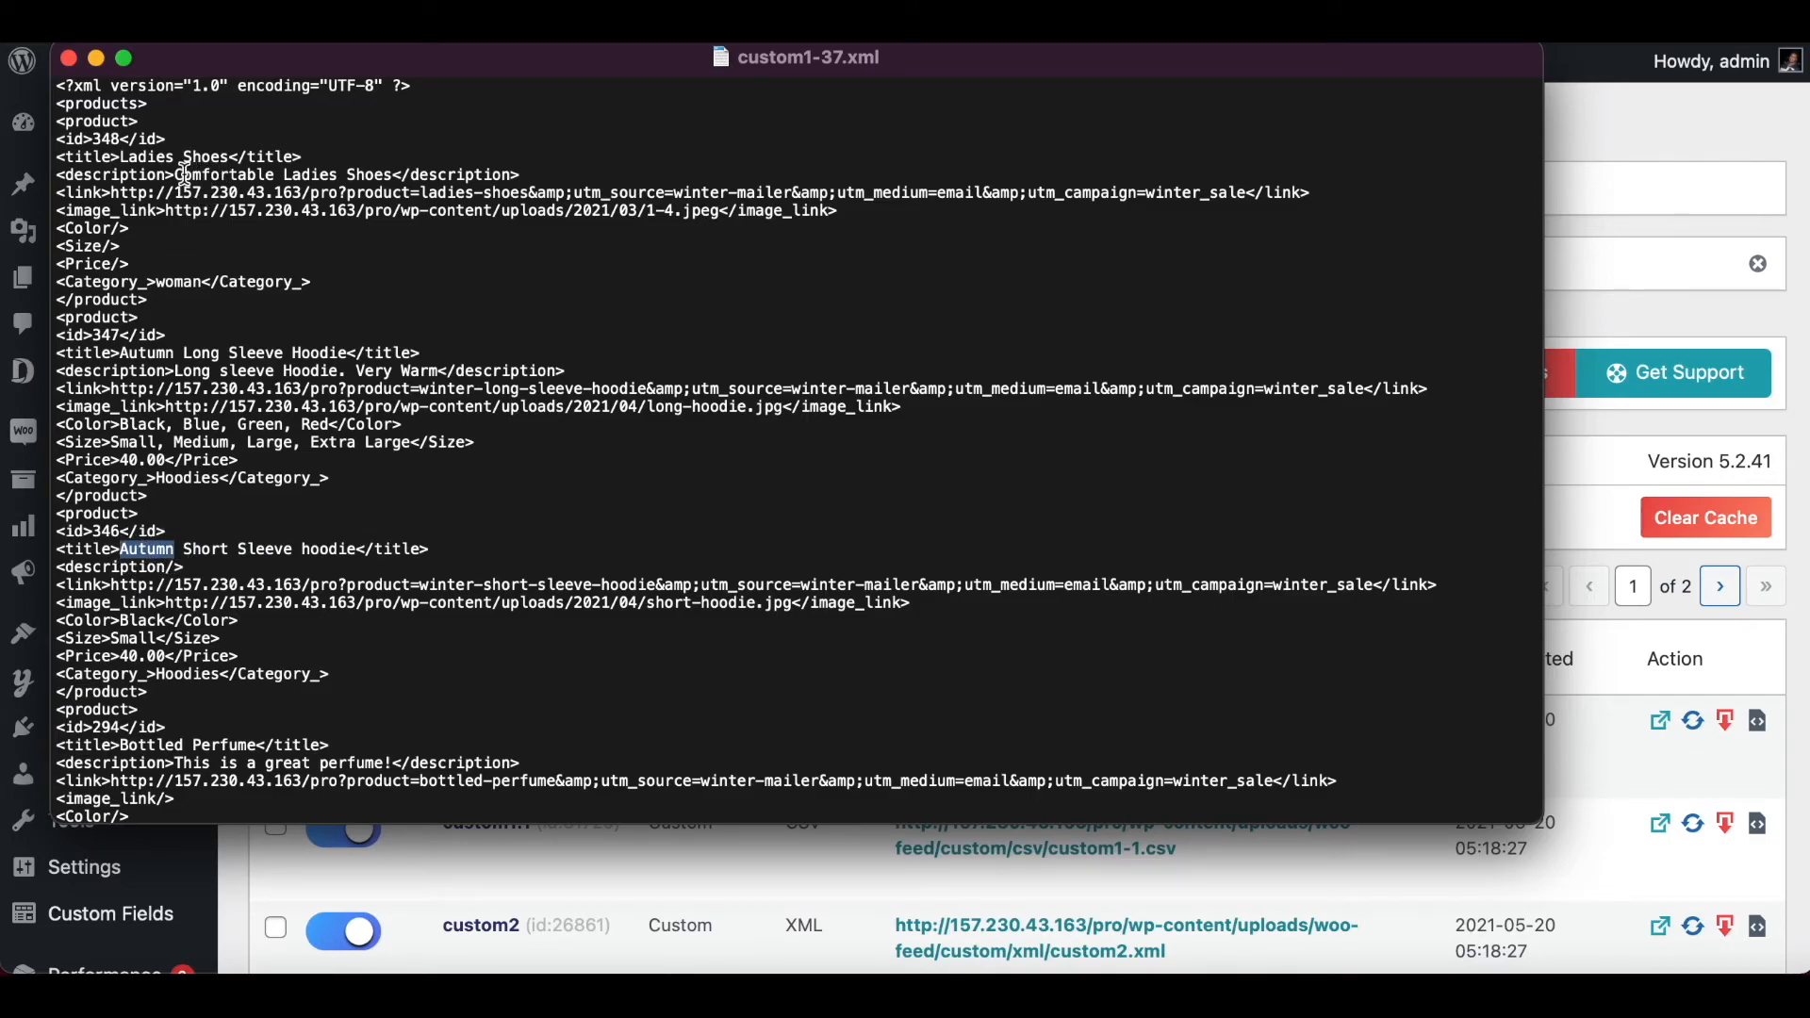
double_click(225, 174)
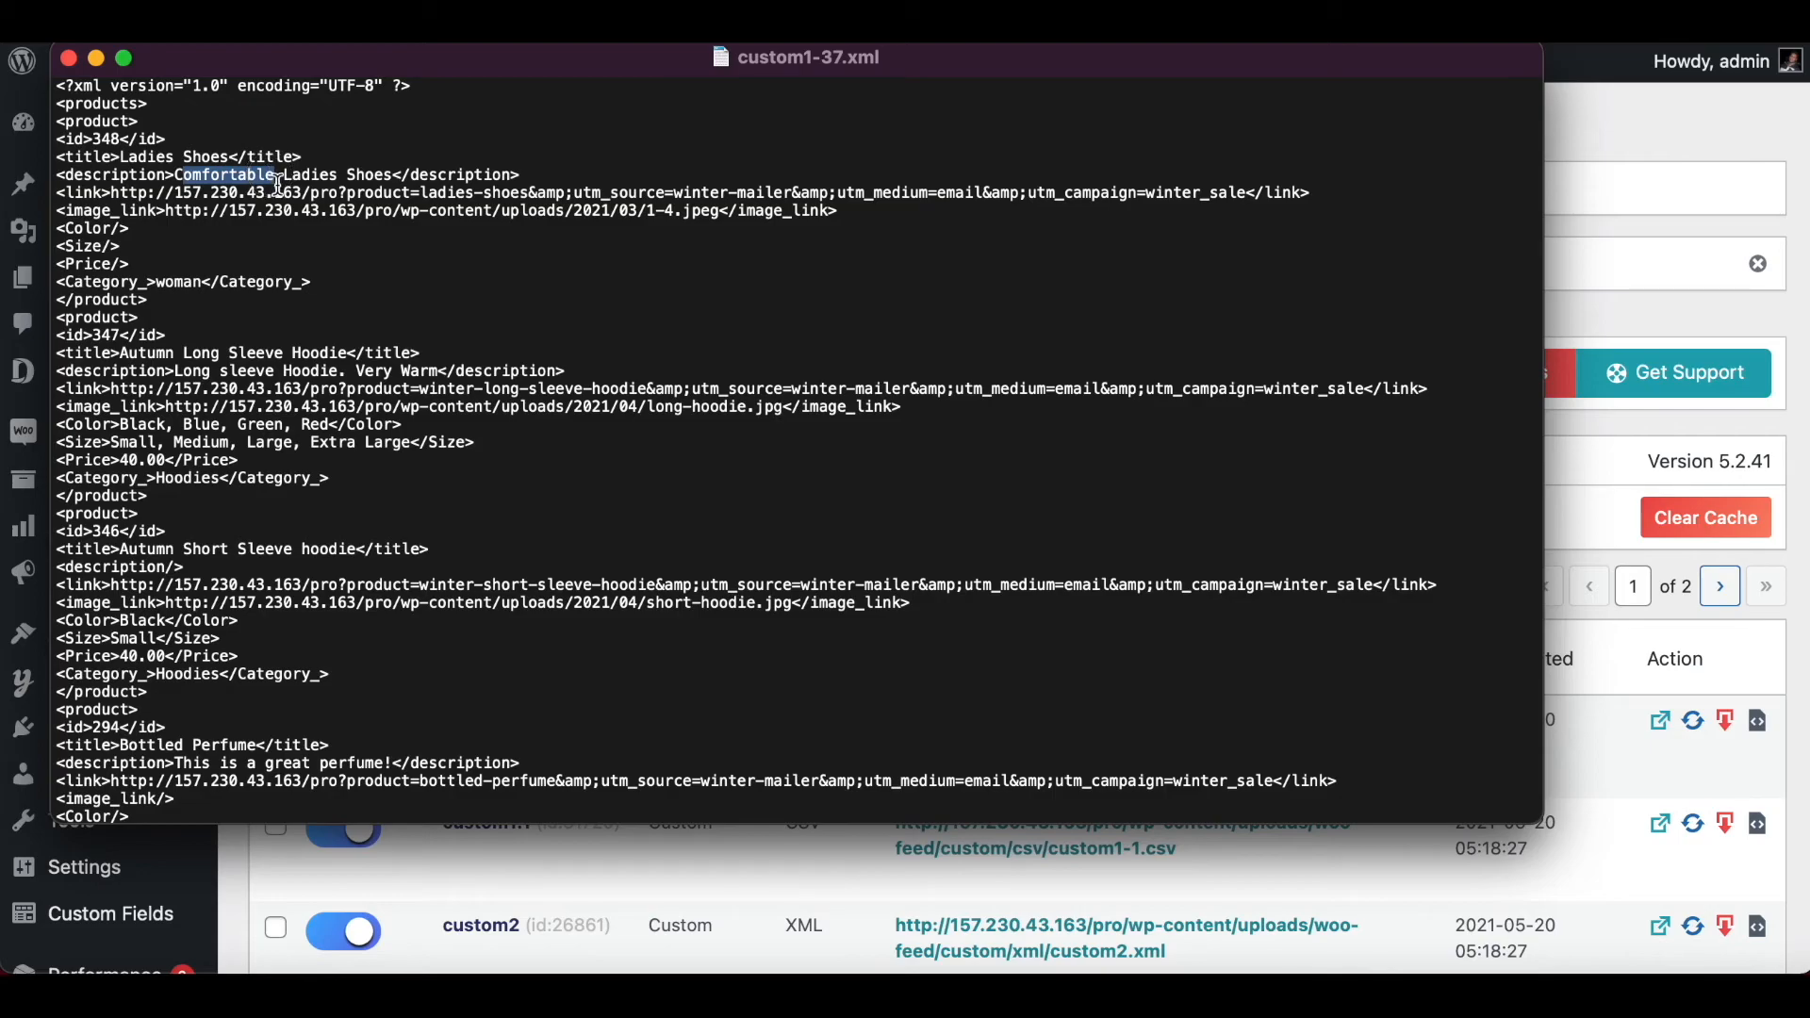